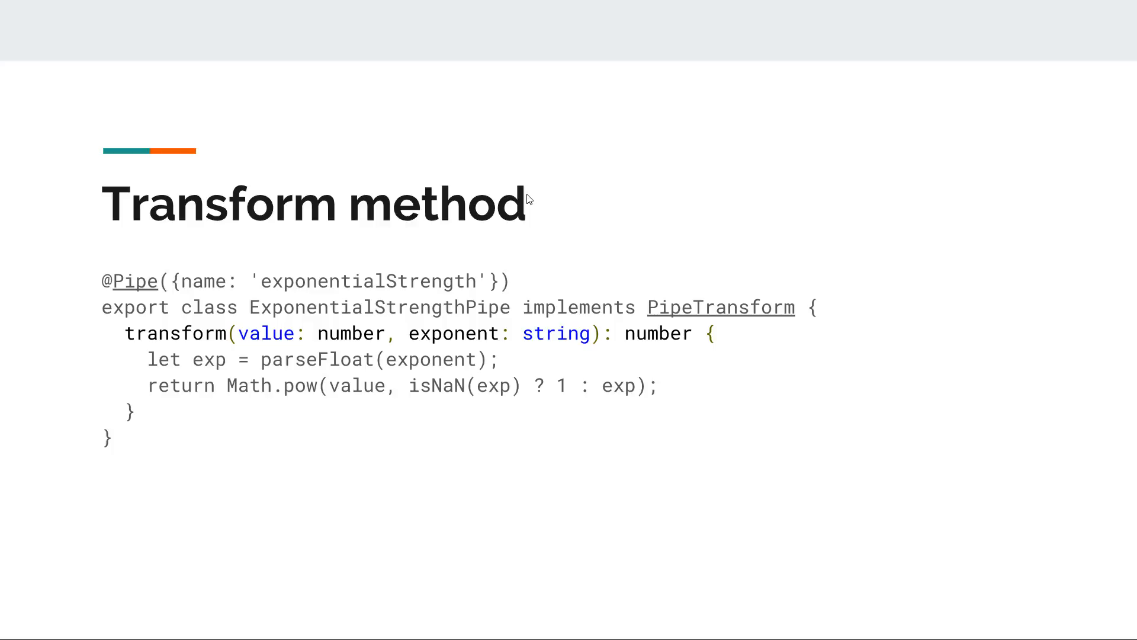
Try 'Hello' in the running app's search box, then clear it again
left_click(126, 624)
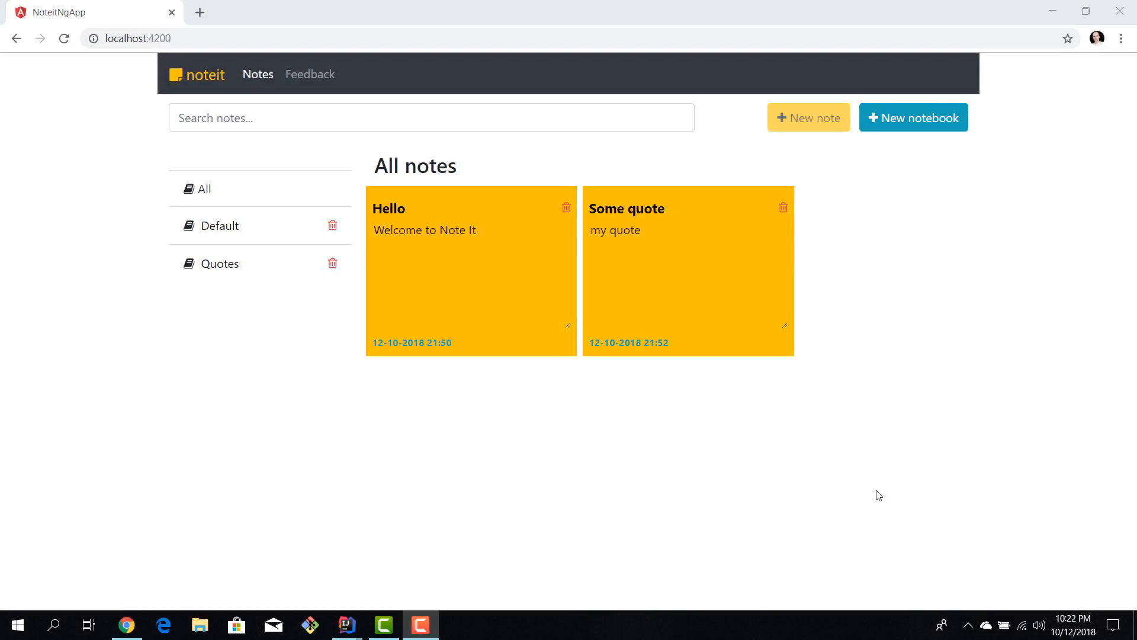
mouse_move(630, 231)
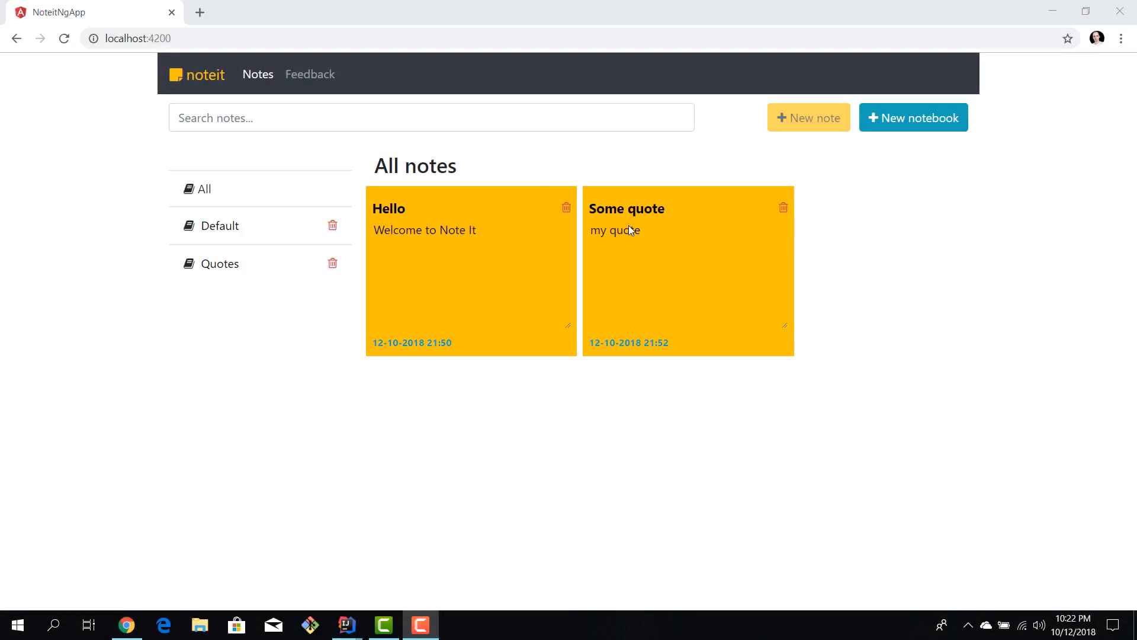
mouse_move(253, 188)
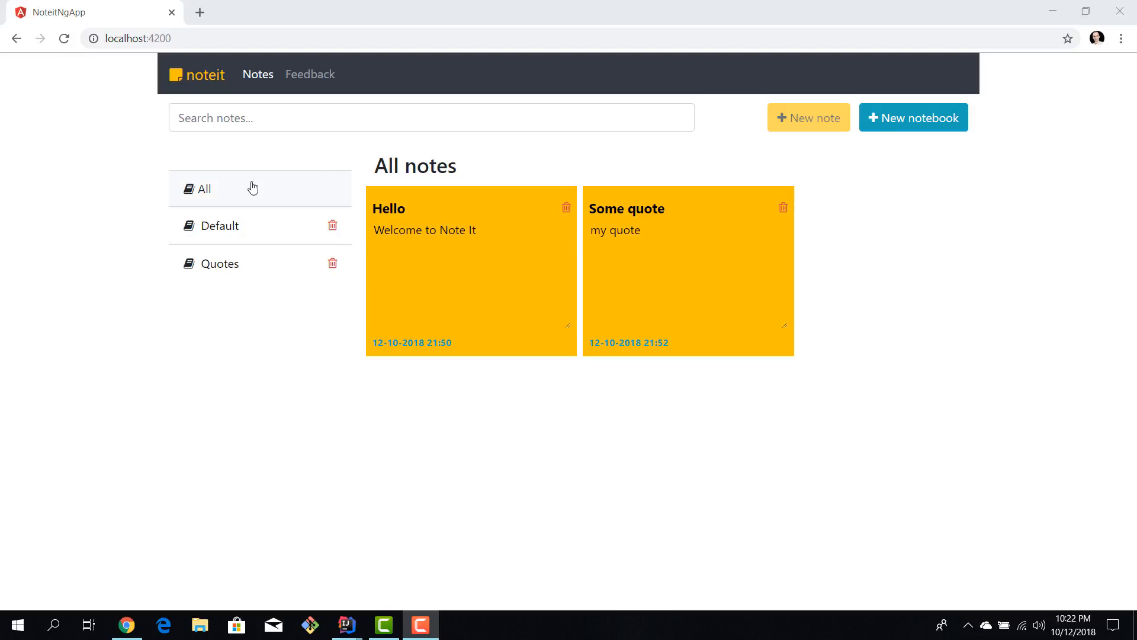
mouse_move(240, 232)
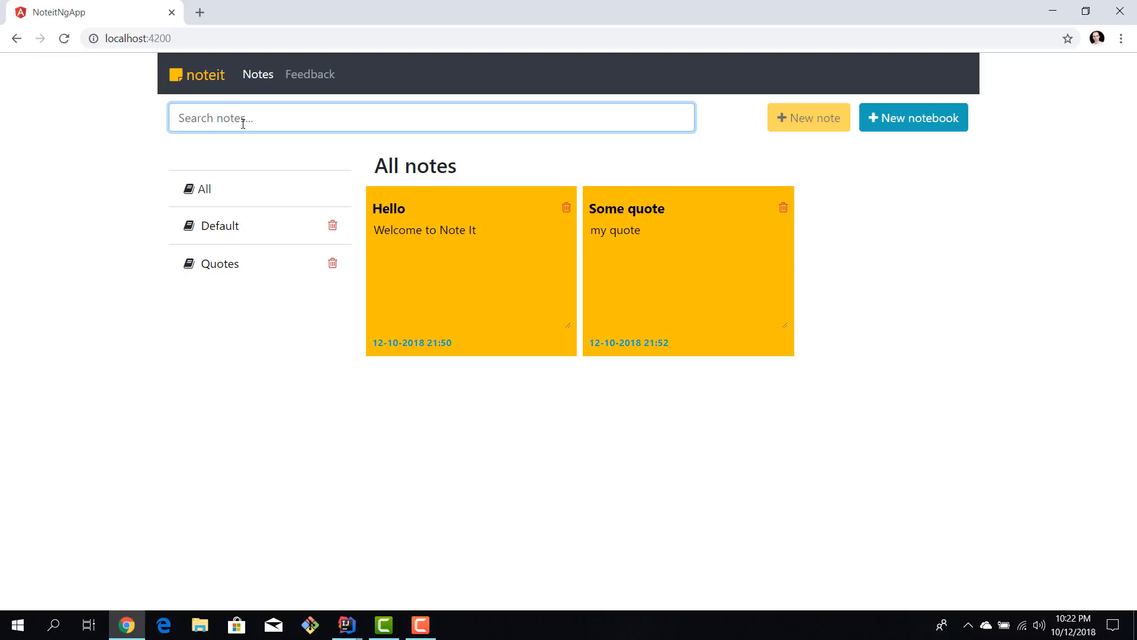
type("Hello")
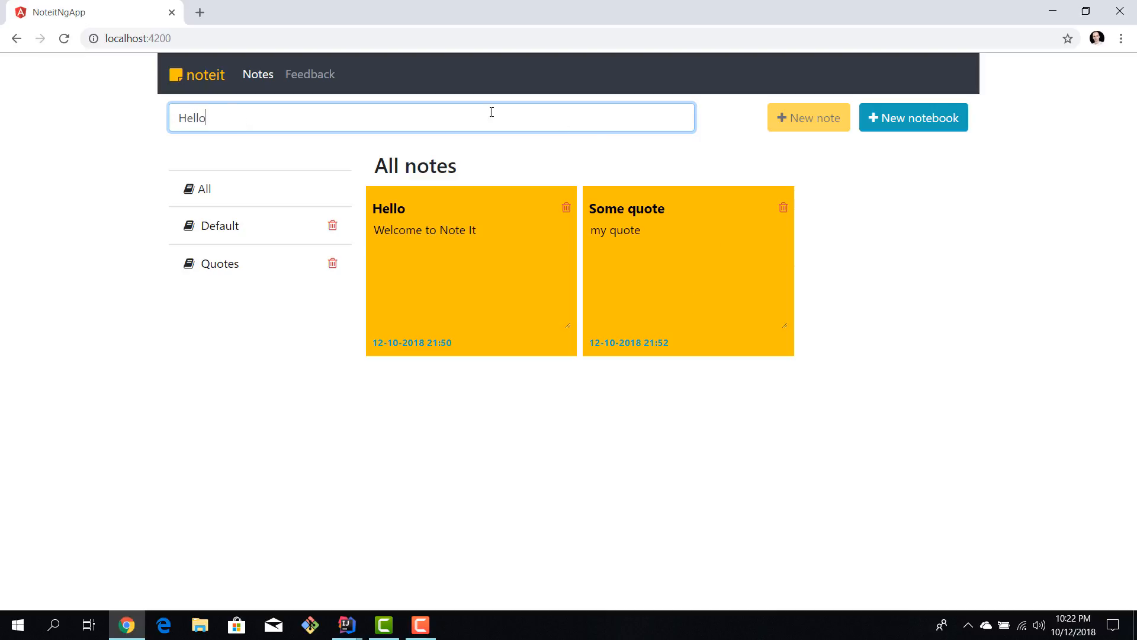
mouse_move(431, 321)
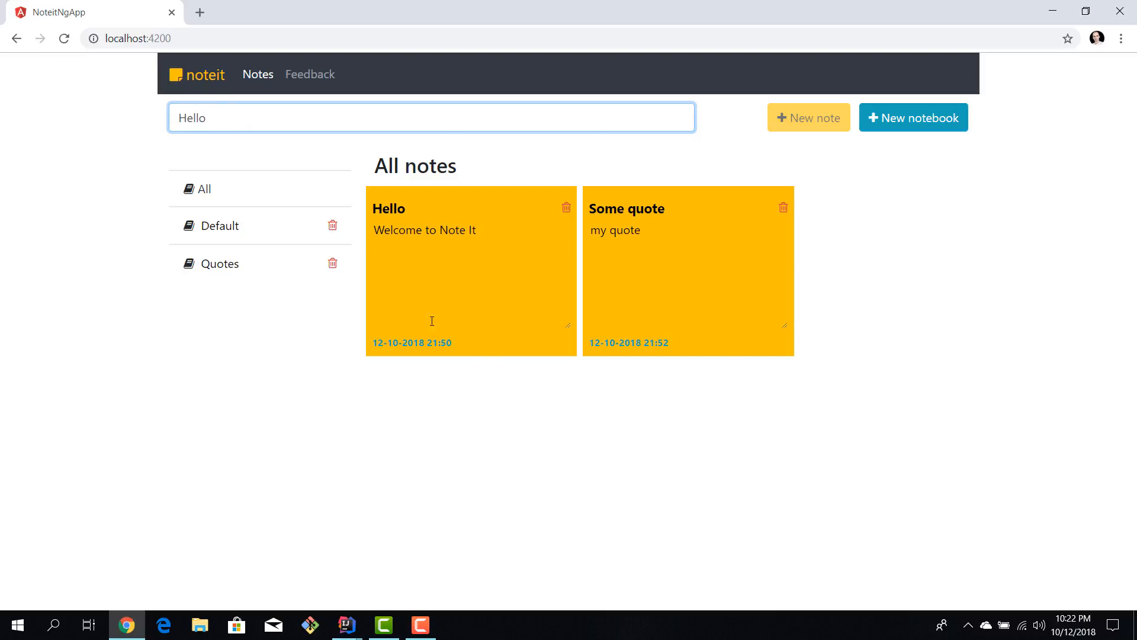
mouse_move(415, 231)
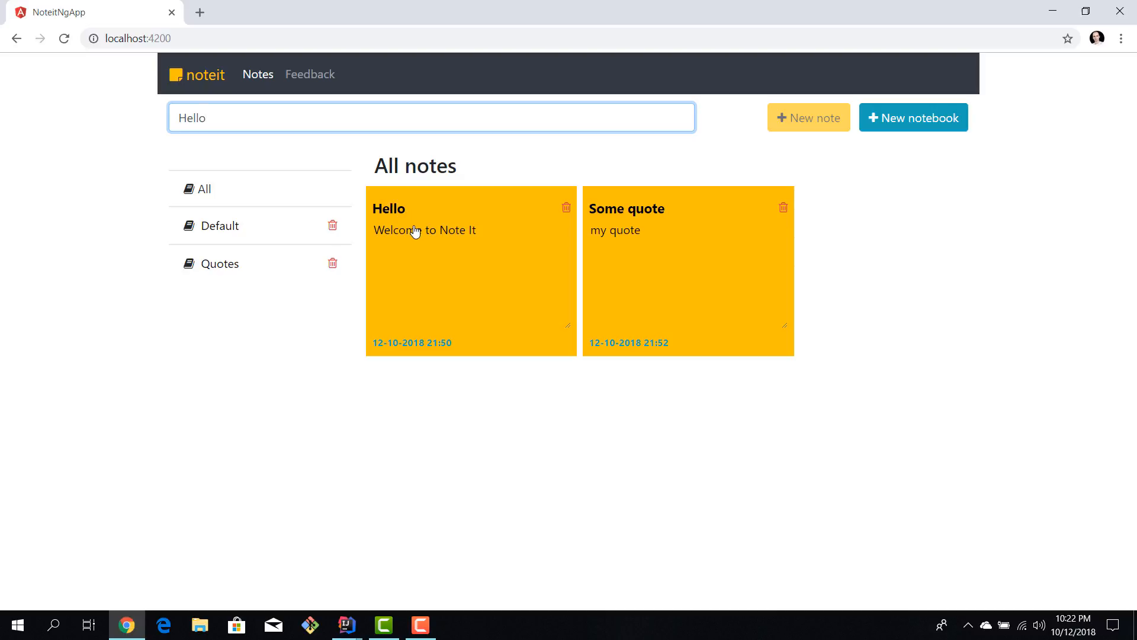
mouse_move(442, 218)
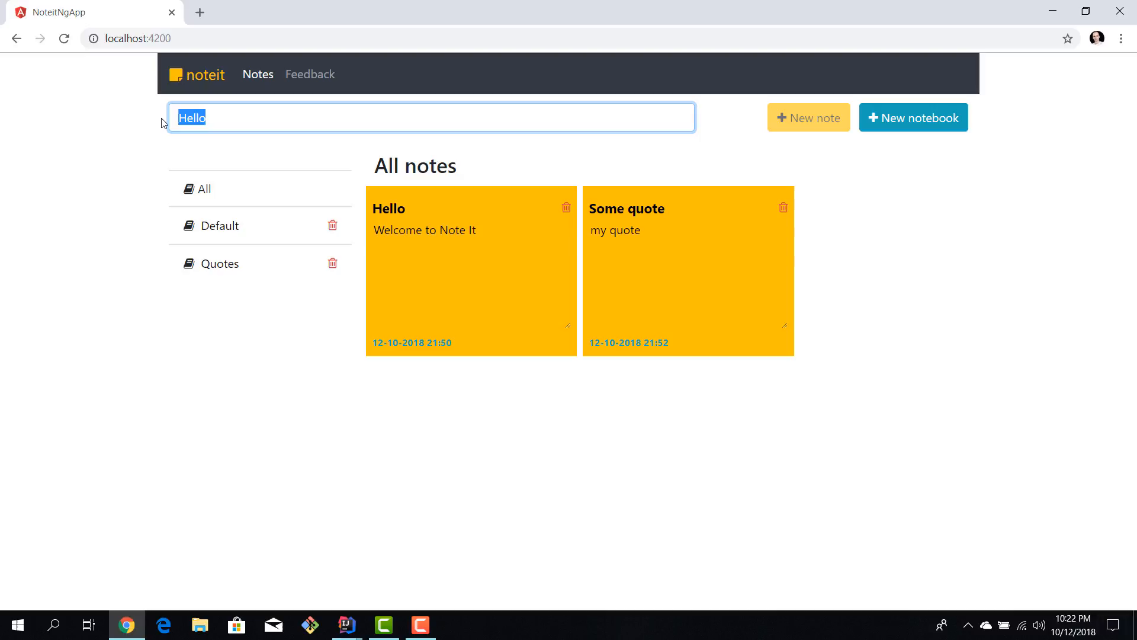
key("Delete")
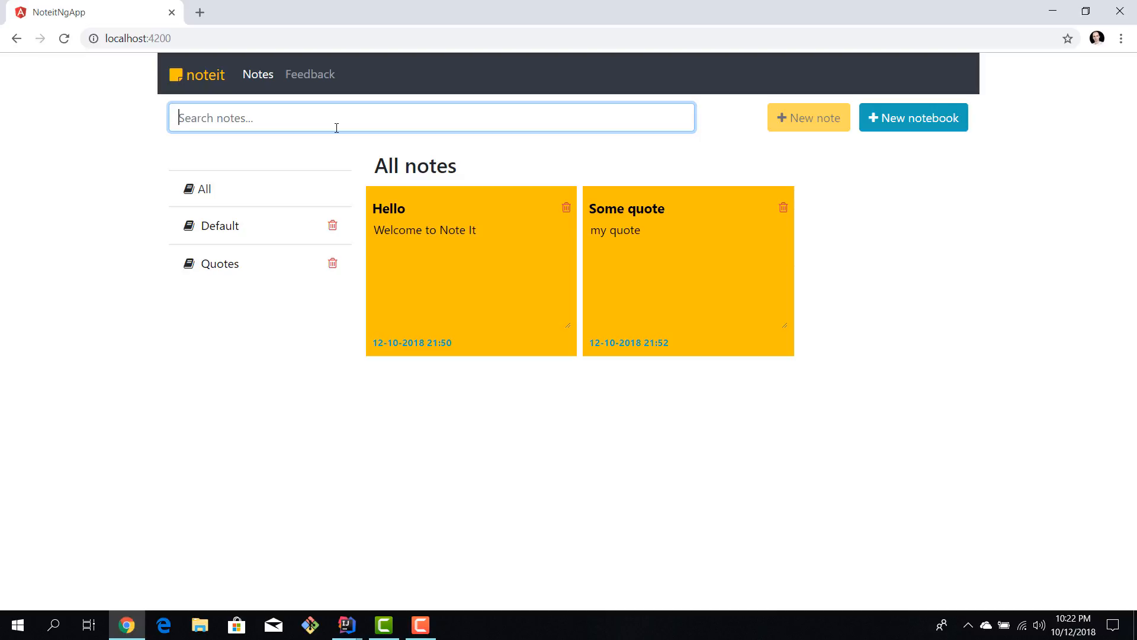
mouse_move(290, 138)
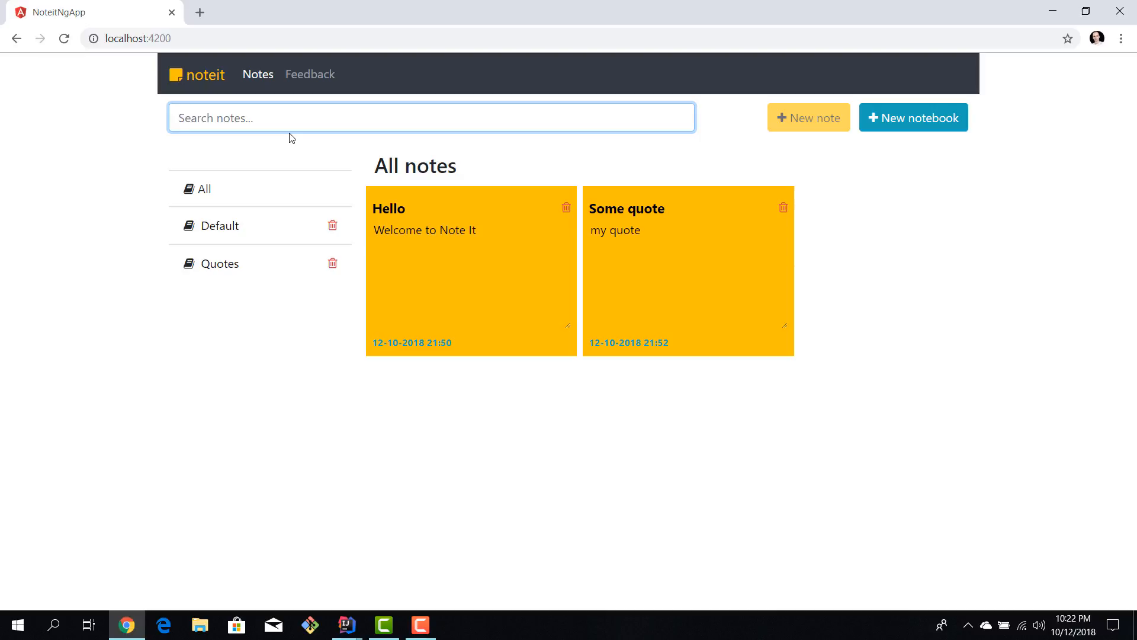
mouse_move(393, 142)
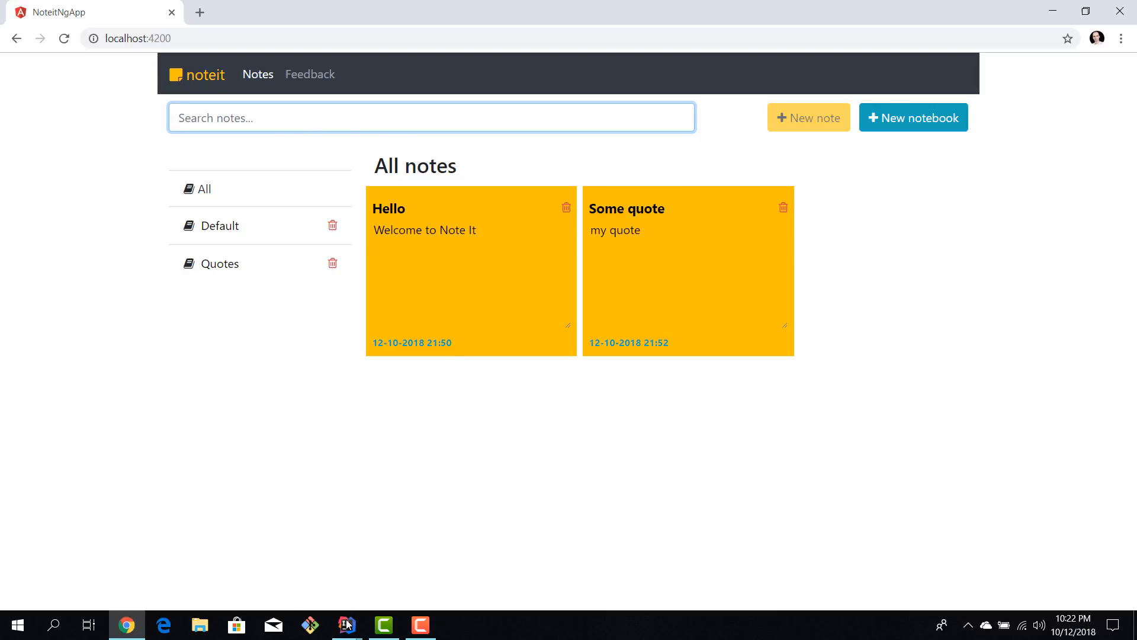
Back in the IDE, close every open editor via Close All
left_click(347, 624)
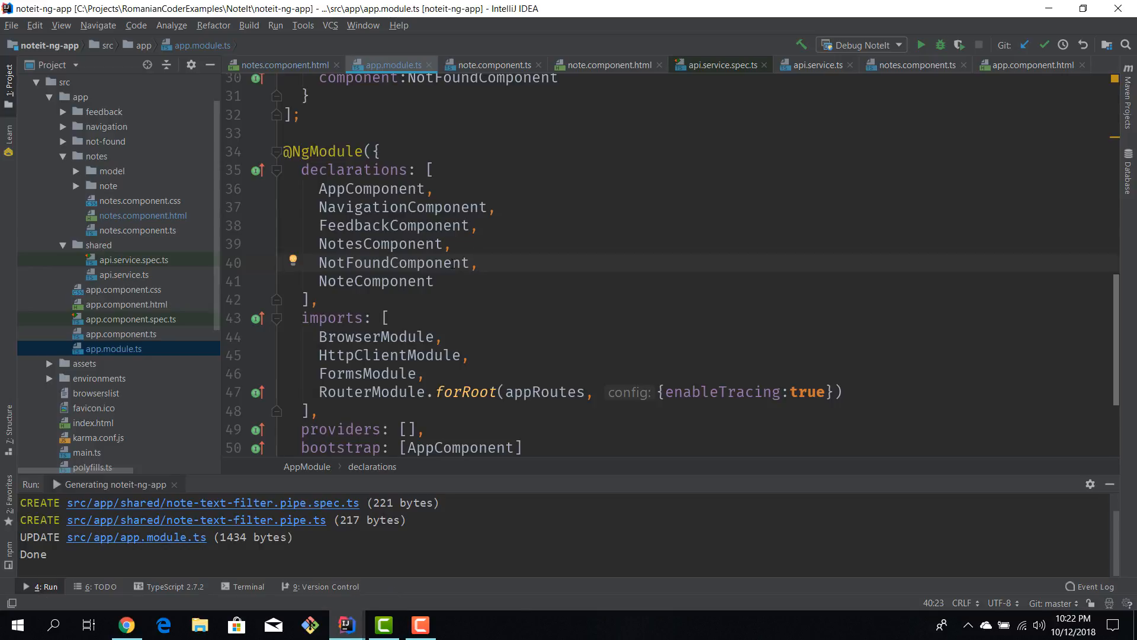
right_click(392, 65)
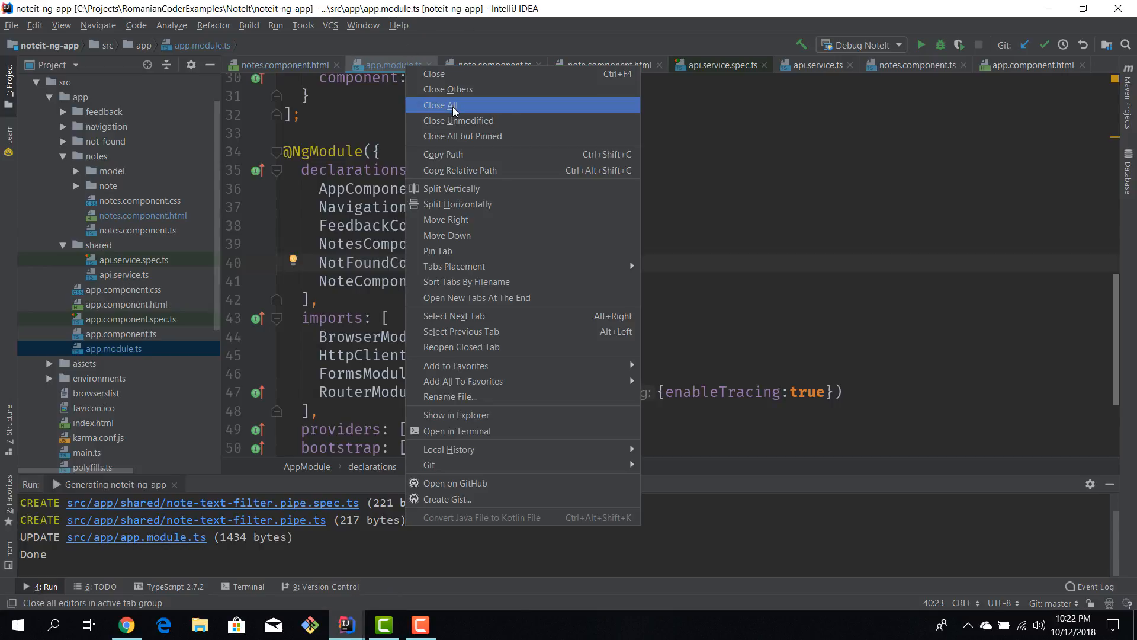
left_click(442, 104)
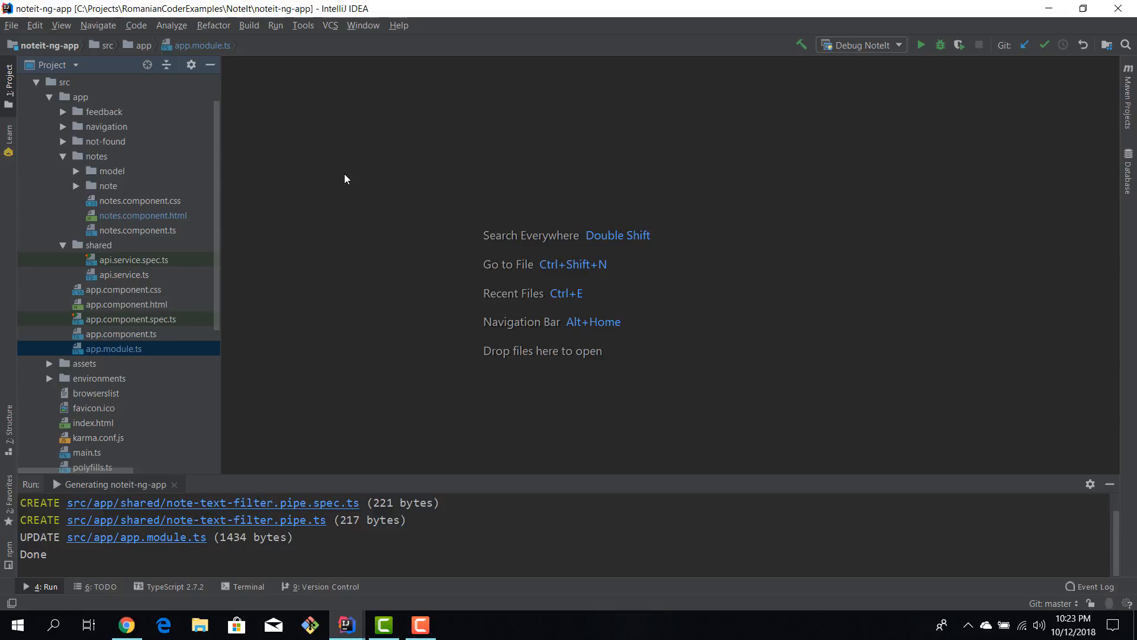
Collapse the notes folder and bring up the shared folder's context actions
left_click(76, 186)
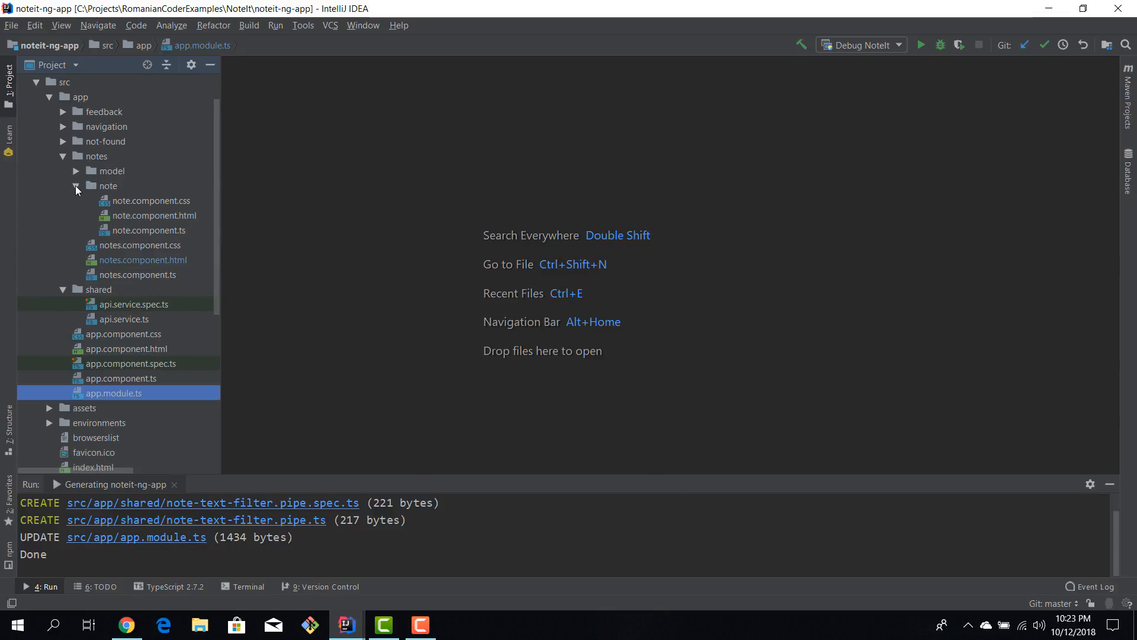
left_click(75, 186)
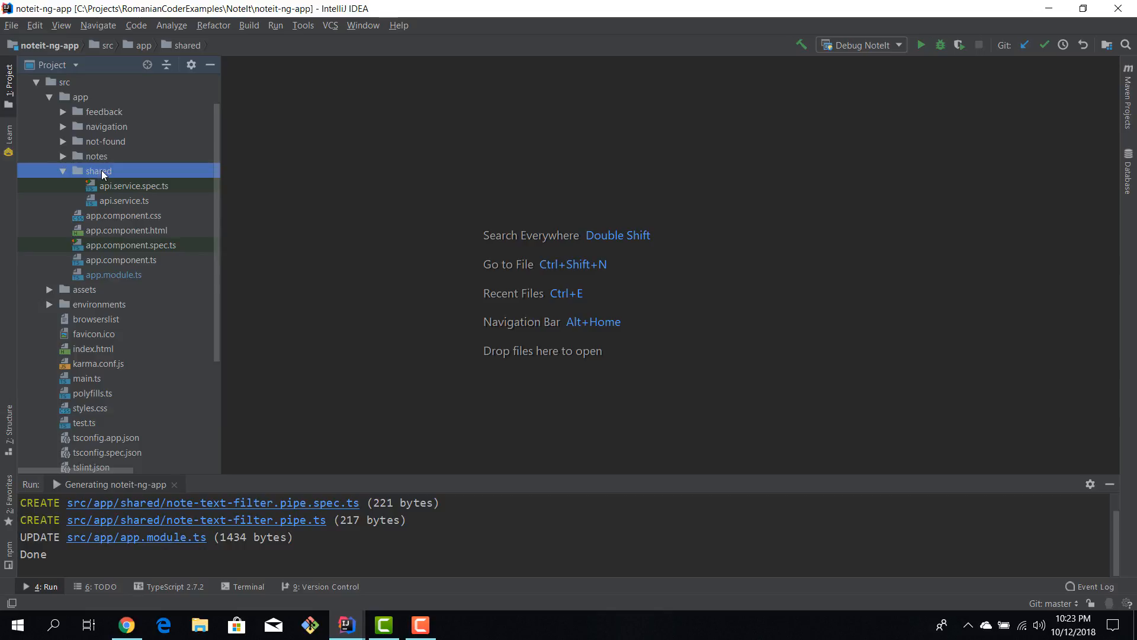
right_click(98, 170)
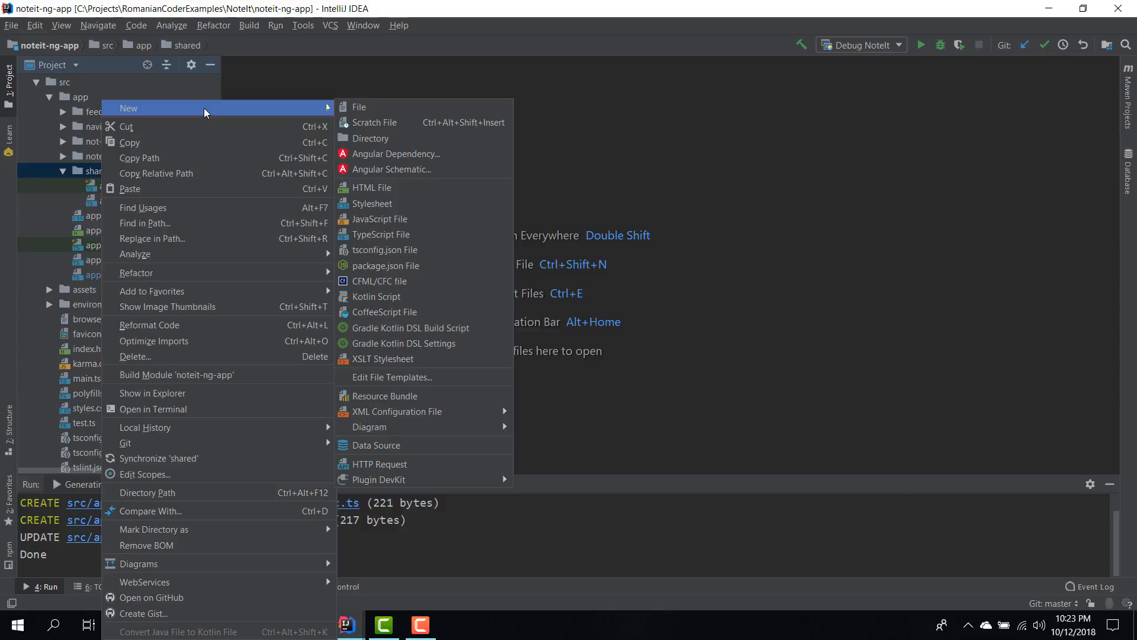
mouse_move(416, 122)
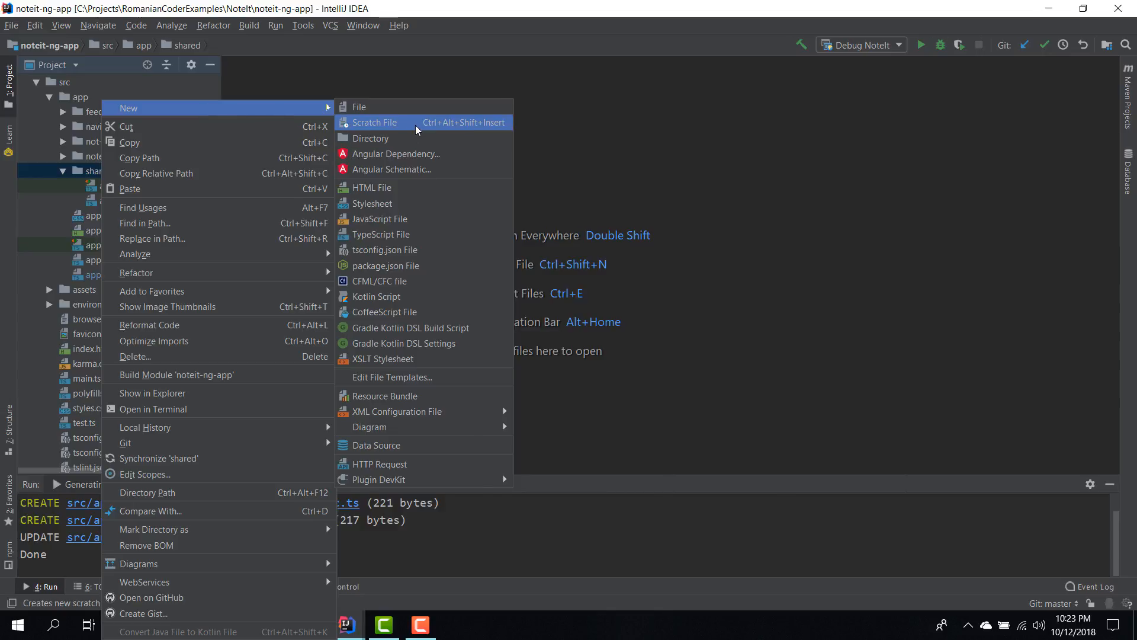
Generate an Angular pipe named NoteTextFilter in the shared folder via Angular Schematic
left_click(392, 170)
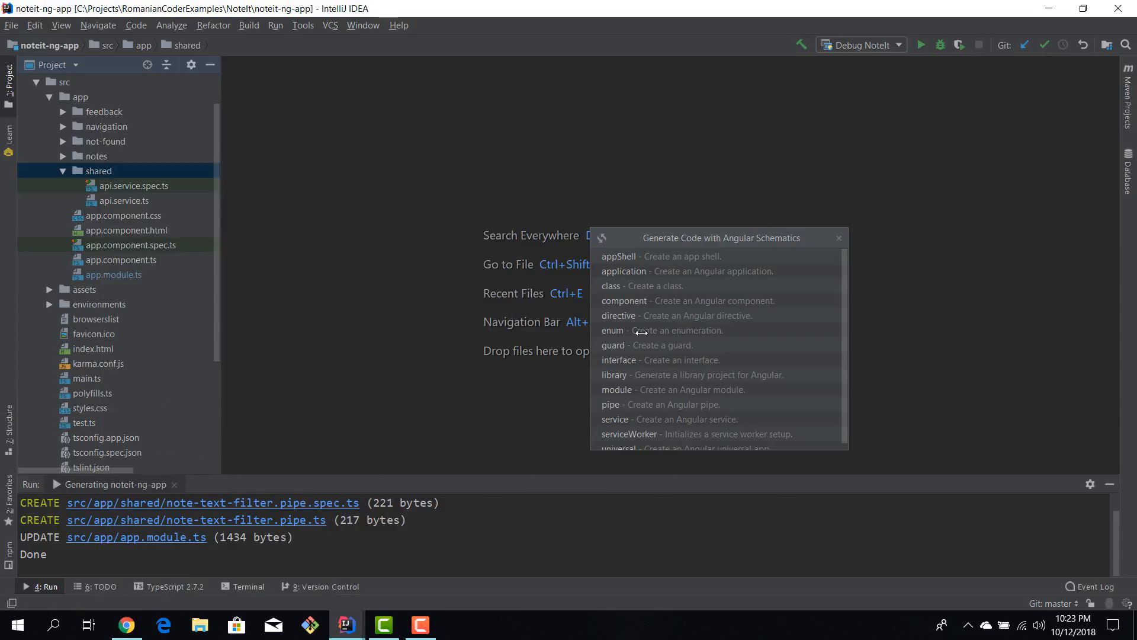
mouse_move(627, 399)
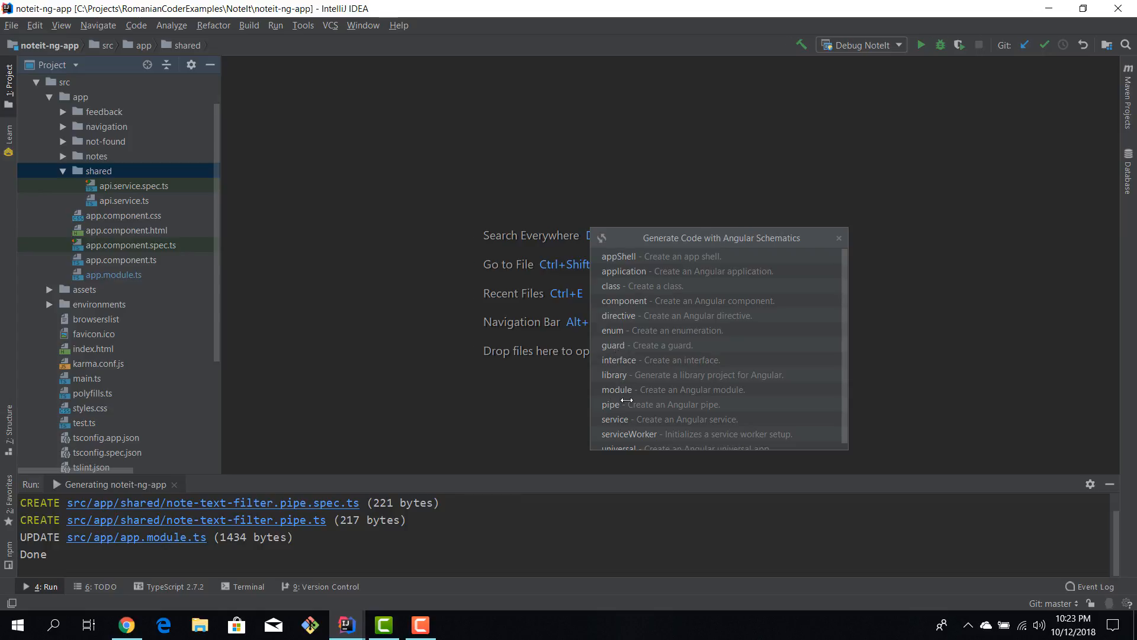
left_click(611, 404)
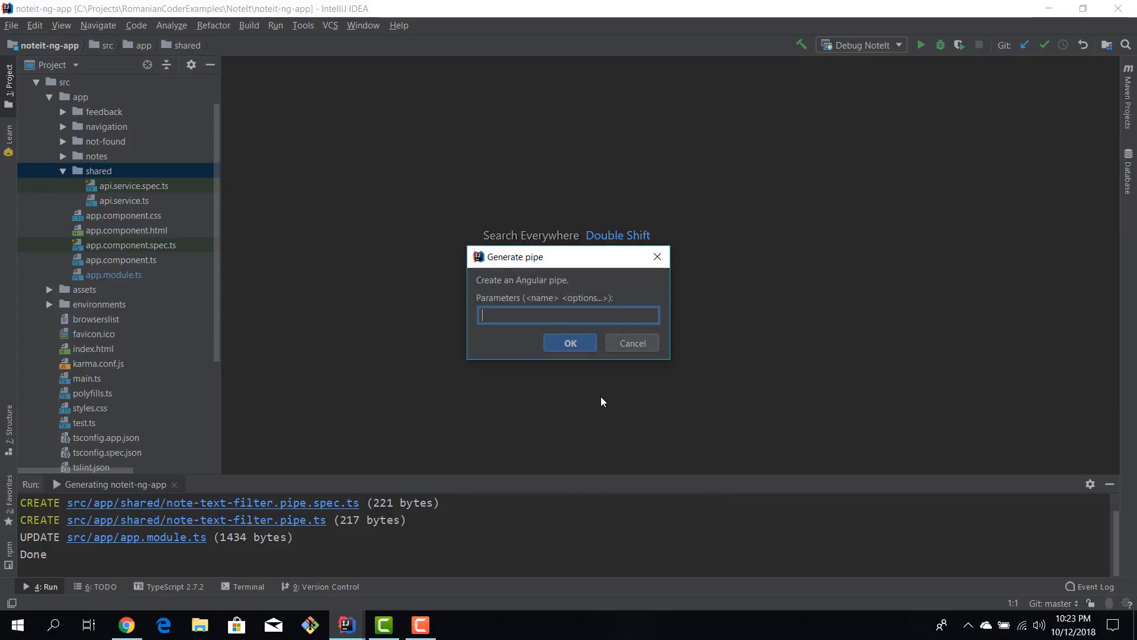
type("Note")
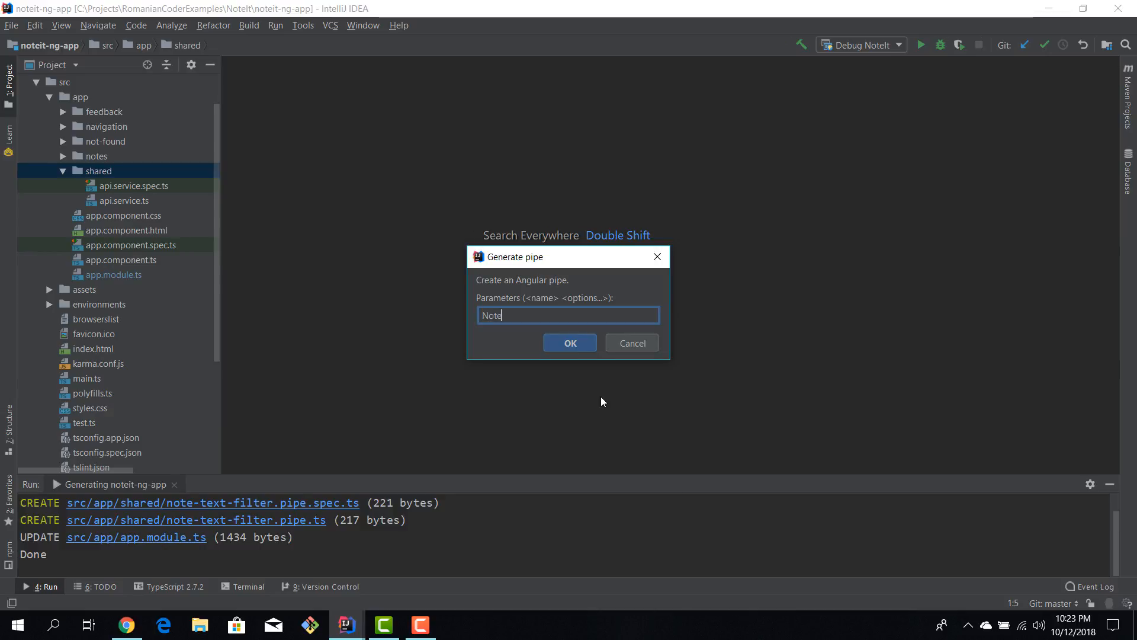
type("Text")
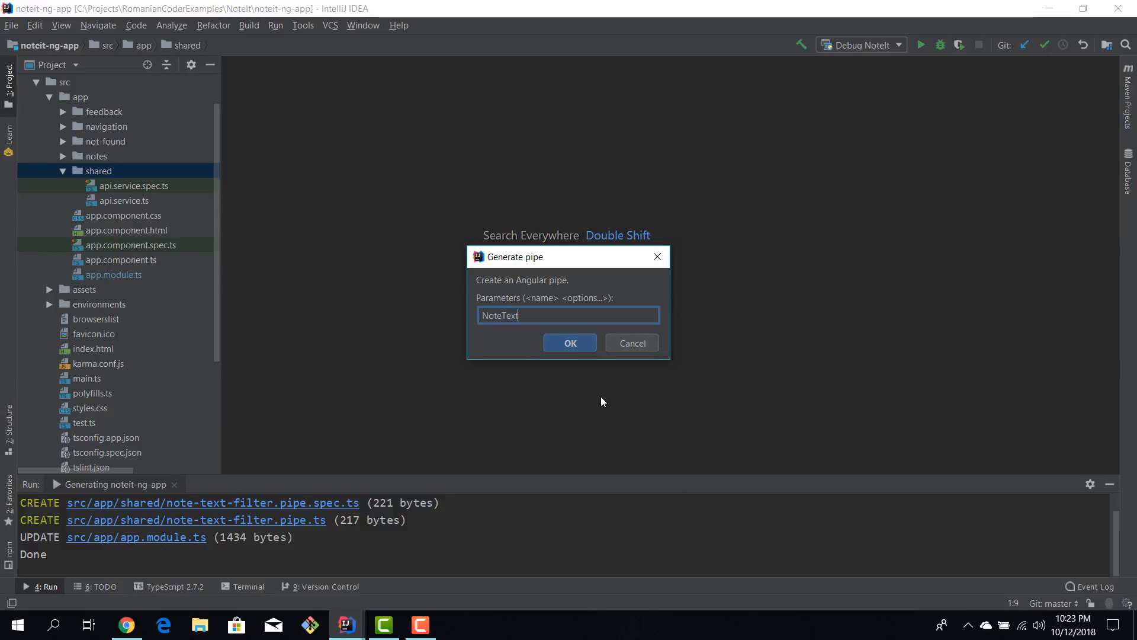
left_click(570, 342)
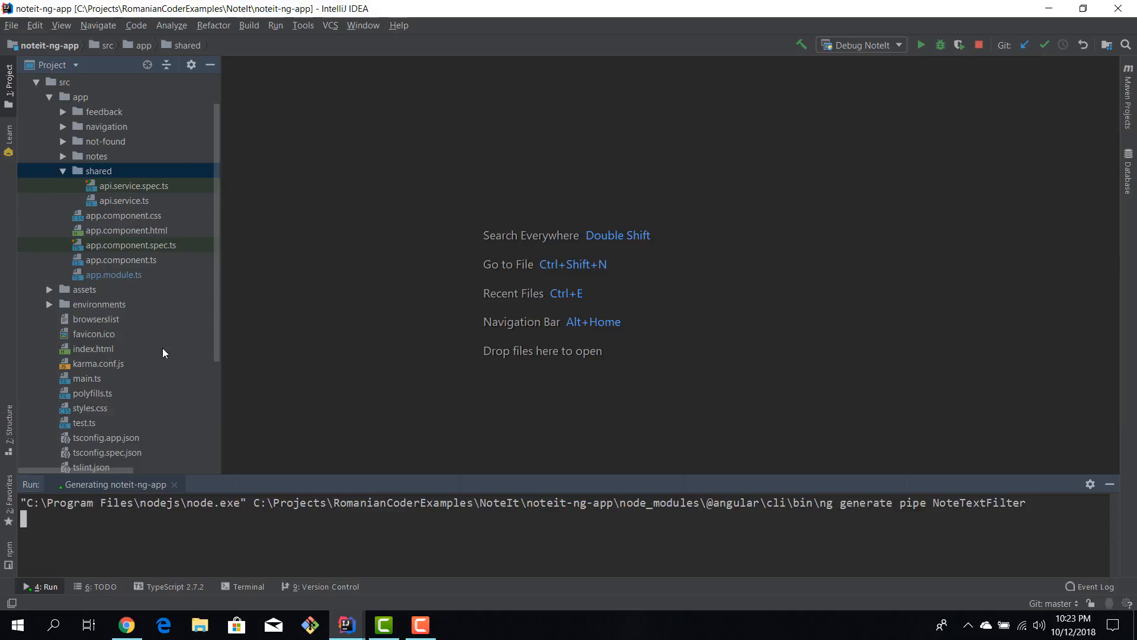
mouse_move(192, 256)
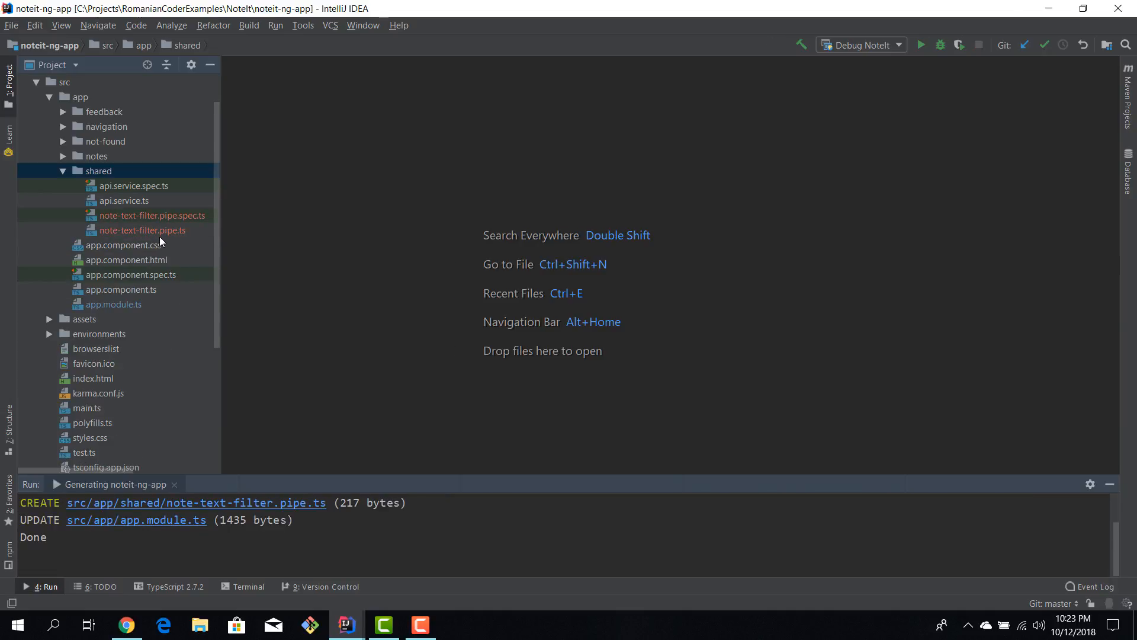
double_click(142, 230)
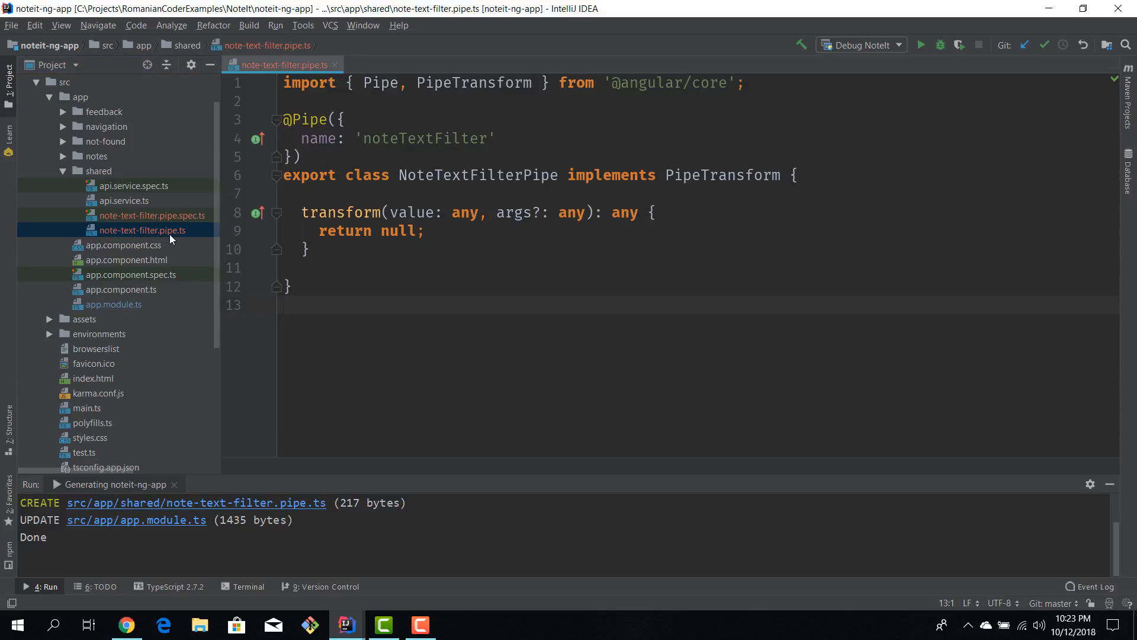
mouse_move(113, 219)
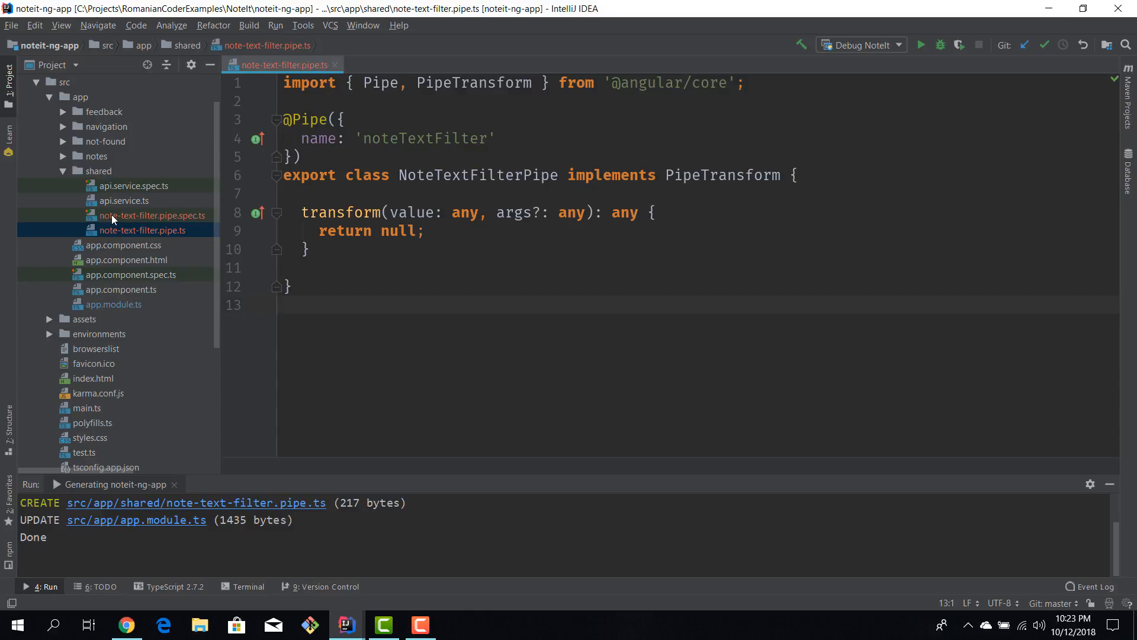
left_click(152, 216)
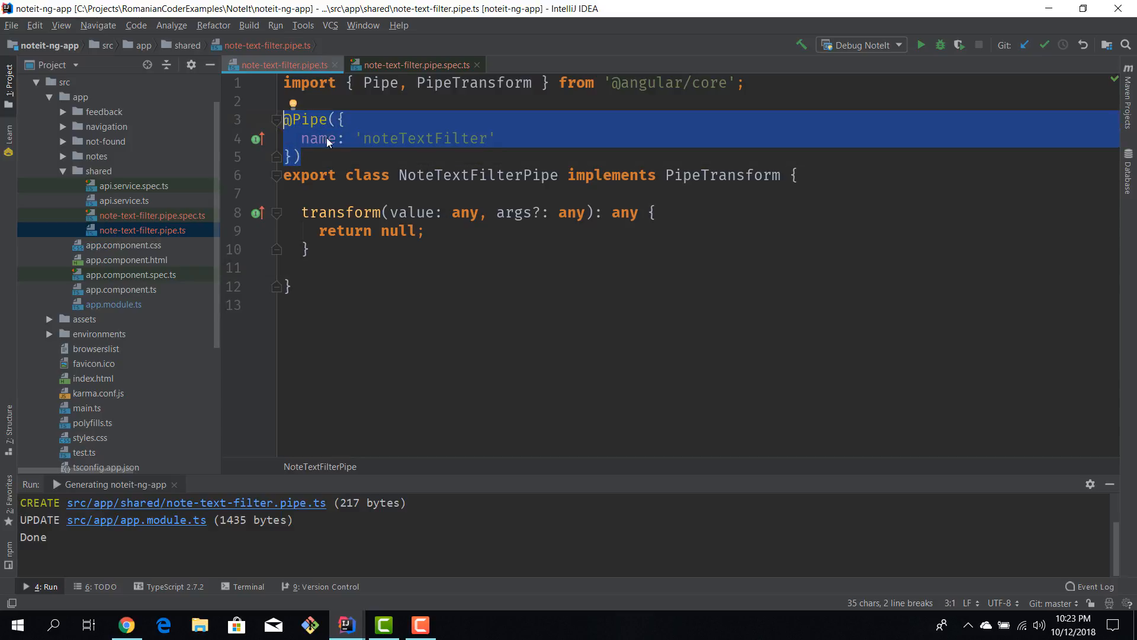
double_click(423, 139)
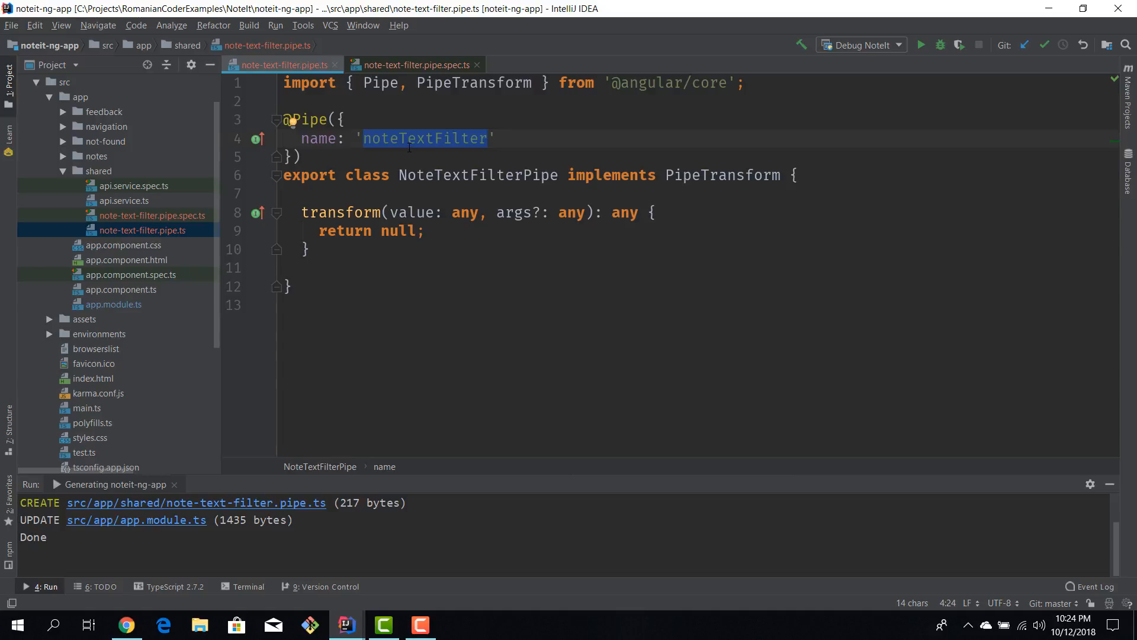
left_click(406, 139)
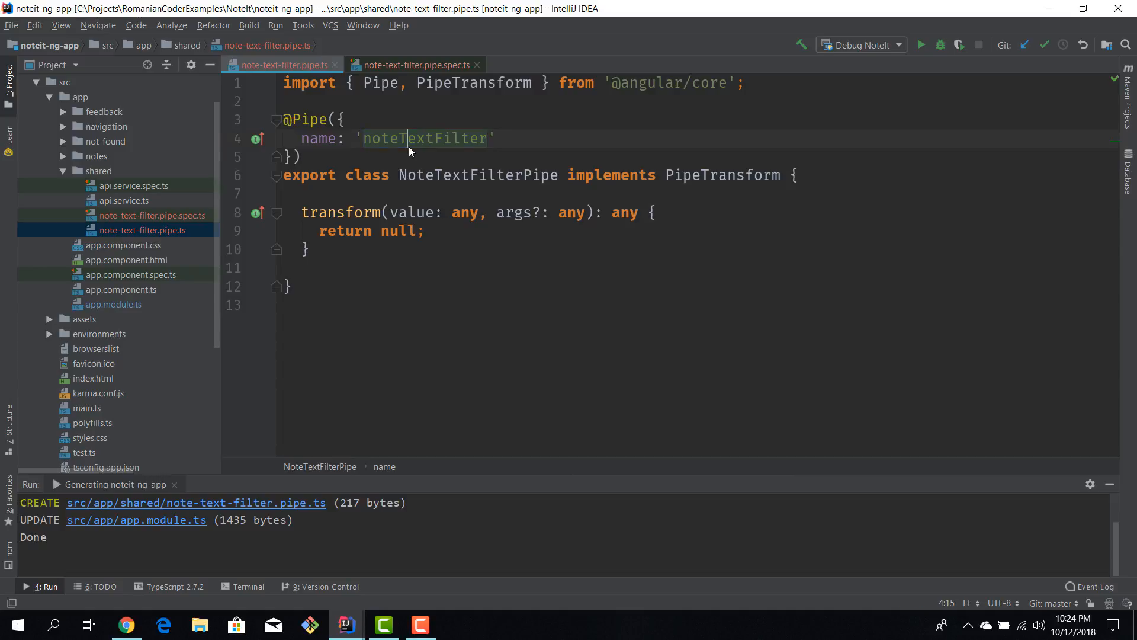
double_click(424, 139)
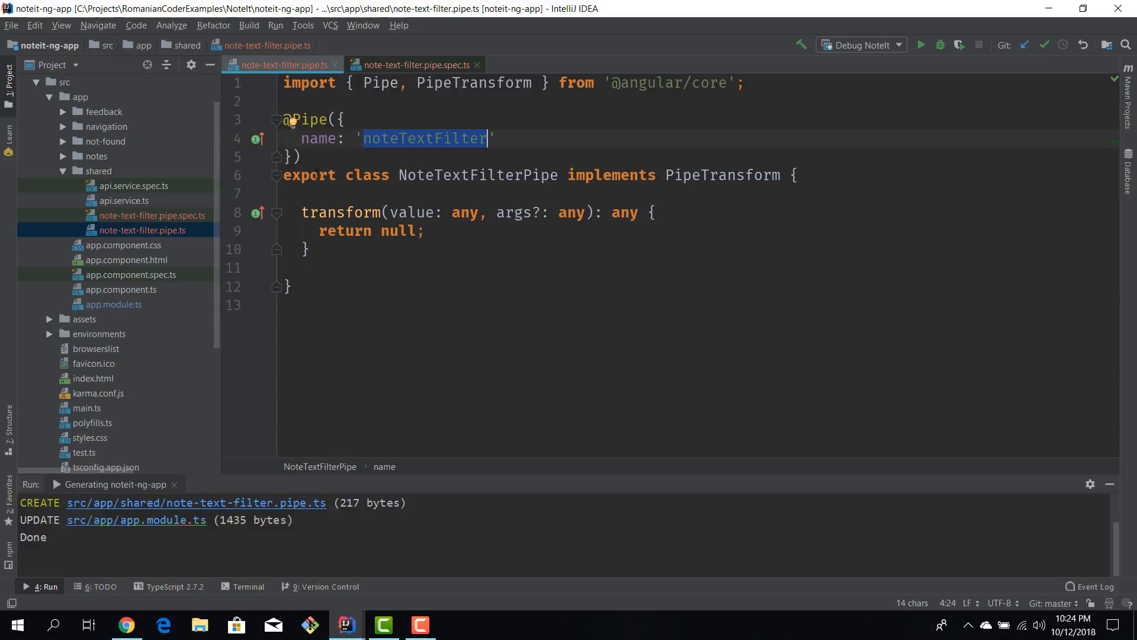
double_click(721, 175)
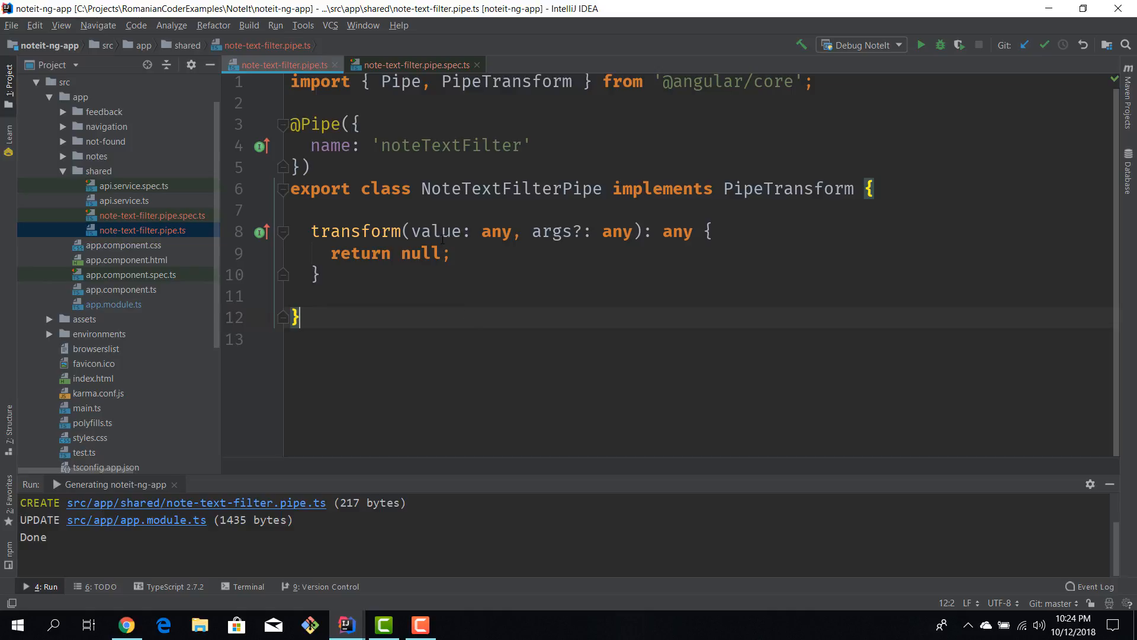
Change transform's first parameter to notes: Note[] and import the Note type
double_click(435, 231)
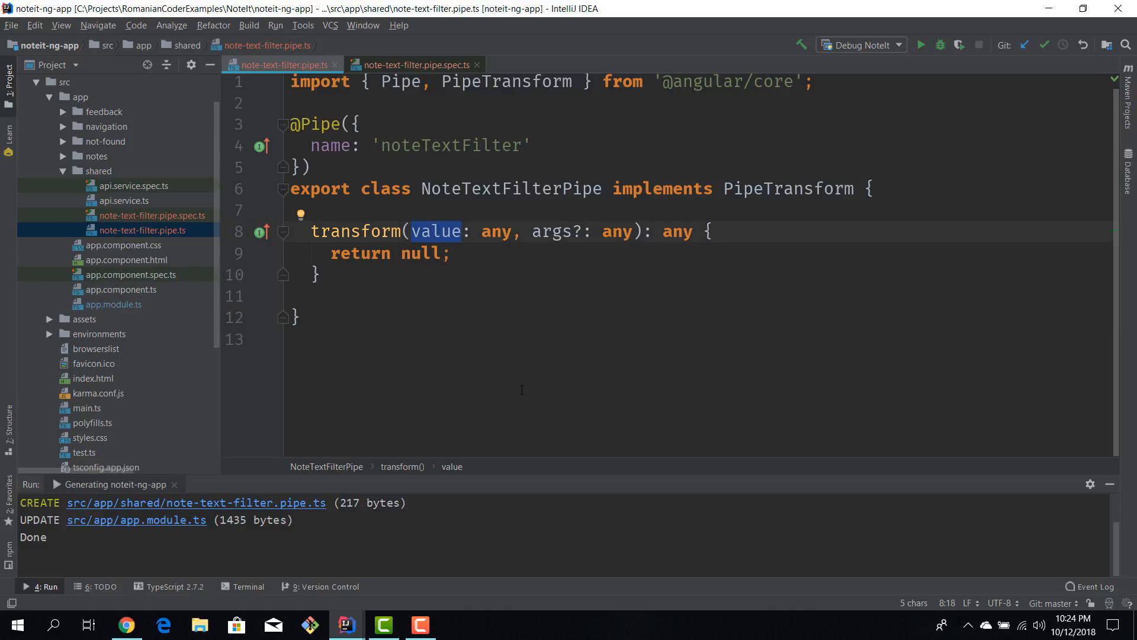
type("Note[]")
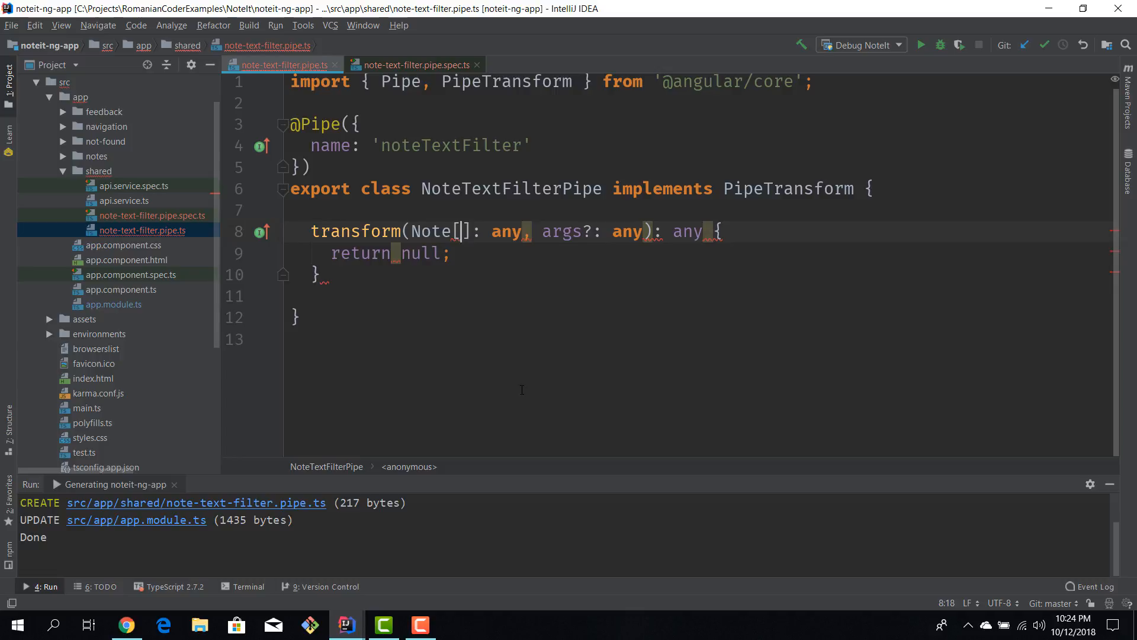
left_click(435, 231)
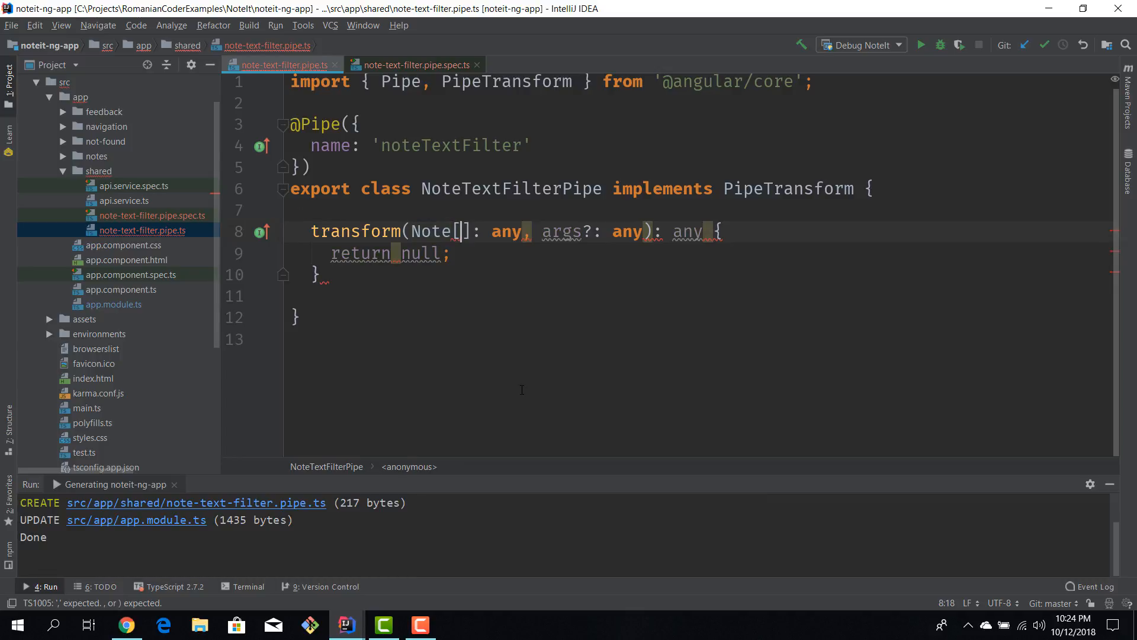
left_click(432, 231)
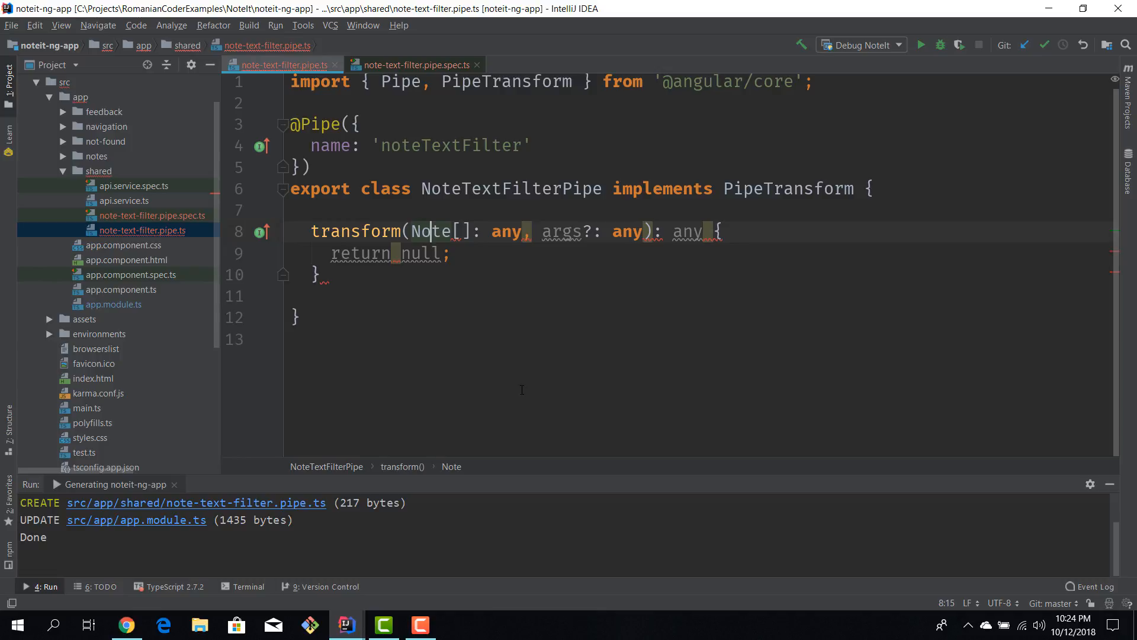
key("BackSpace")
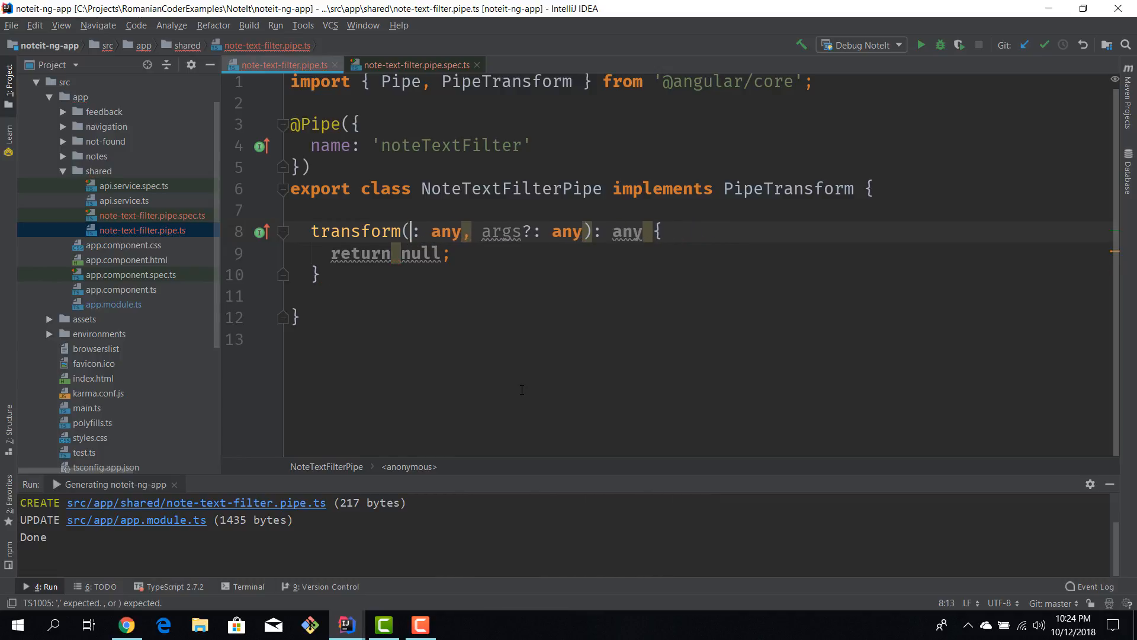
type("notes")
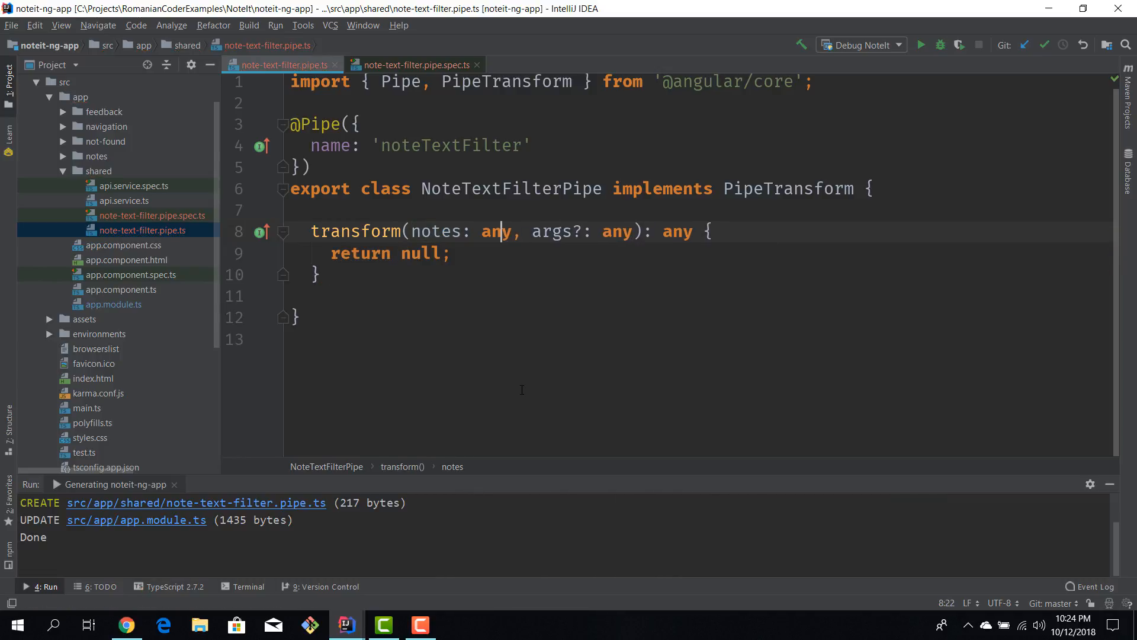
type("Note[]")
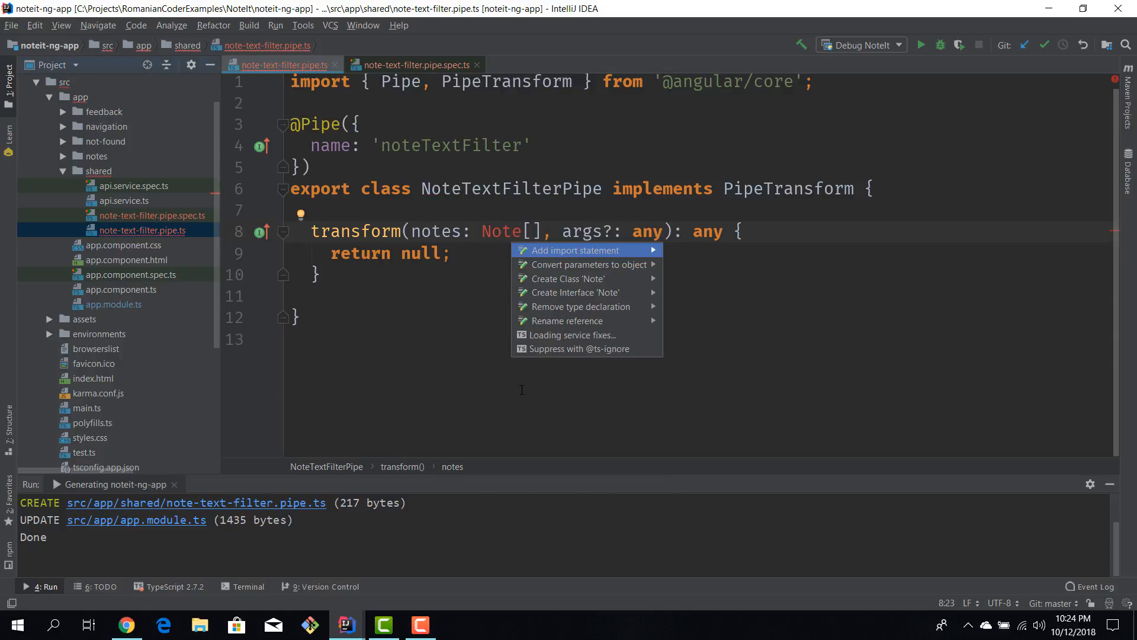
left_click(576, 249)
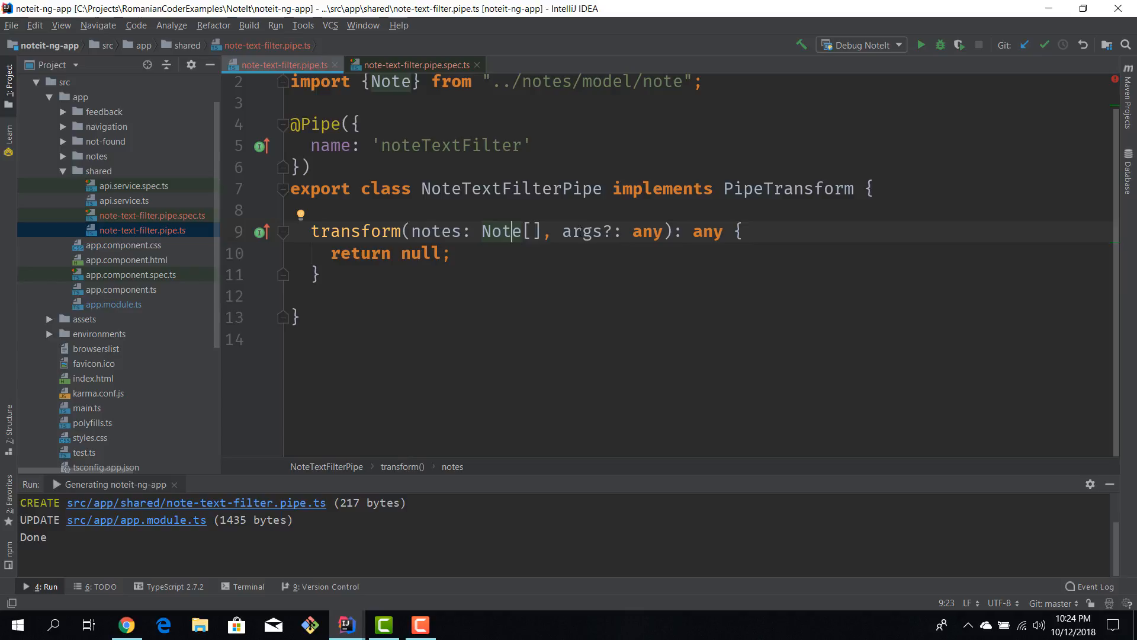
Replace args?: any with text: string and set the return type to Note[]
double_click(580, 231)
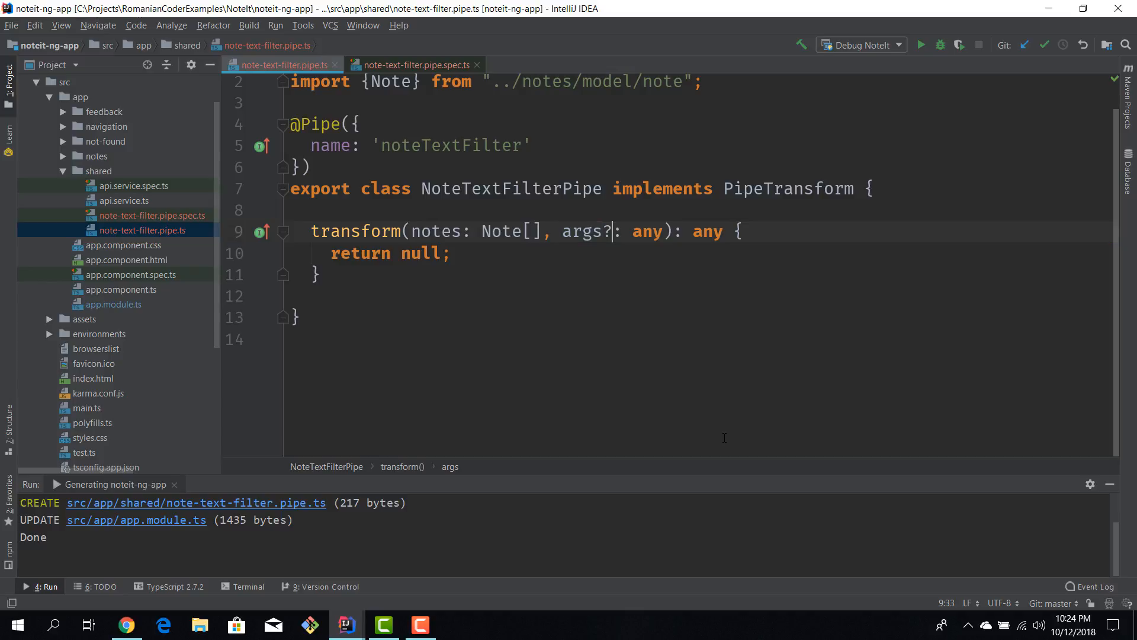
key("Backspace")
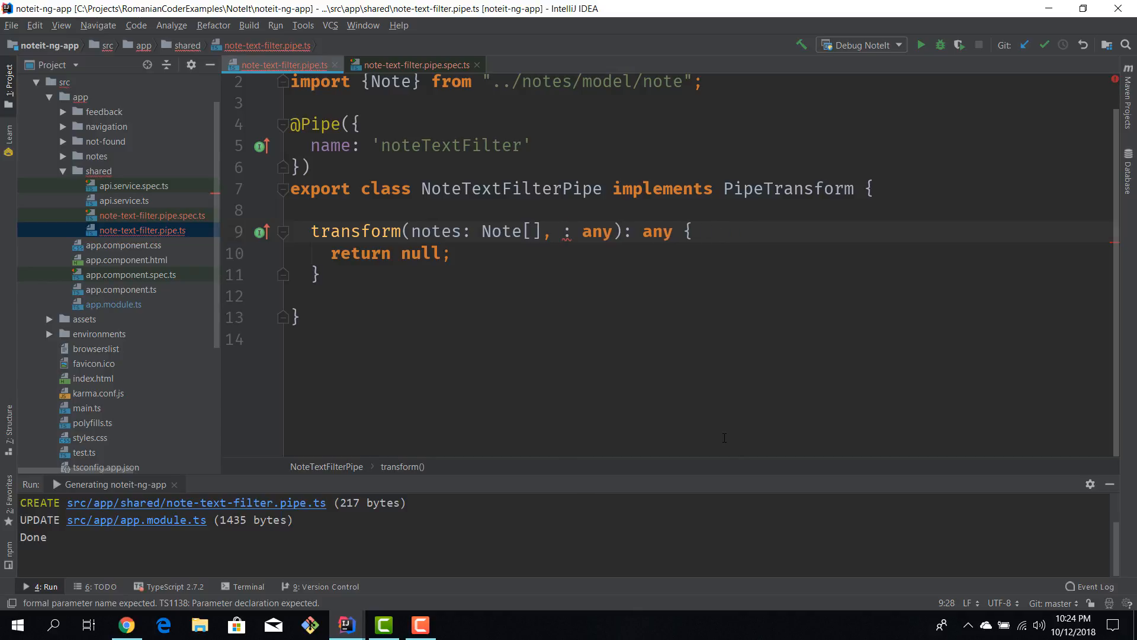
type("text")
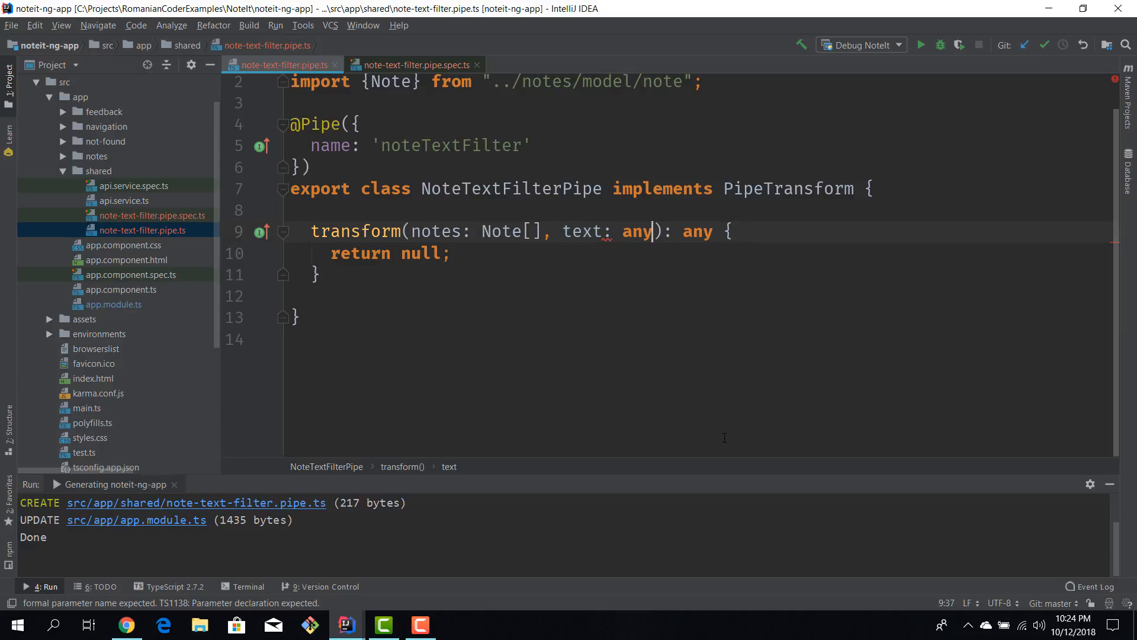
type("string")
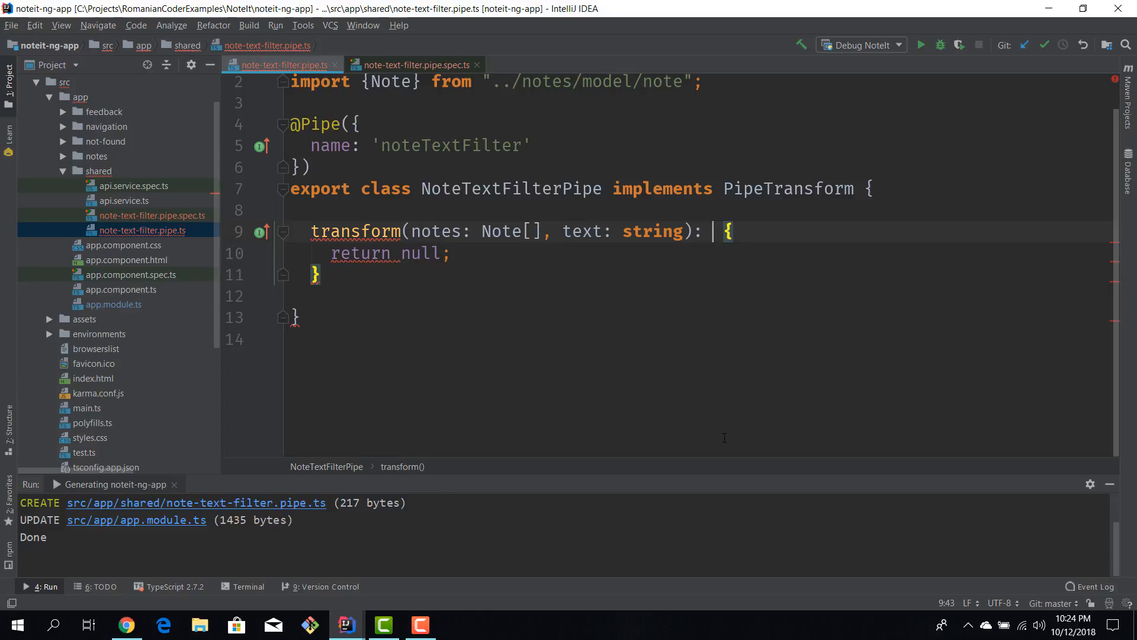
type("Note[]")
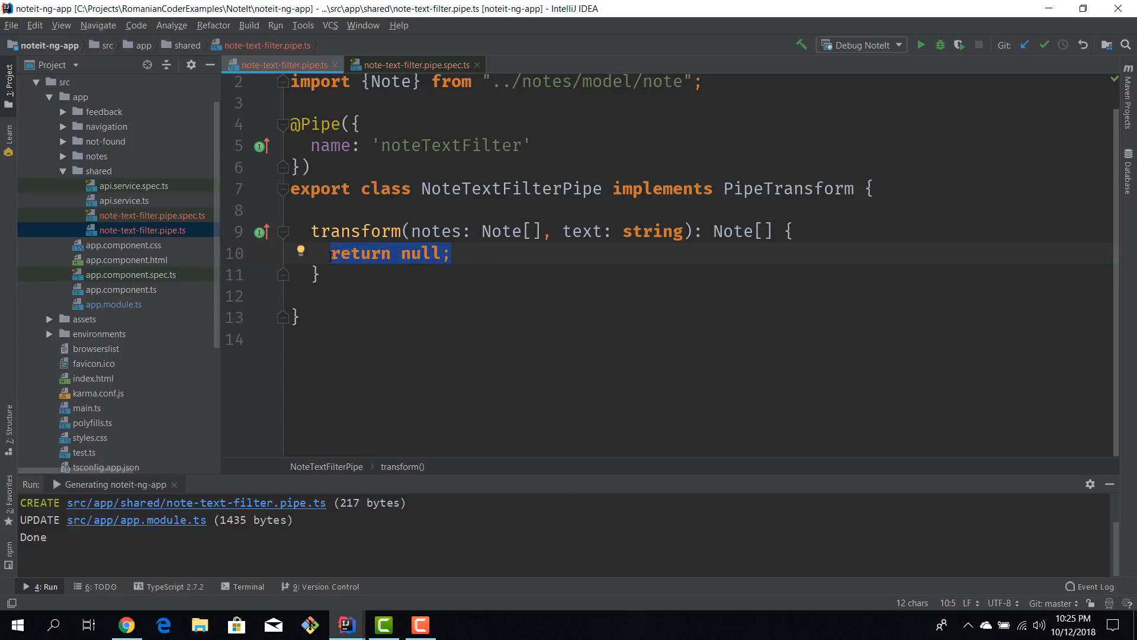
Write if (text == null || text == "") { return notes; } and begin the final return
type("if(")
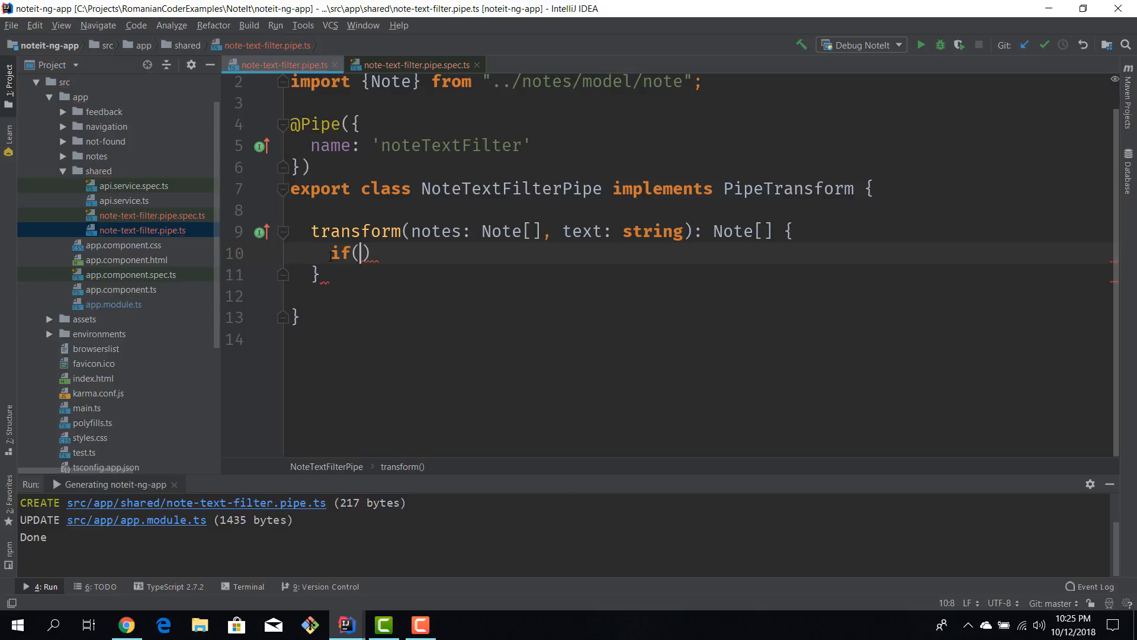
type("text == nul")
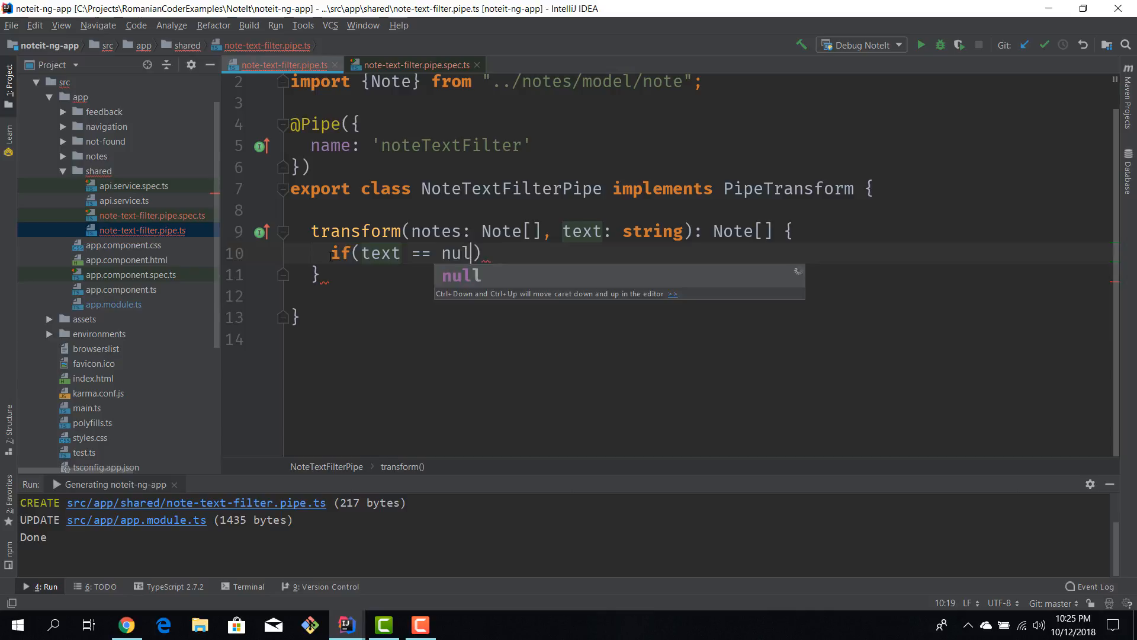
type("||")
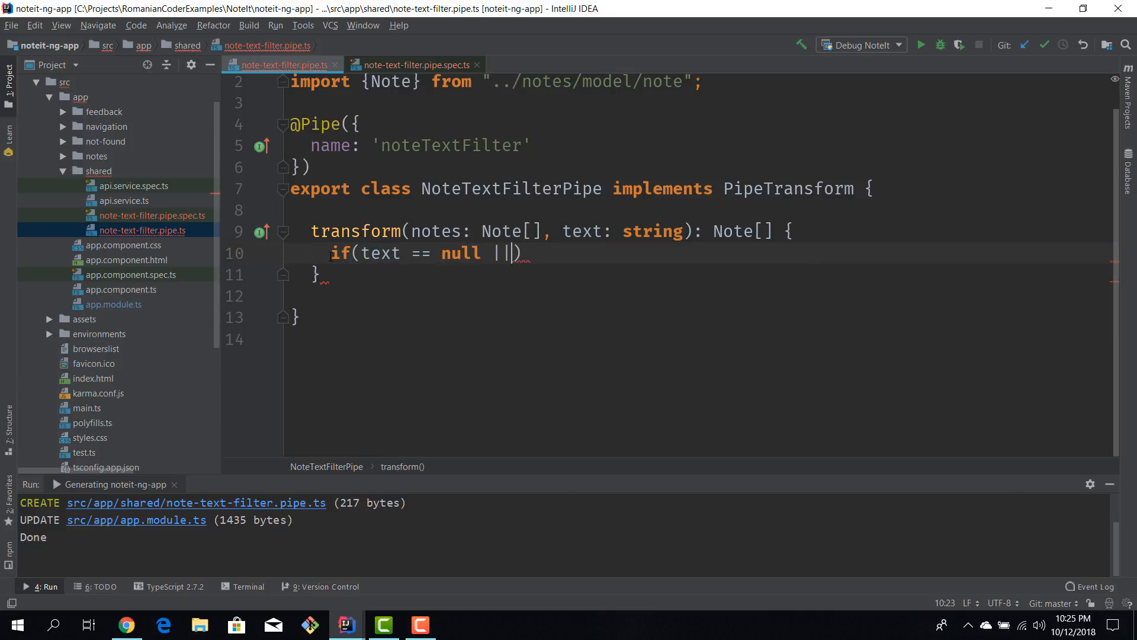
type("text.")
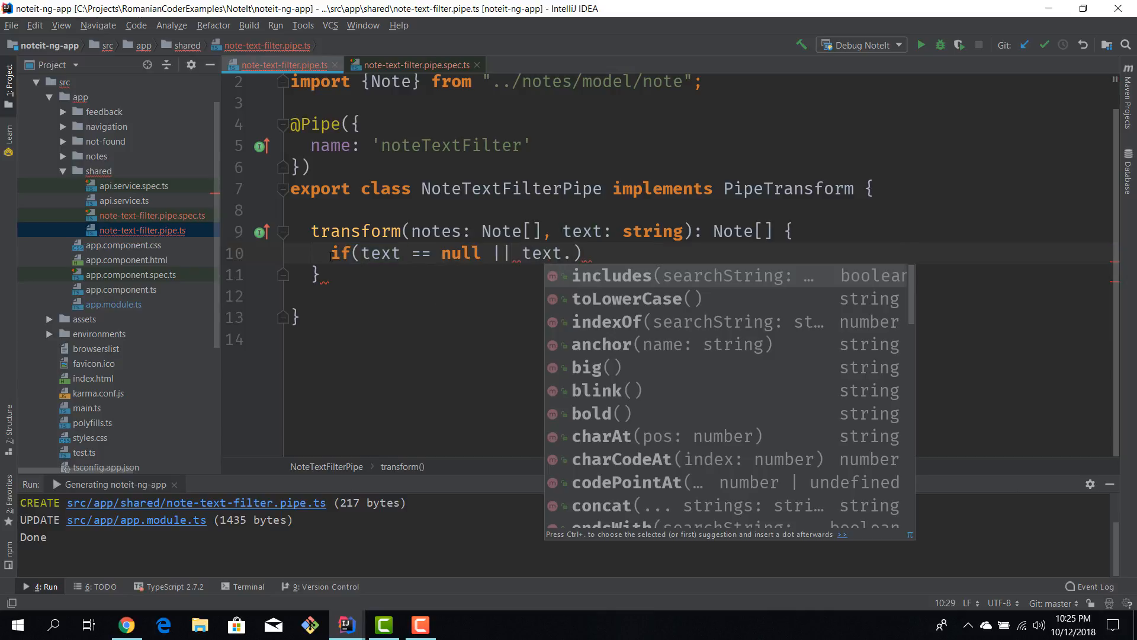
type("== \"\"")
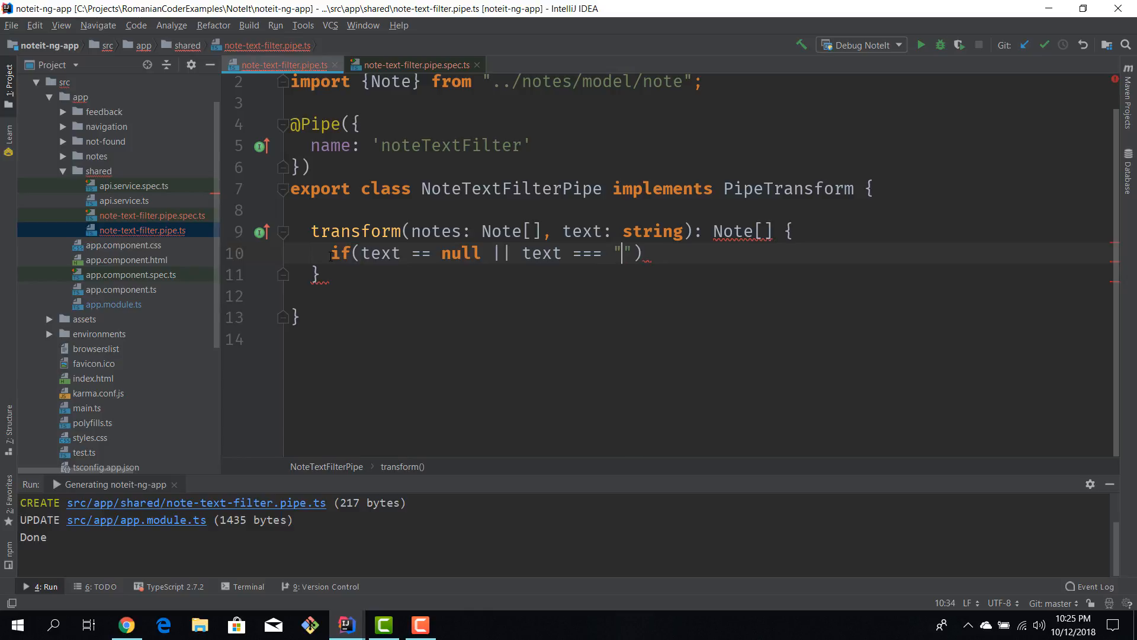
type("{")
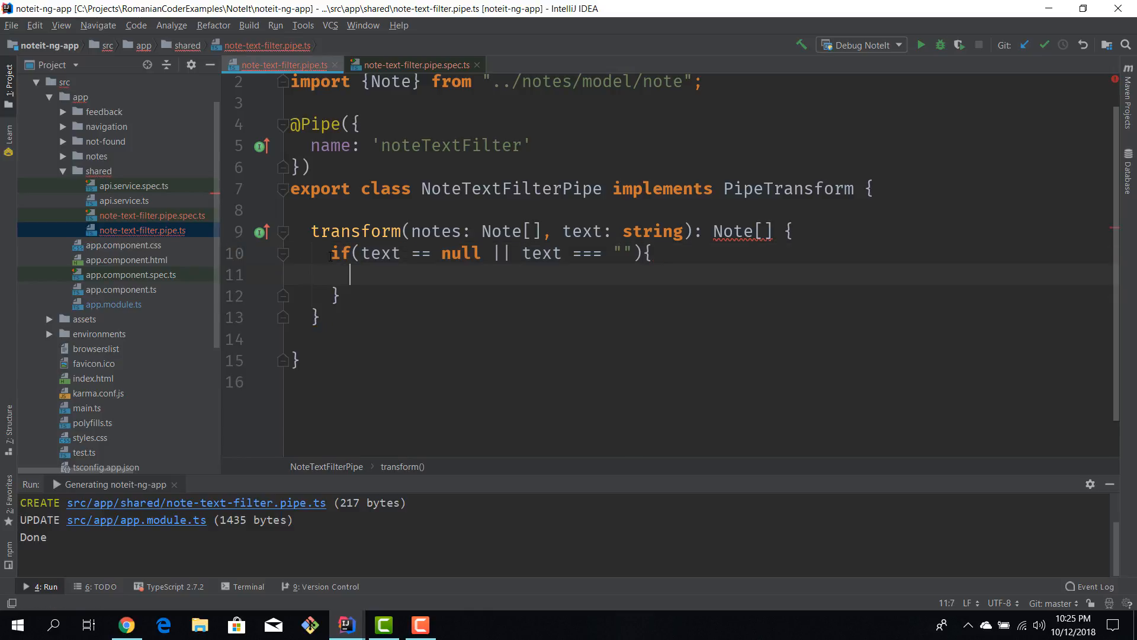
type("return")
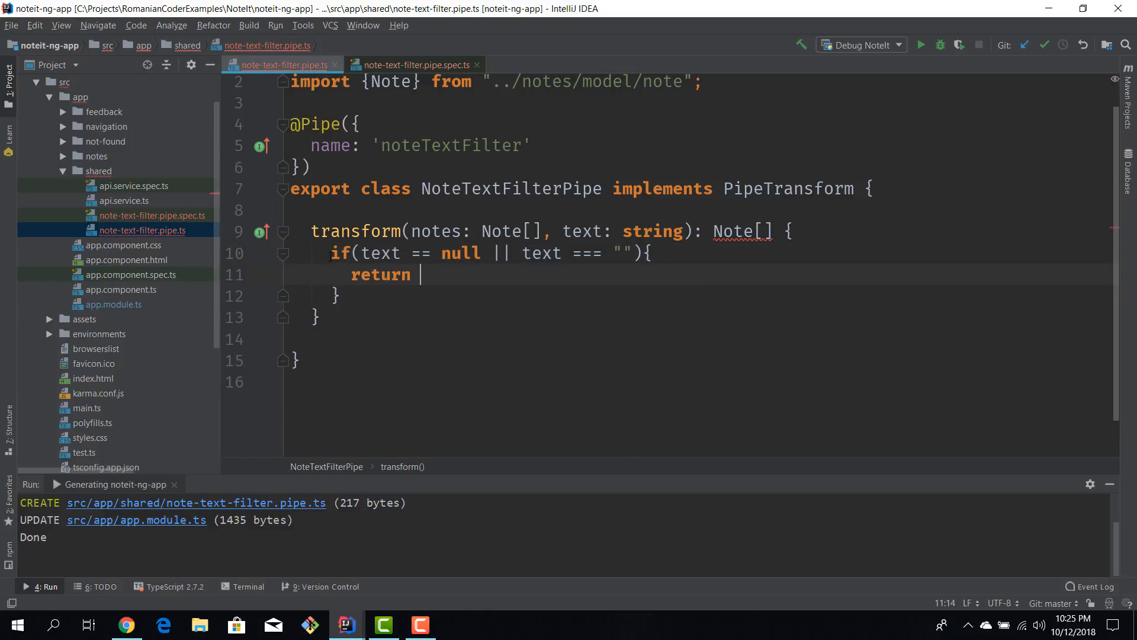
type("notes;")
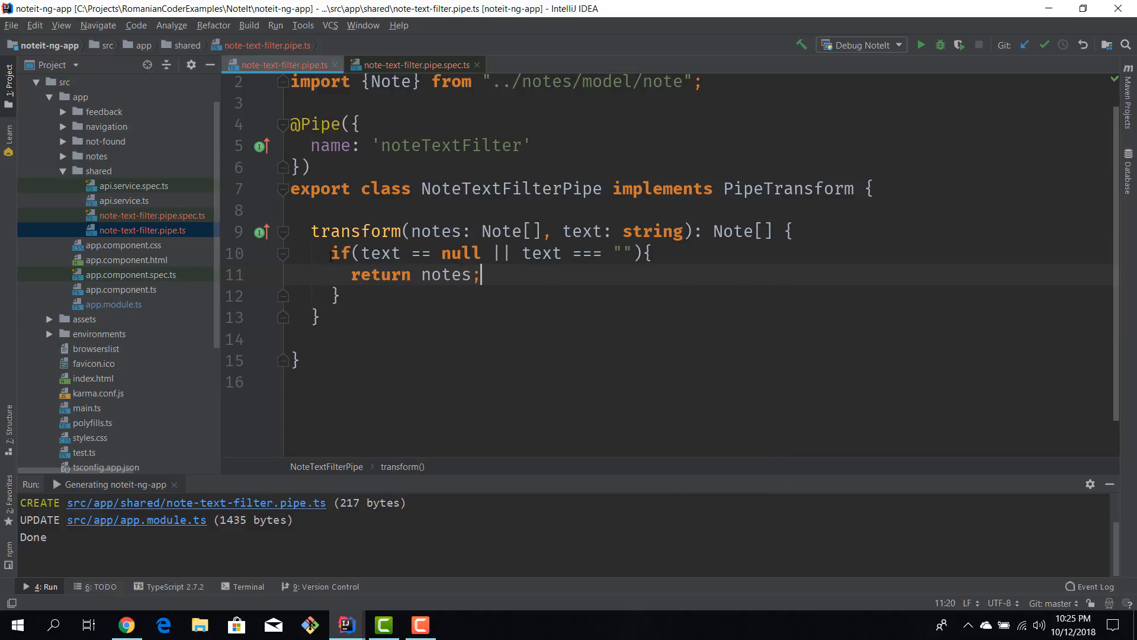
type("no")
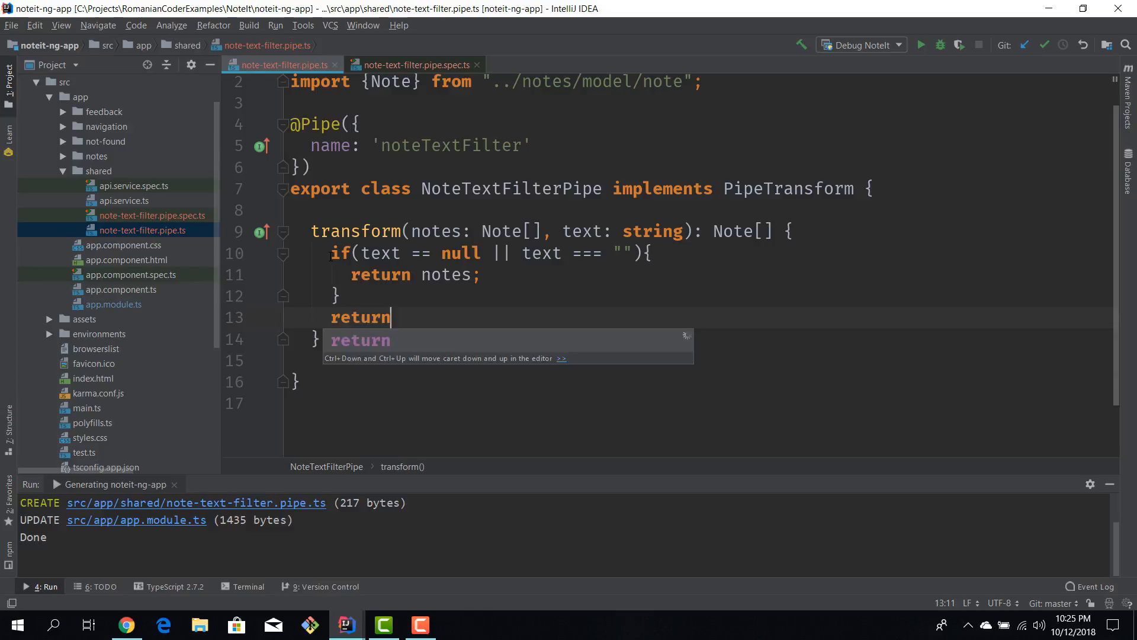
Return notes.filter(n => n.title.includes(text) || n.text.includes(text));
type("notes.")
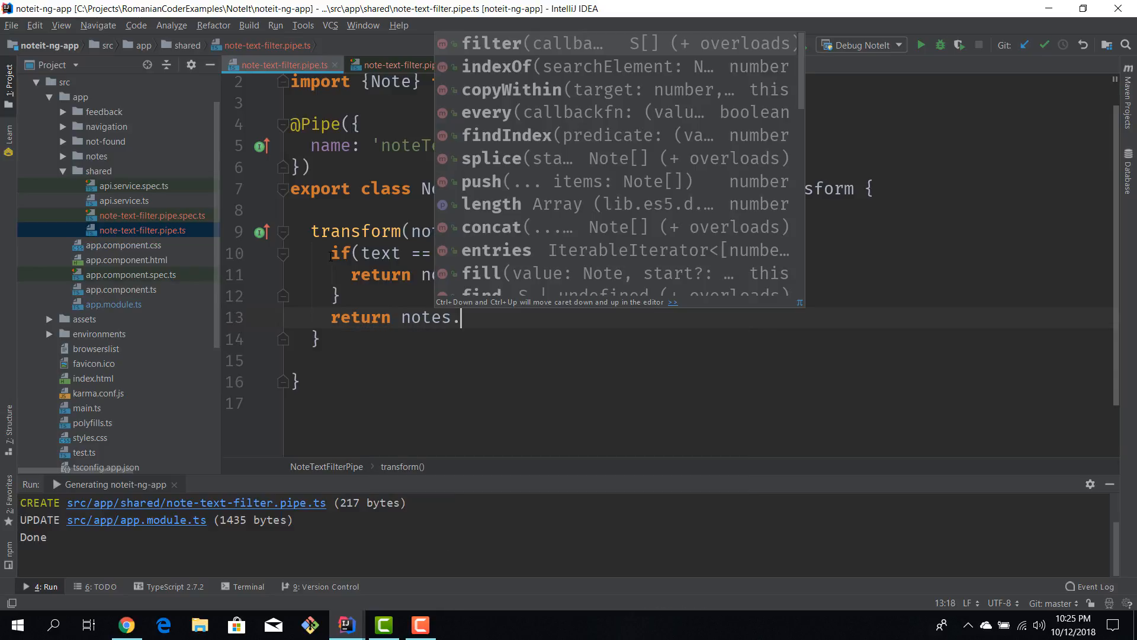
left_click(490, 43)
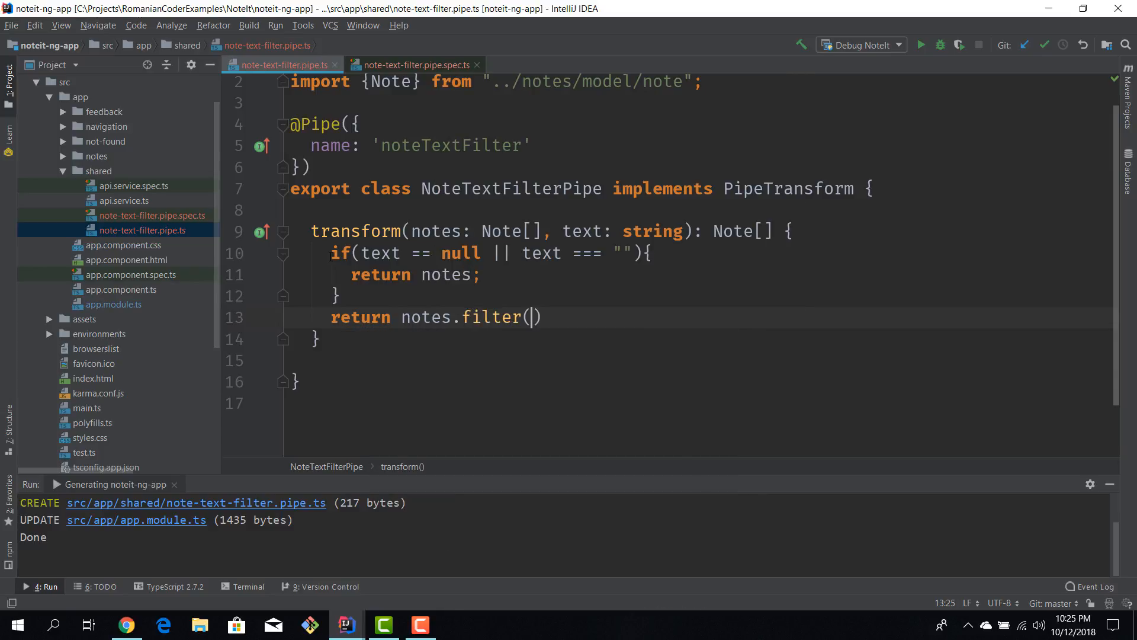
type("n =>")
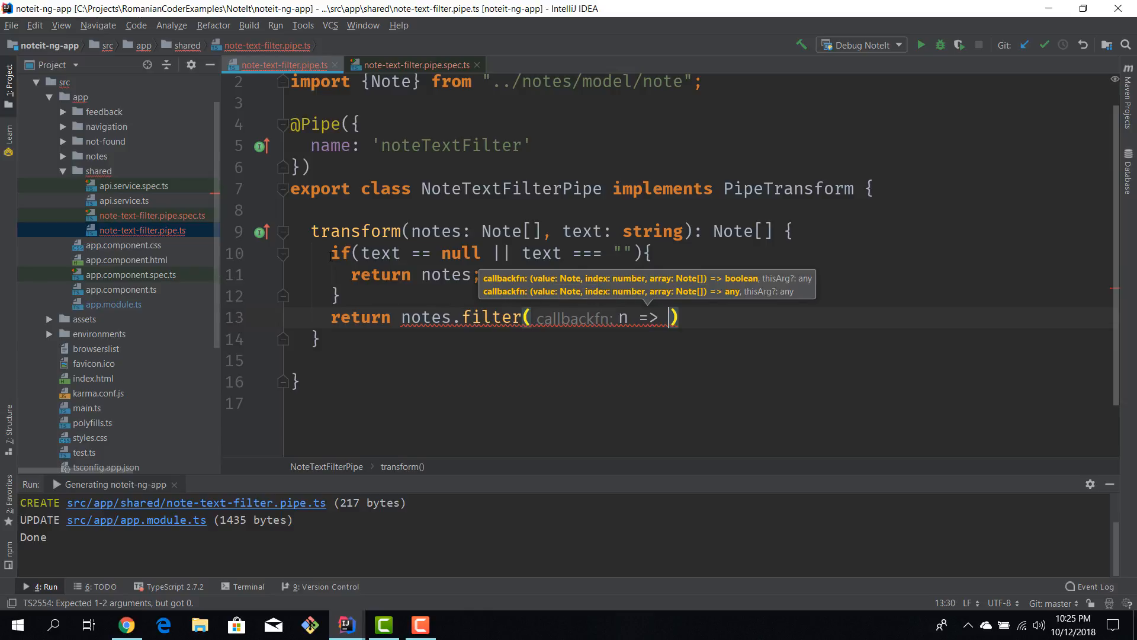
type("n.tit")
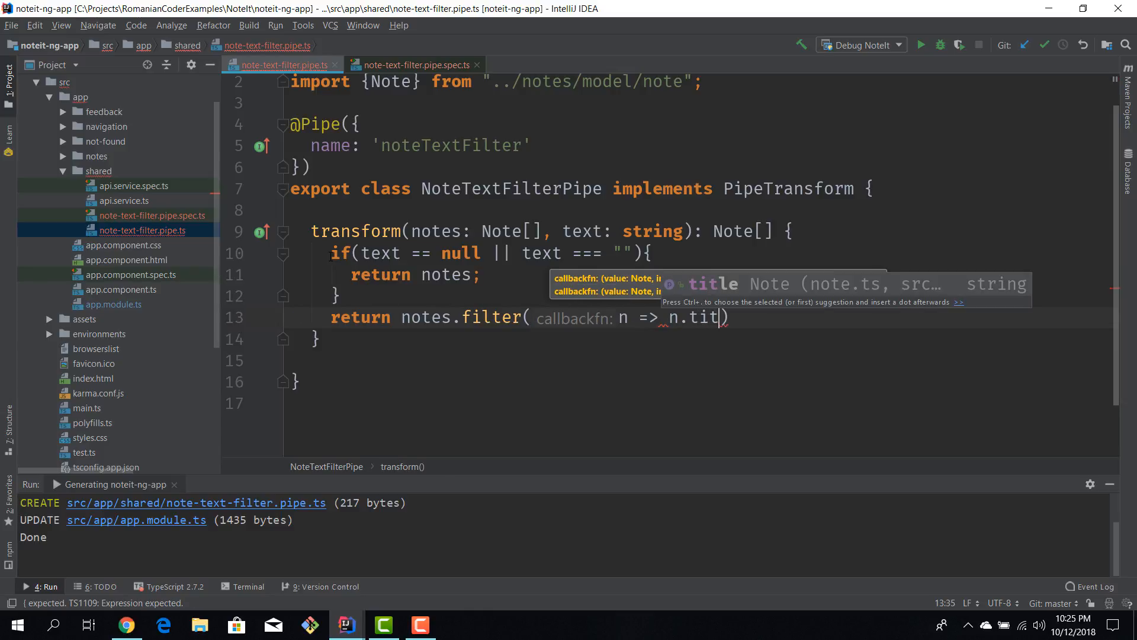
type(".")
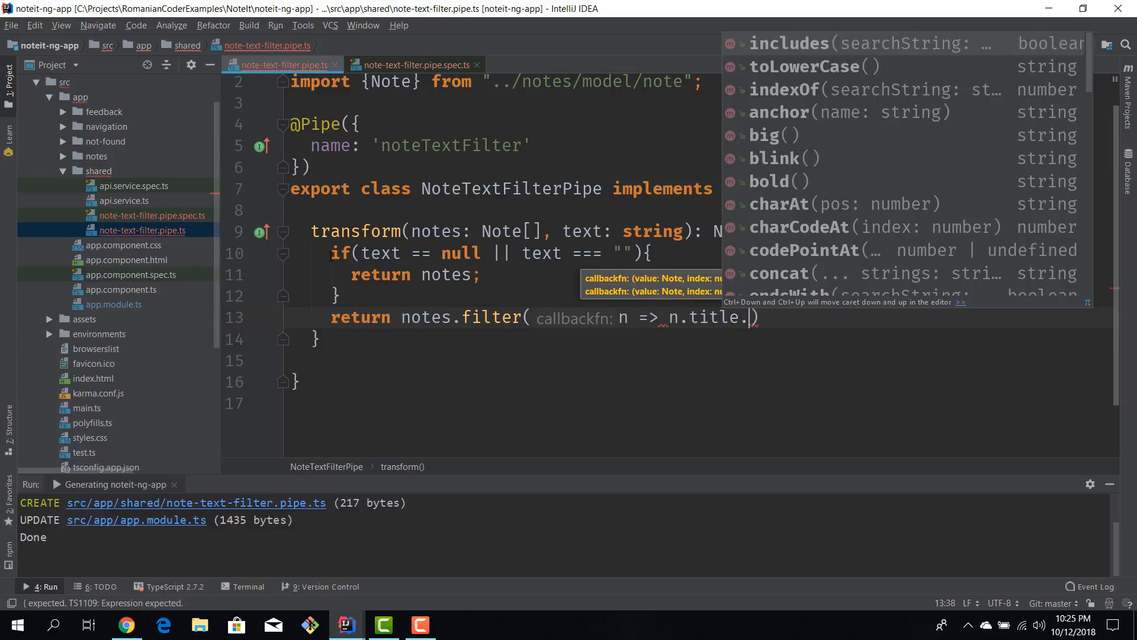
type("includes(text")
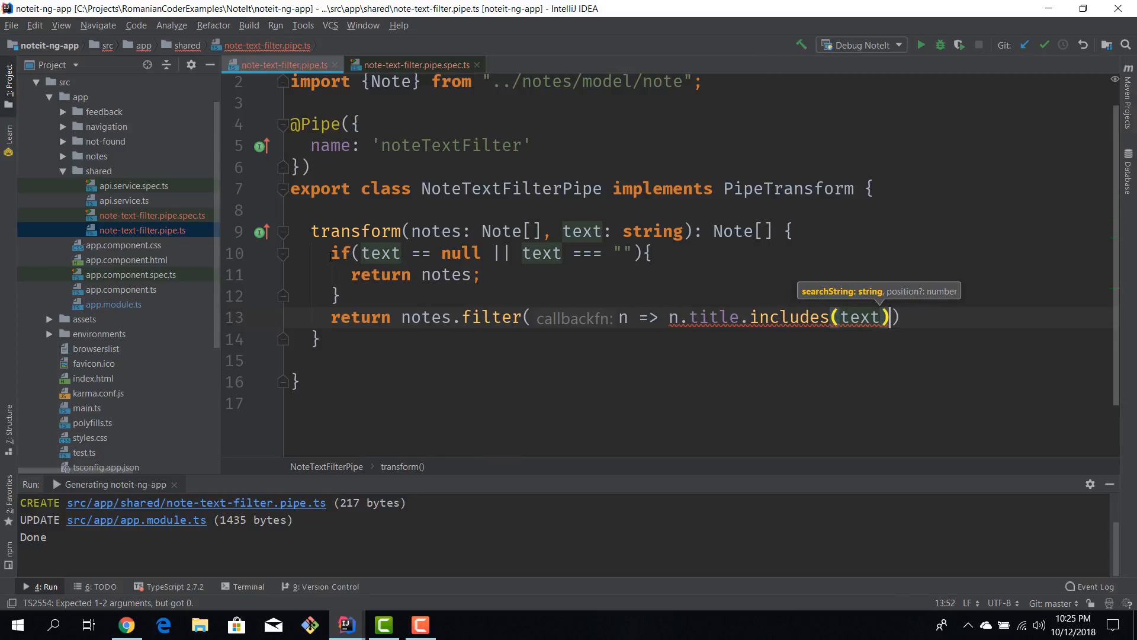
type("||")
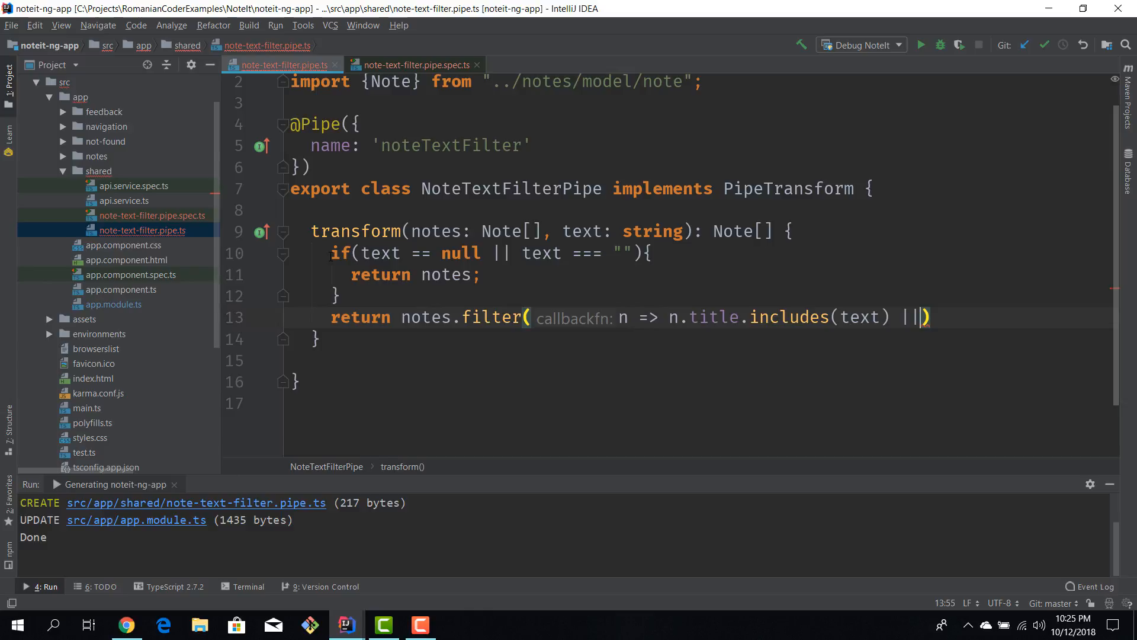
type("n.text.includes(")
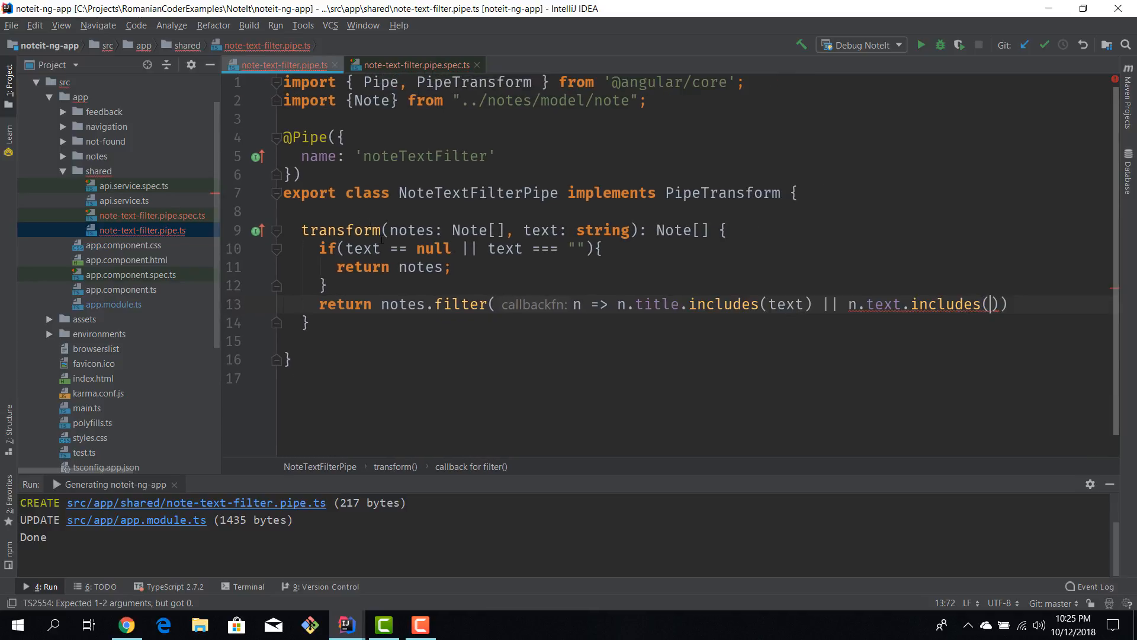
type("te")
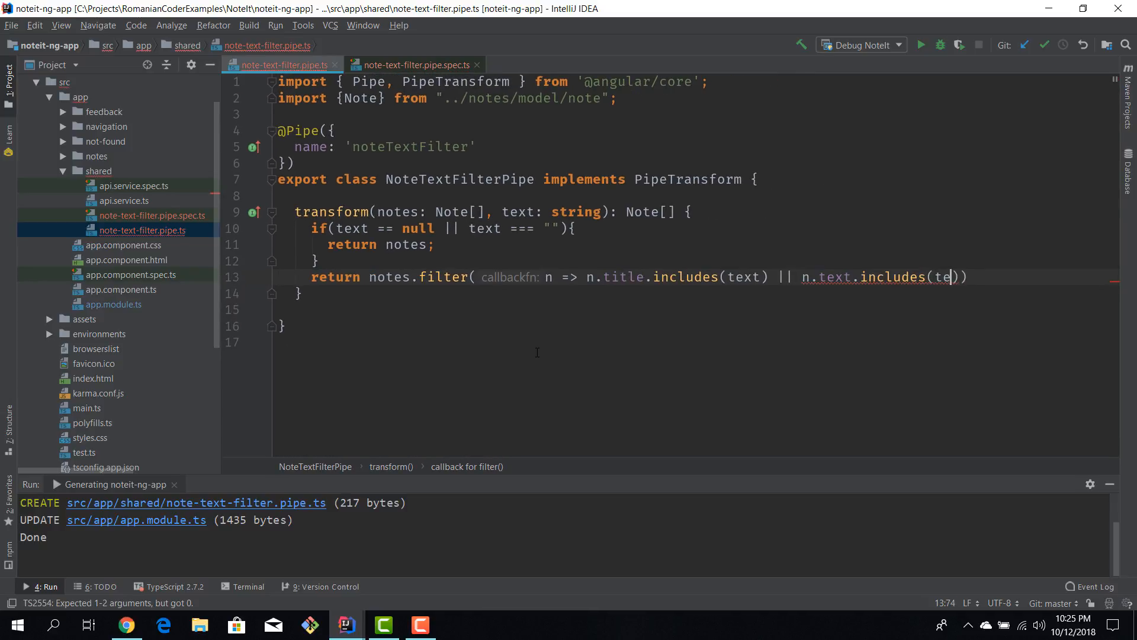
type("xt))")
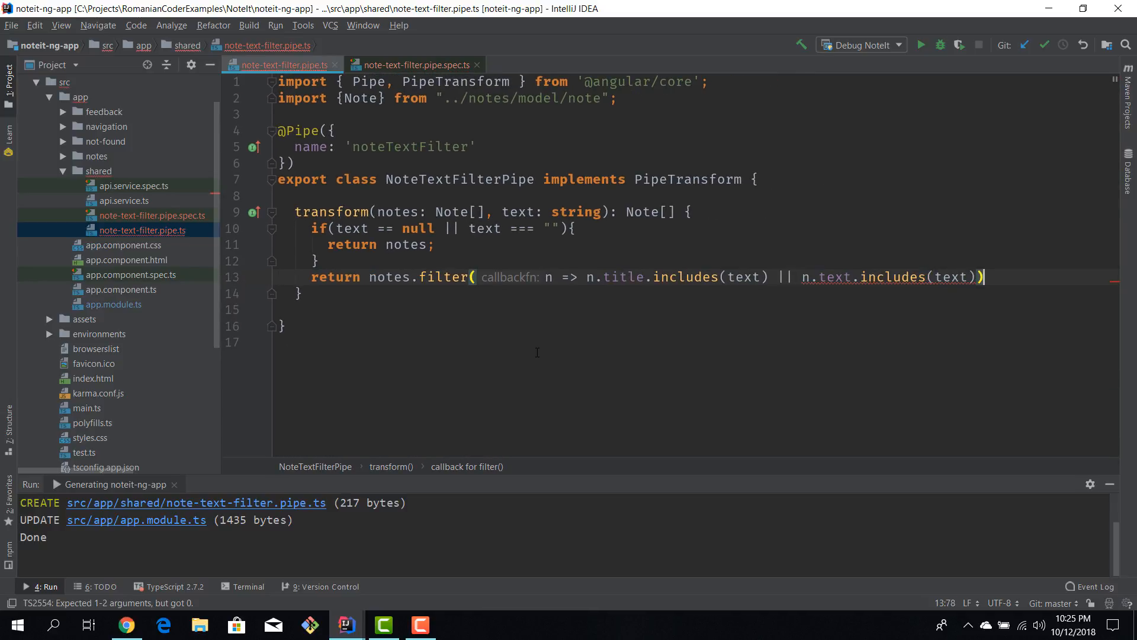
type(";")
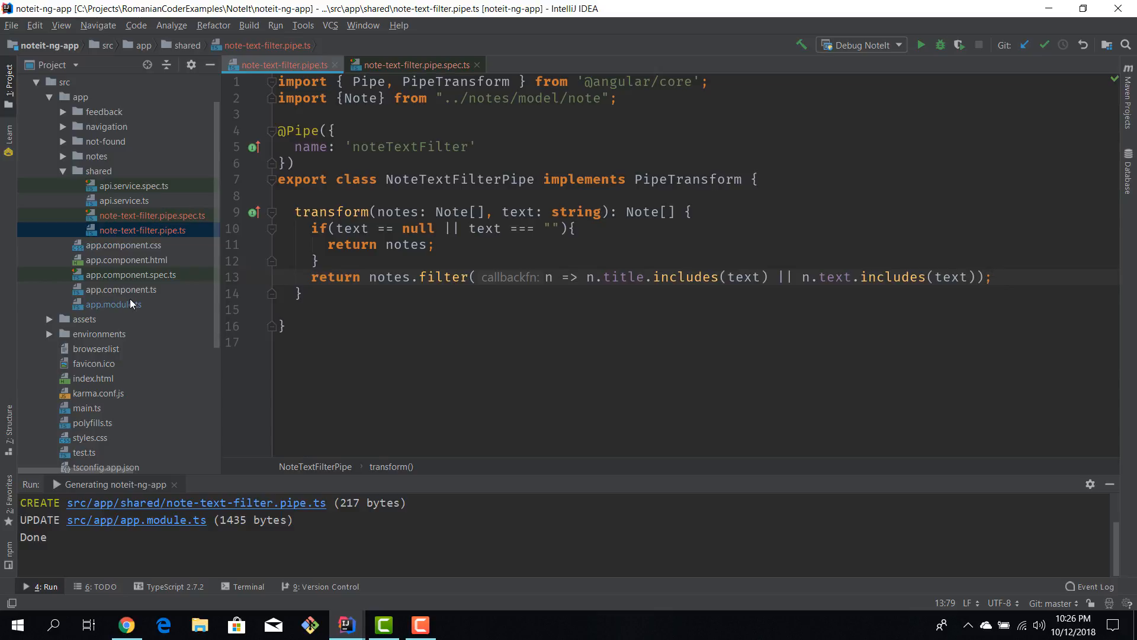
left_click(114, 304)
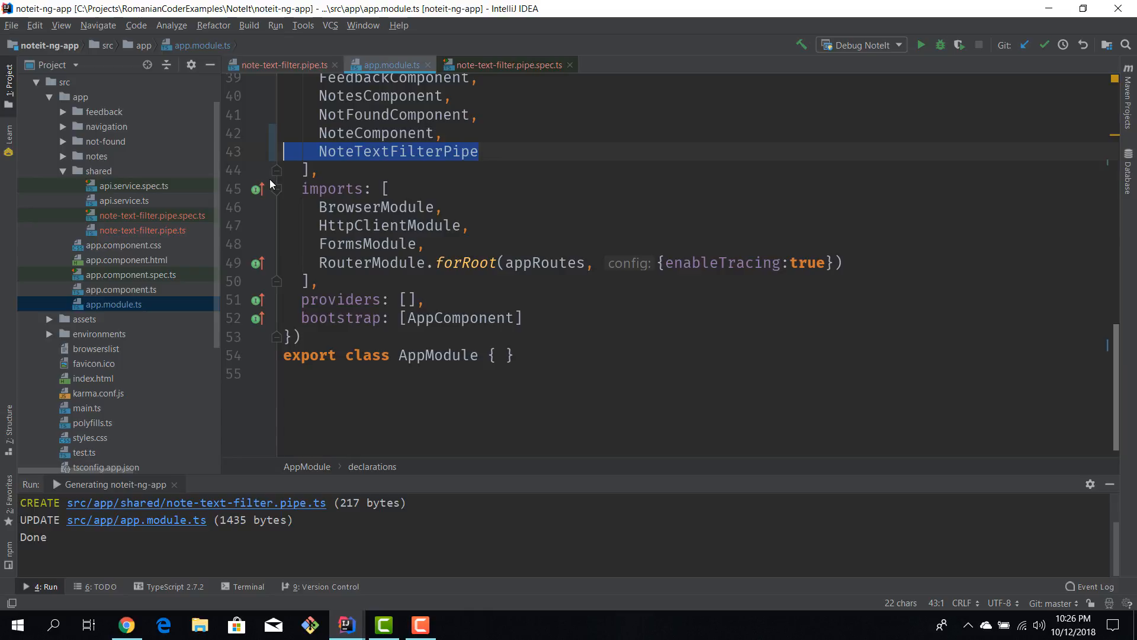
Check NoteTextFilterPipe in app.module.ts, cancel the accidental Move dialog, open notes.component.ts, switch to NoteIt
scroll("up", 3)
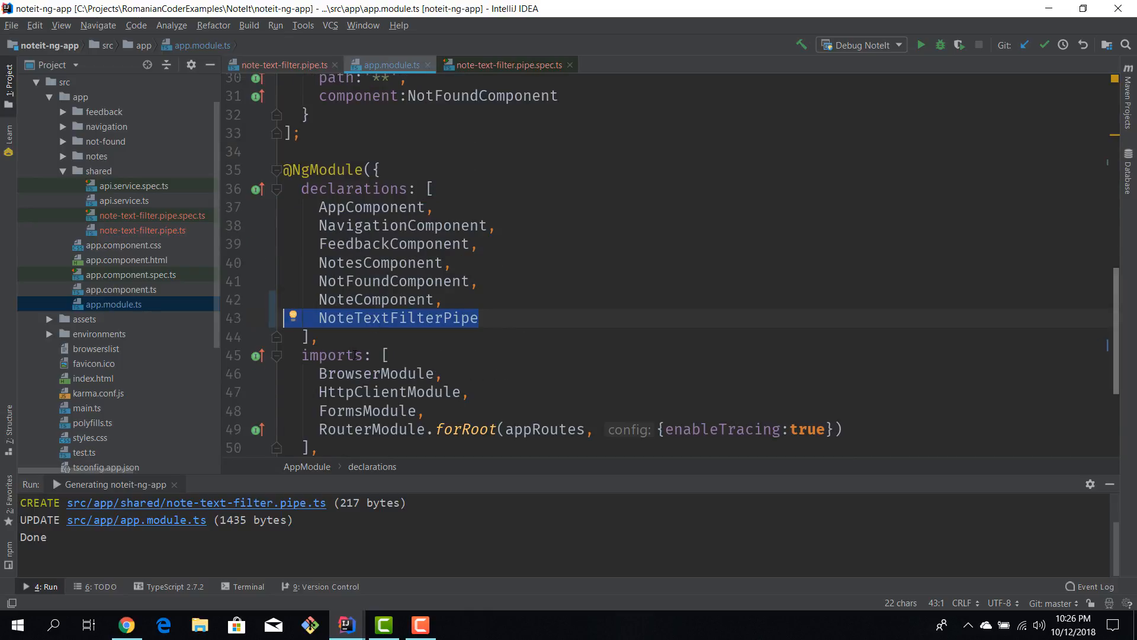
mouse_move(406, 325)
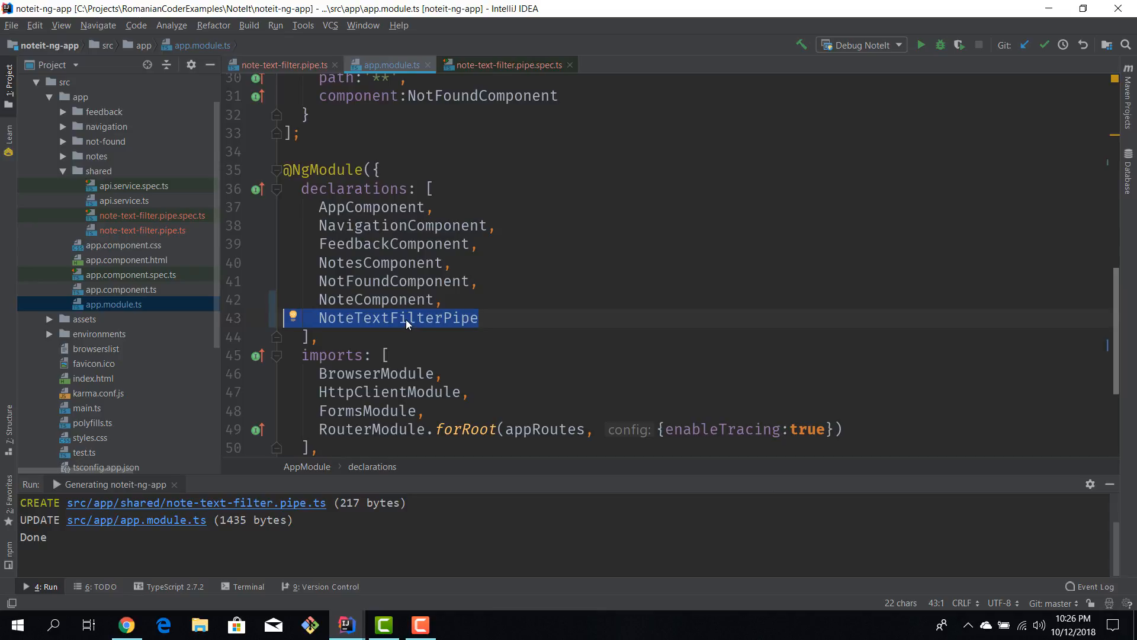
mouse_move(166, 534)
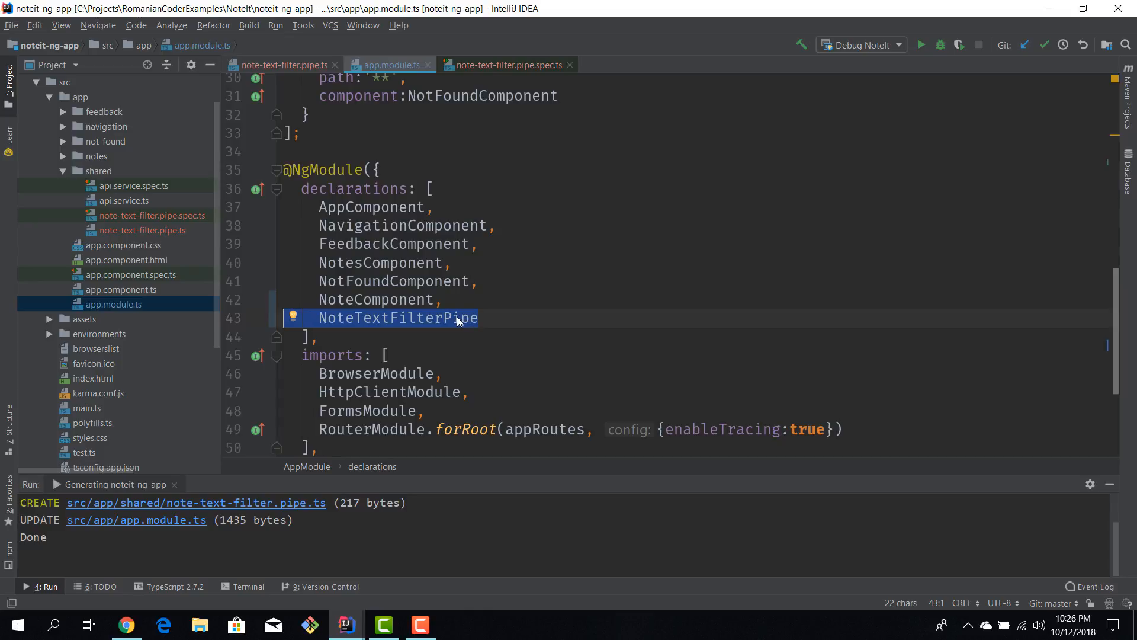
scroll("up", 3)
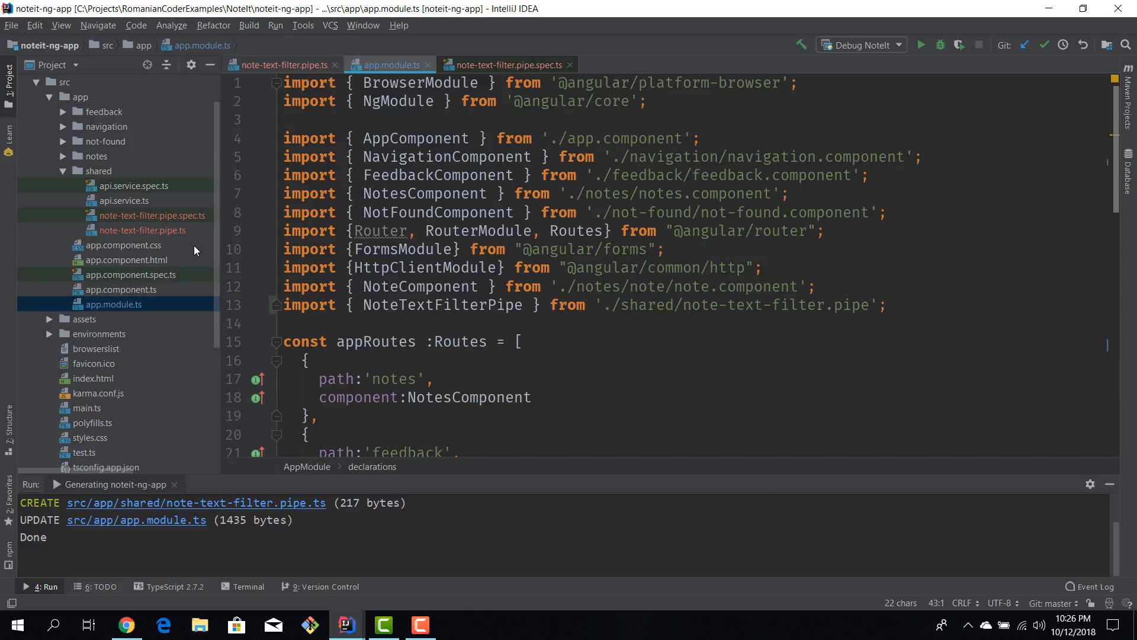
mouse_move(148, 272)
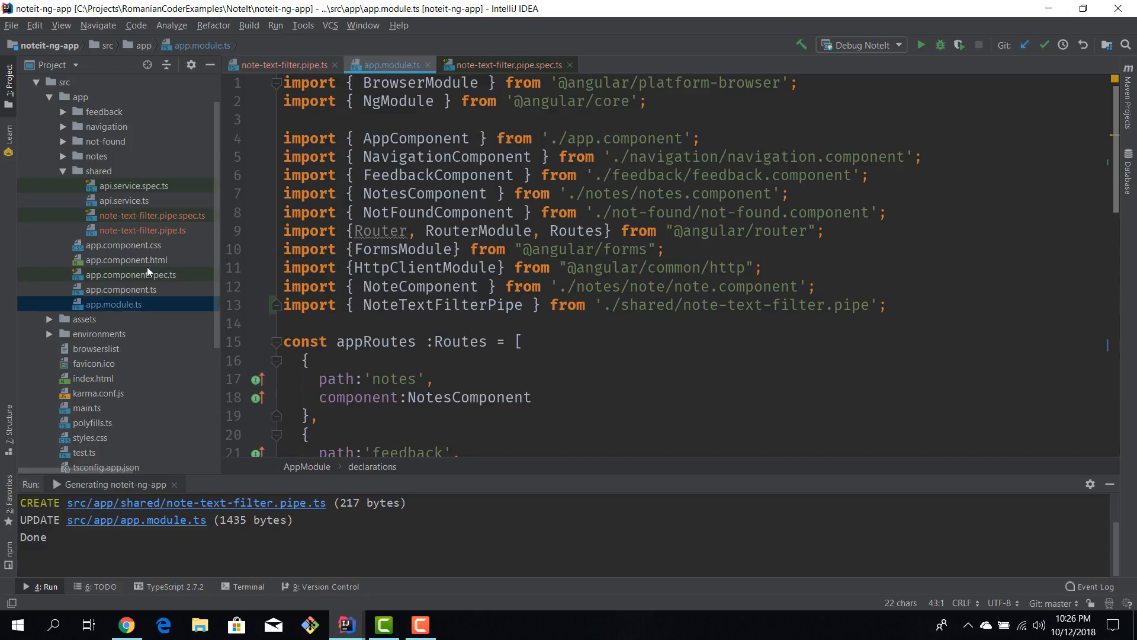
mouse_move(62, 168)
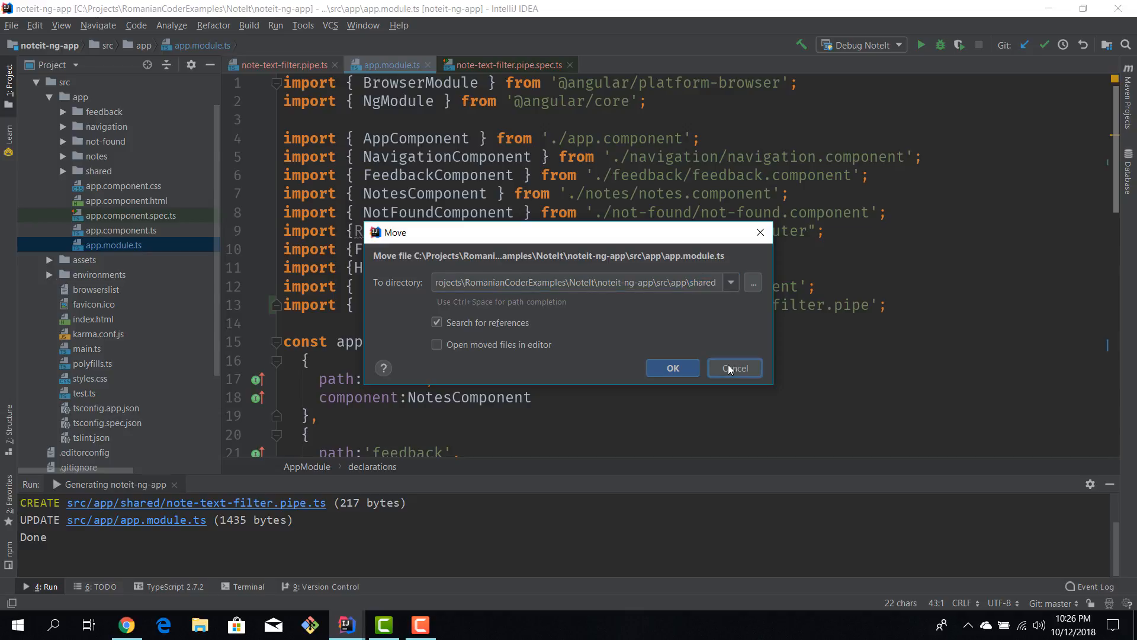
left_click(733, 368)
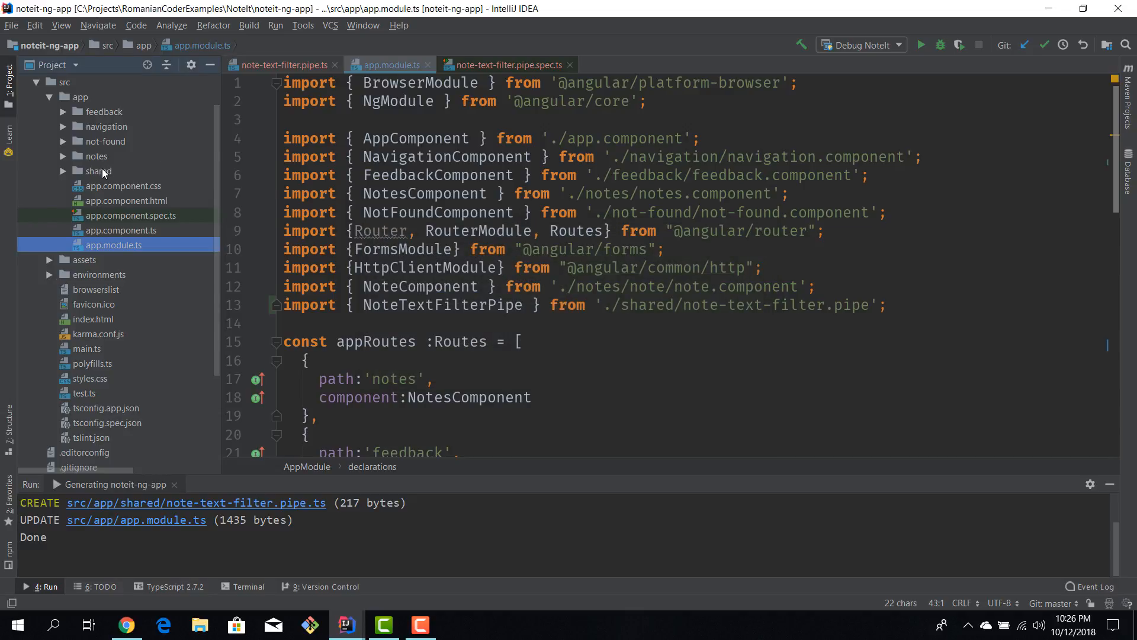
left_click(64, 156)
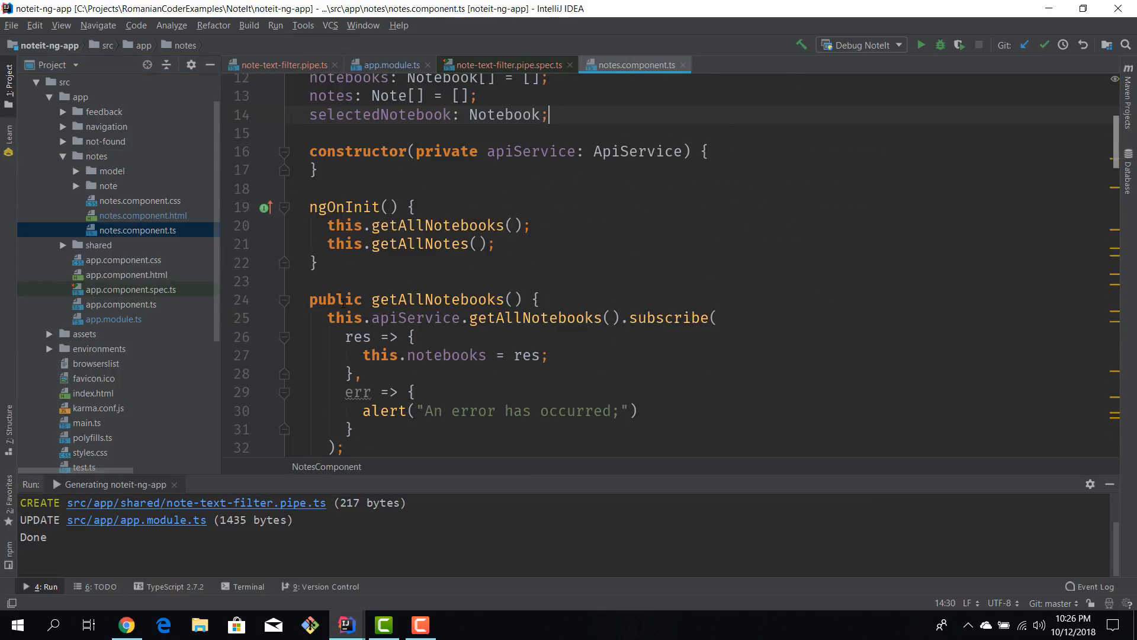
scroll("up", 3)
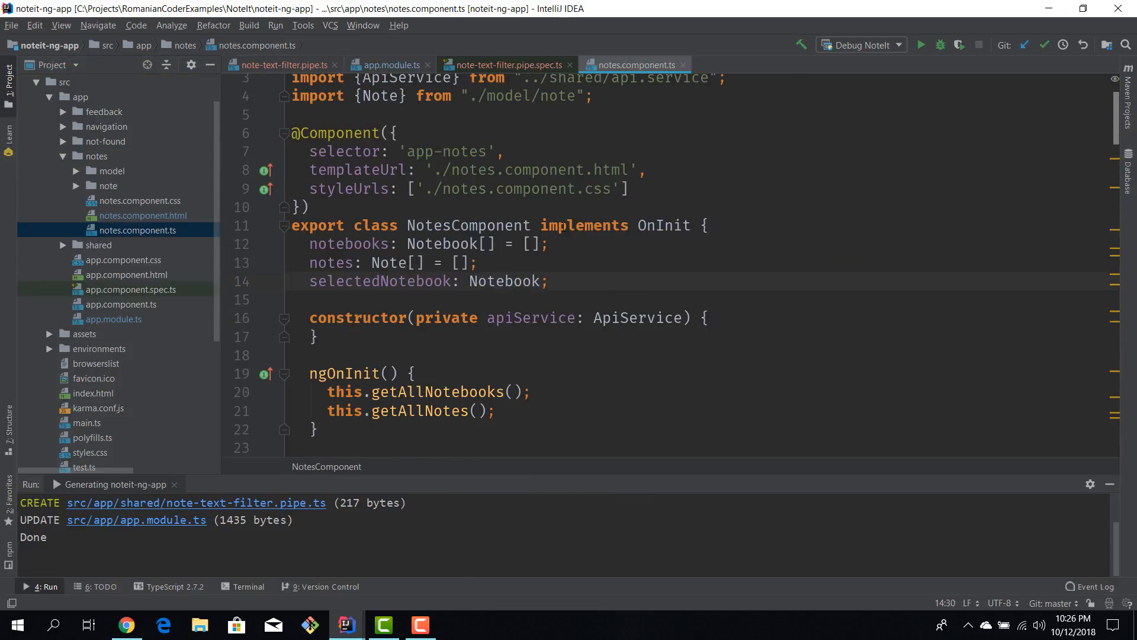
left_click(127, 626)
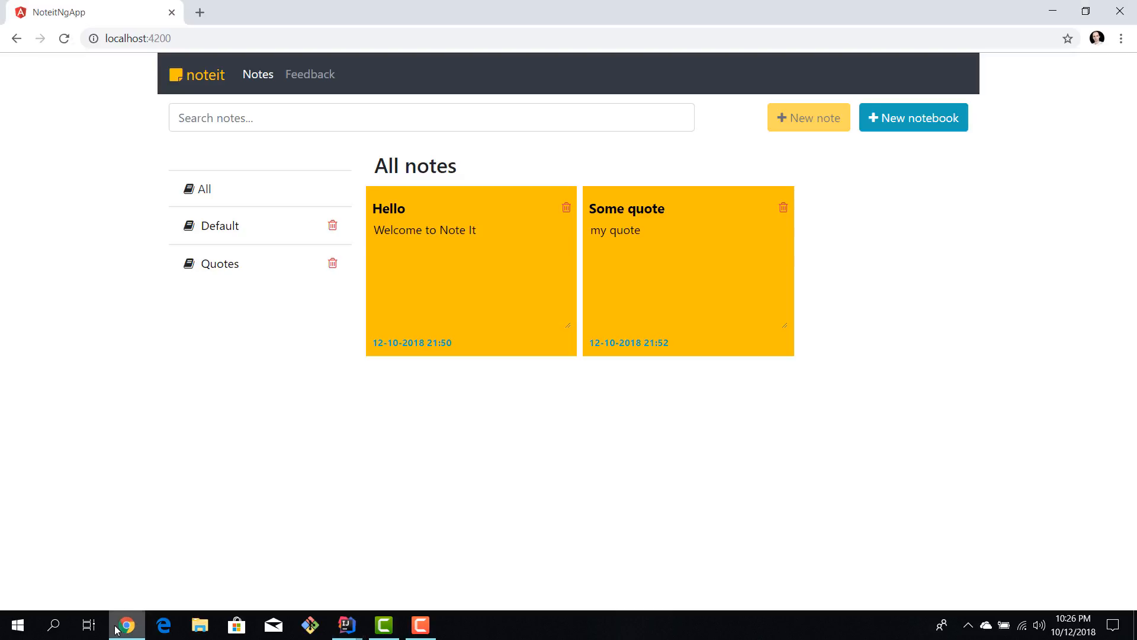
Search 'hello' in NoteIt, see both notes still listed, and return to the IDE
type("hello")
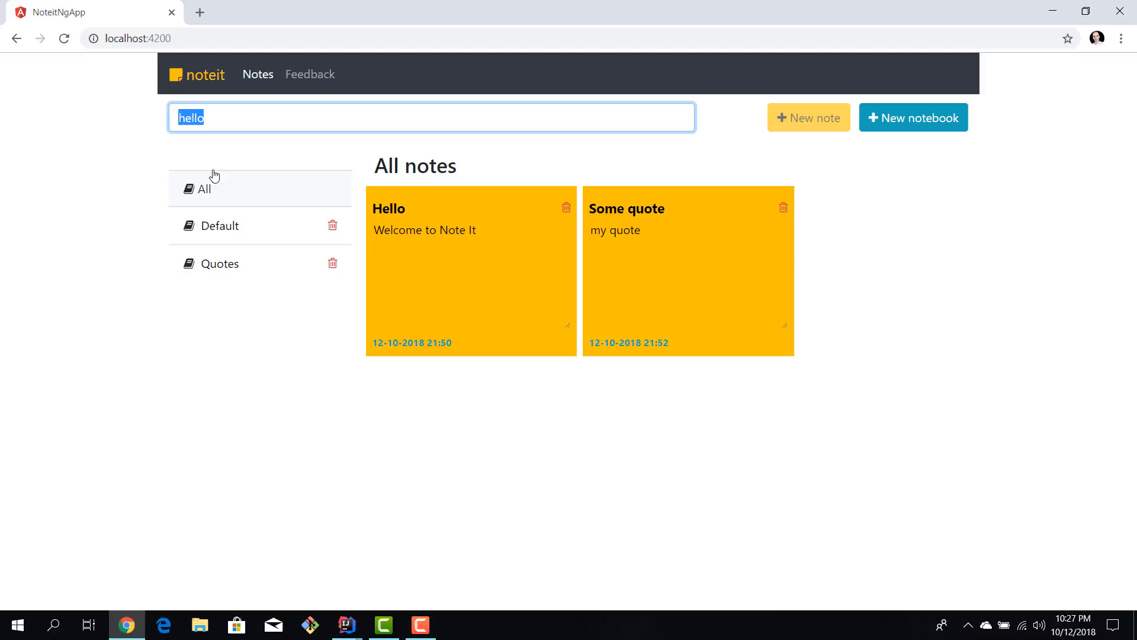
mouse_move(223, 135)
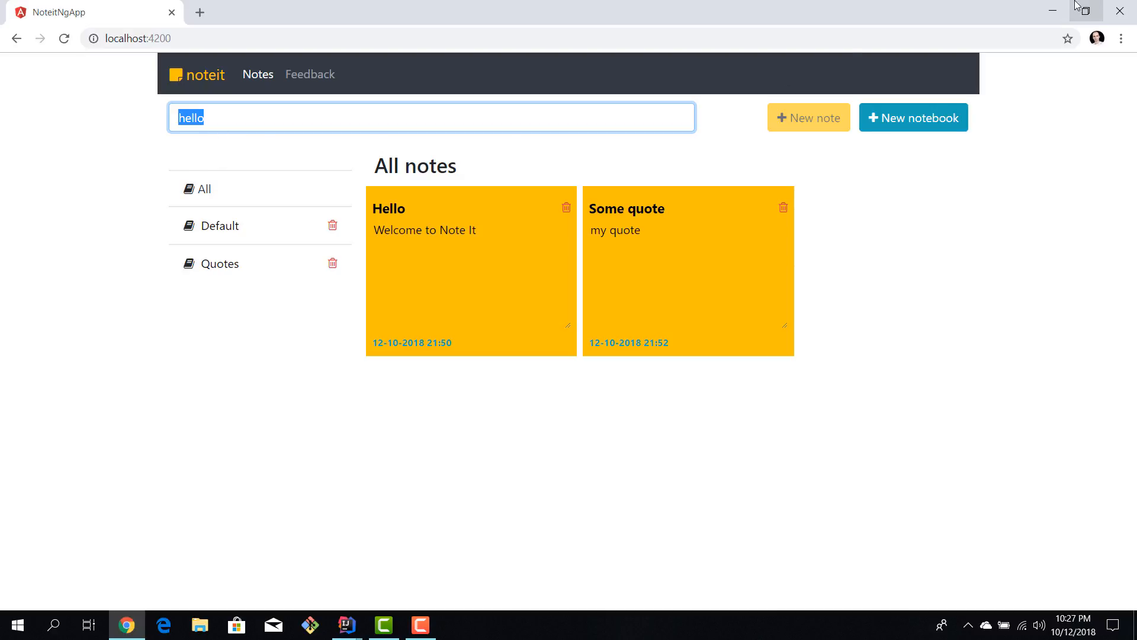
left_click(346, 624)
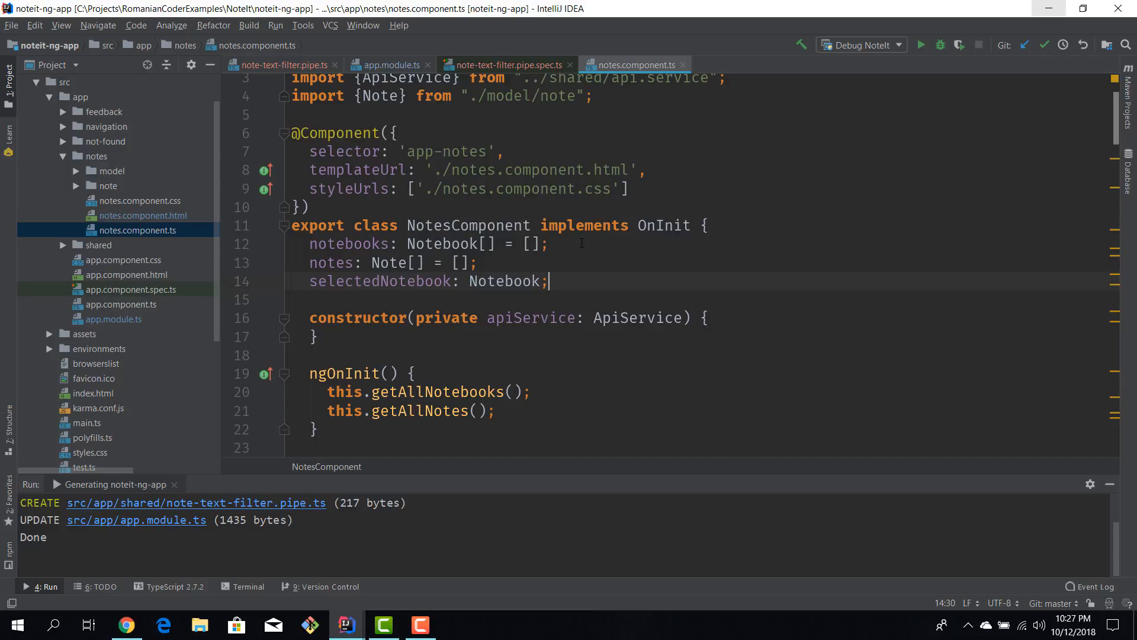
Add a searchText: string field to NotesComponent and open notes.component.html
type("search")
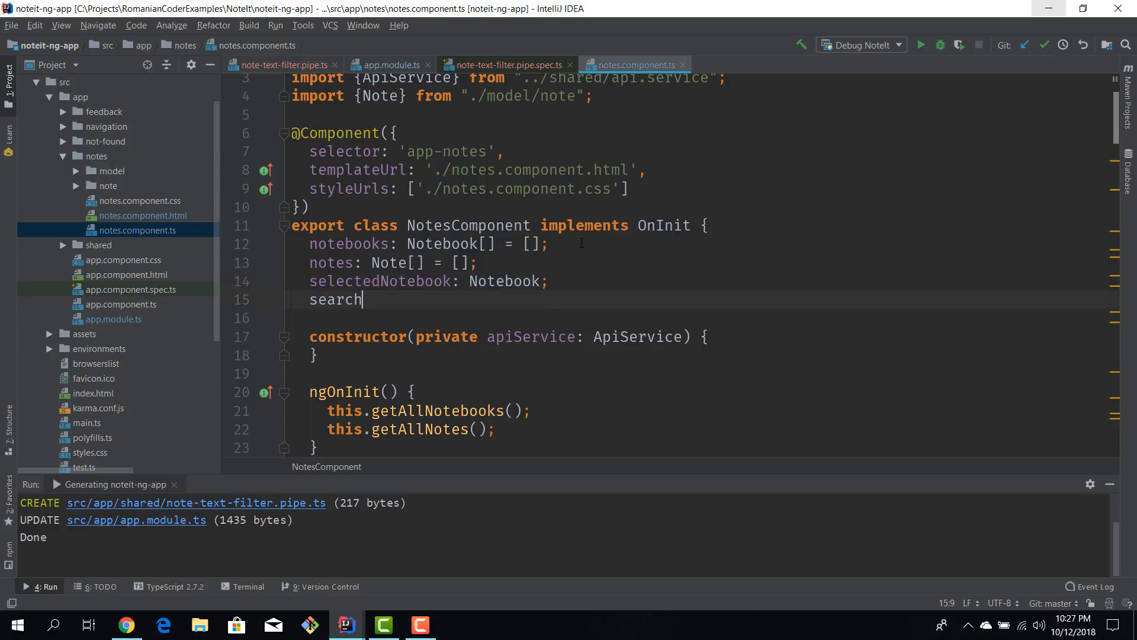
type("Text:")
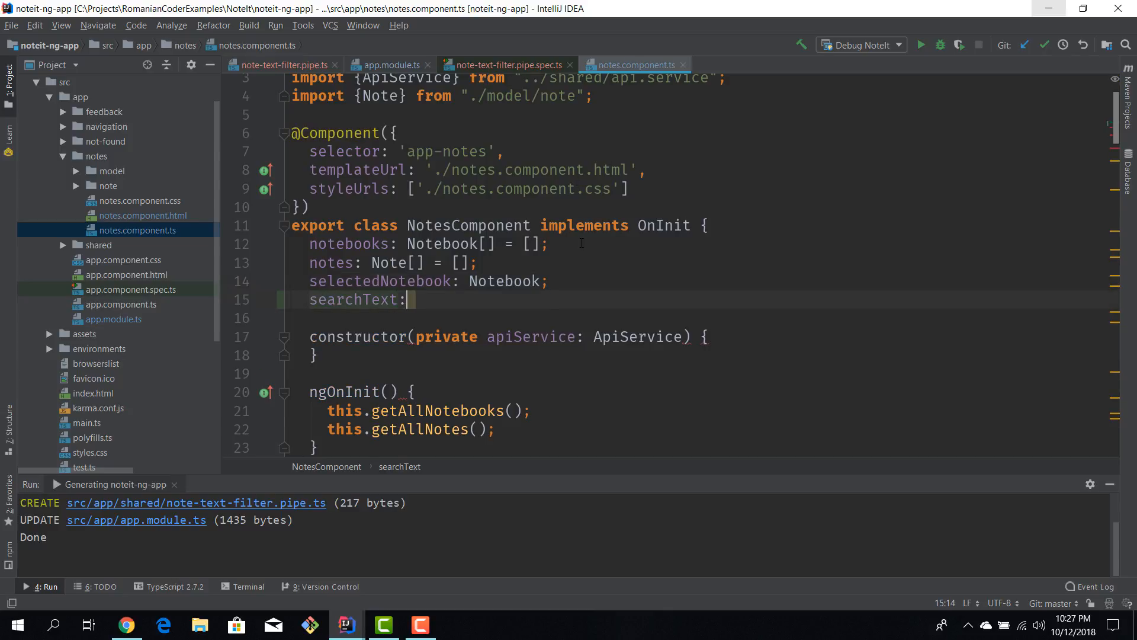
type("string;")
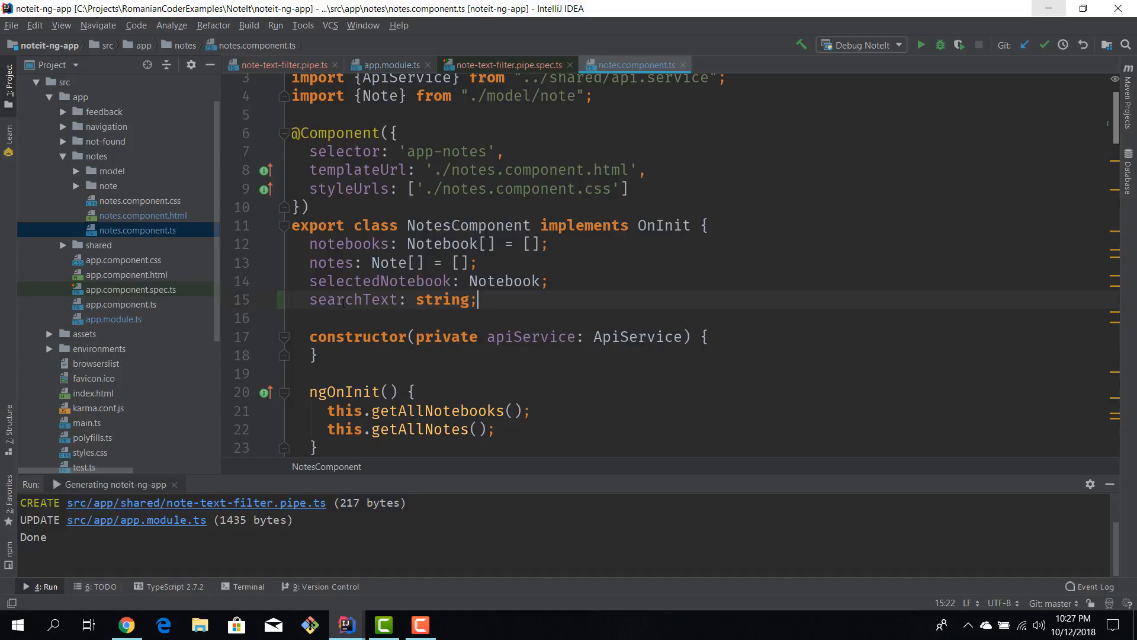
double_click(352, 300)
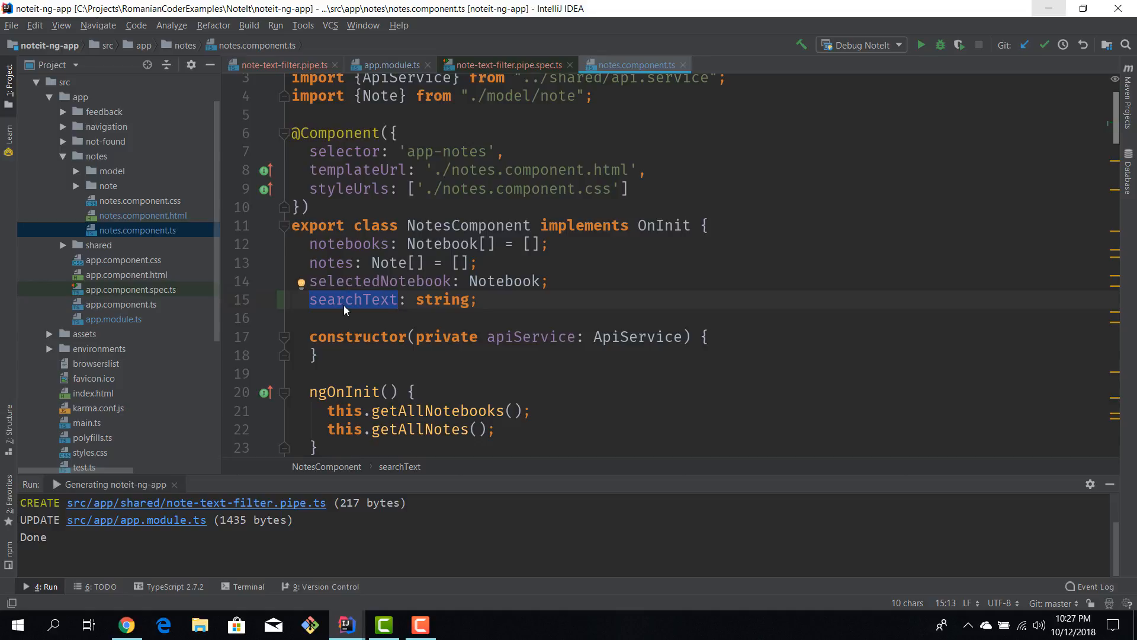
mouse_move(345, 309)
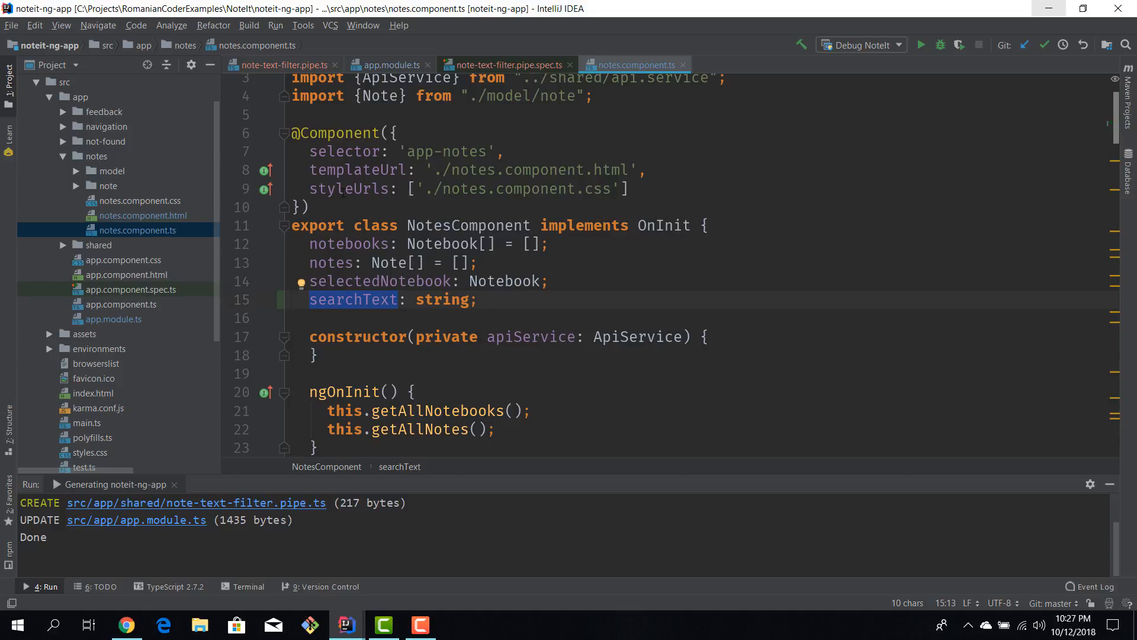
left_click(141, 216)
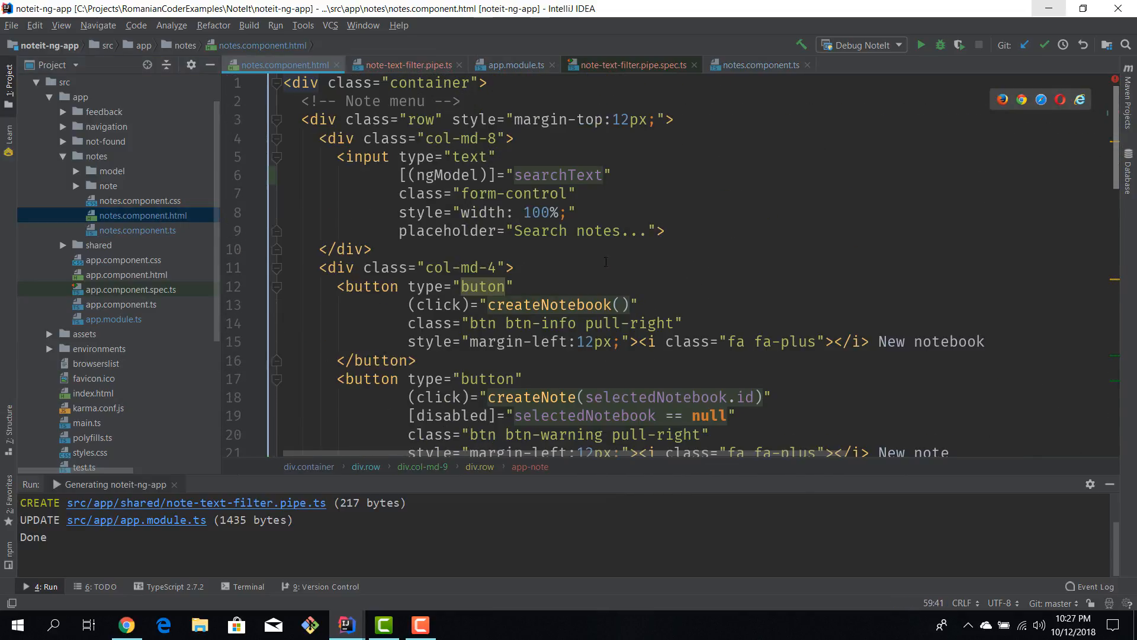
Rewrite the search input's binding as [(ngModel)]="searchText"
left_click(611, 176)
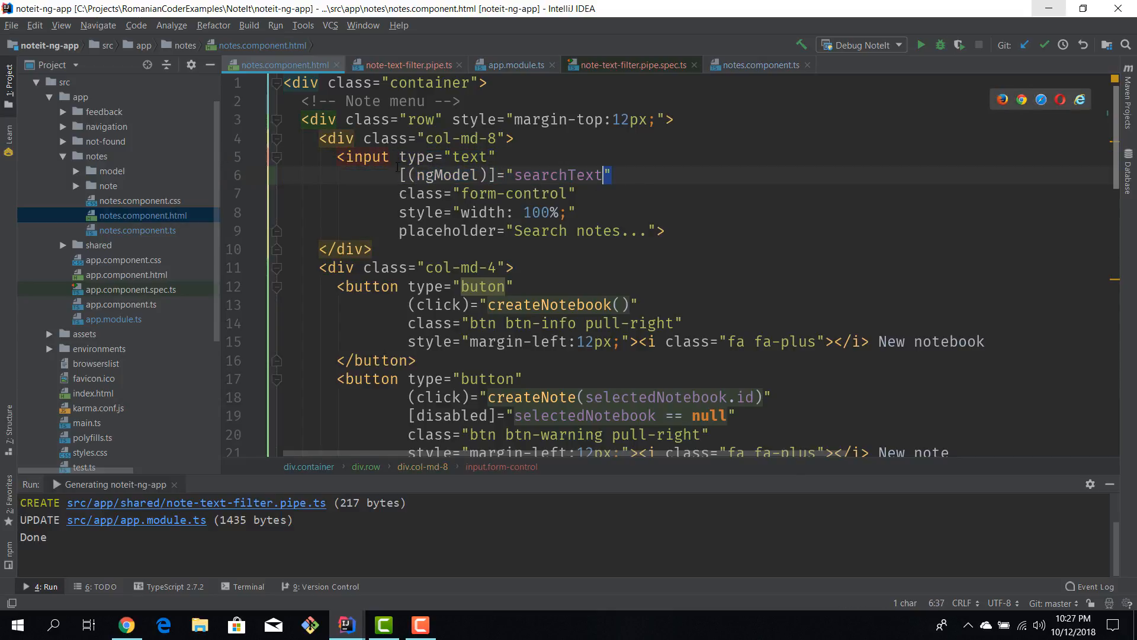
double_click(558, 175)
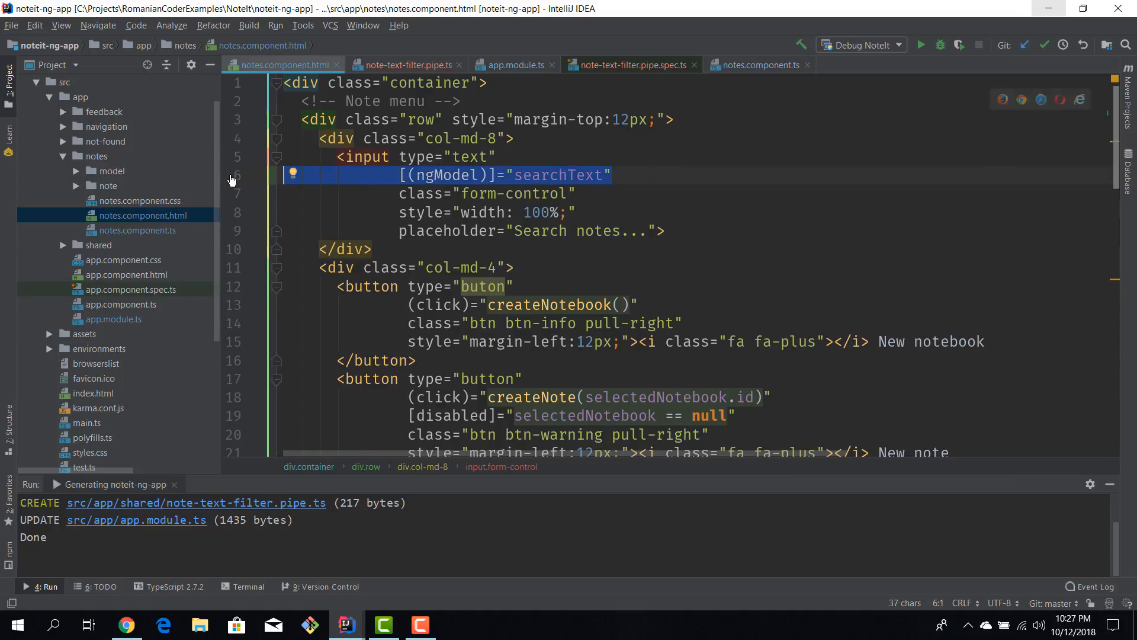
key("Delete")
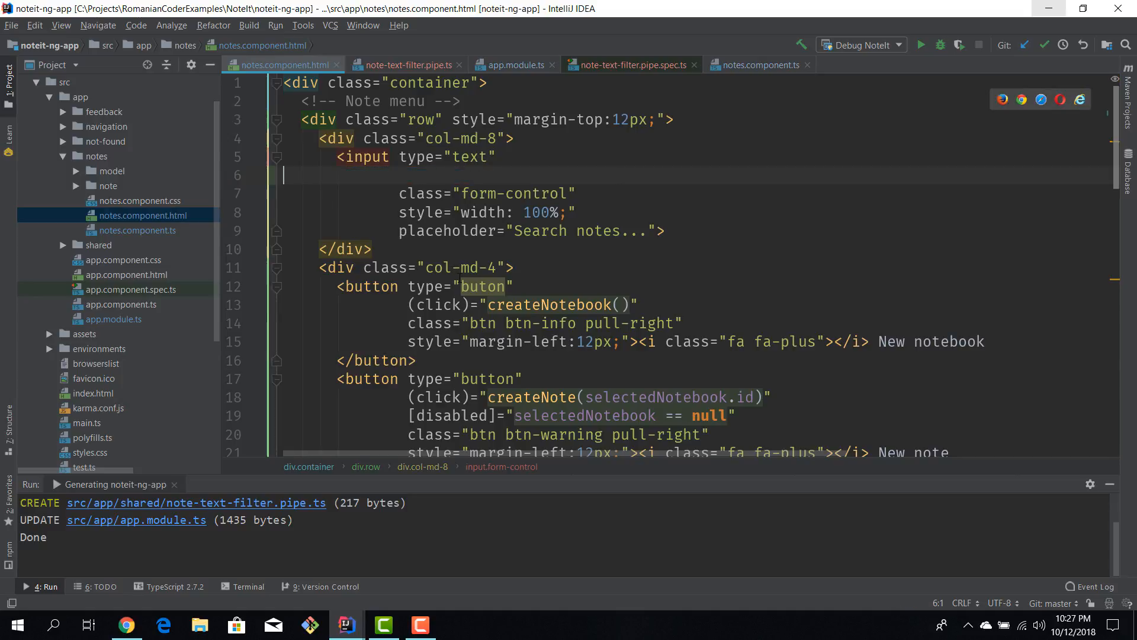
type("[(ngModel)]=\"searchText\"")
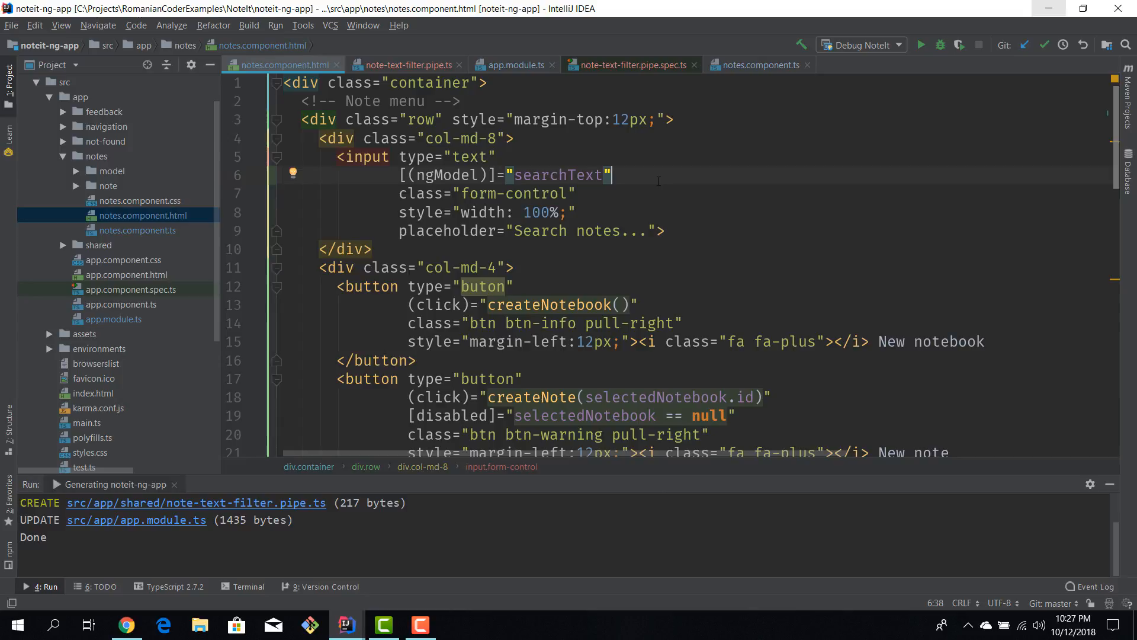
scroll("down", 3)
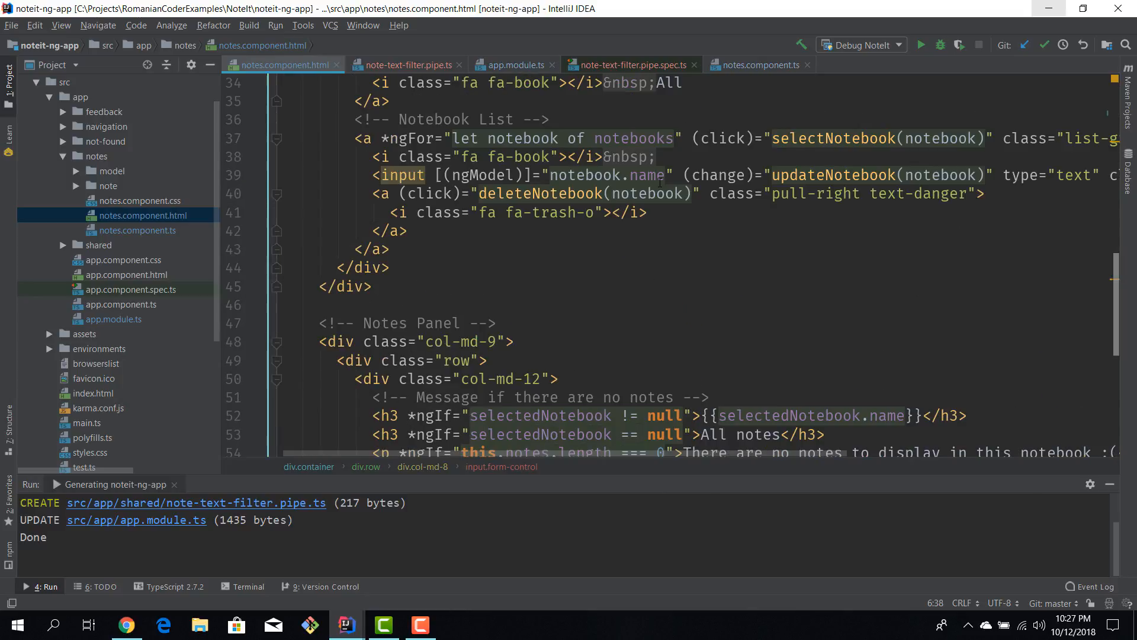
Change the *ngFor to "let n of notes | noteTextFilter:searchText"
scroll("down", 3)
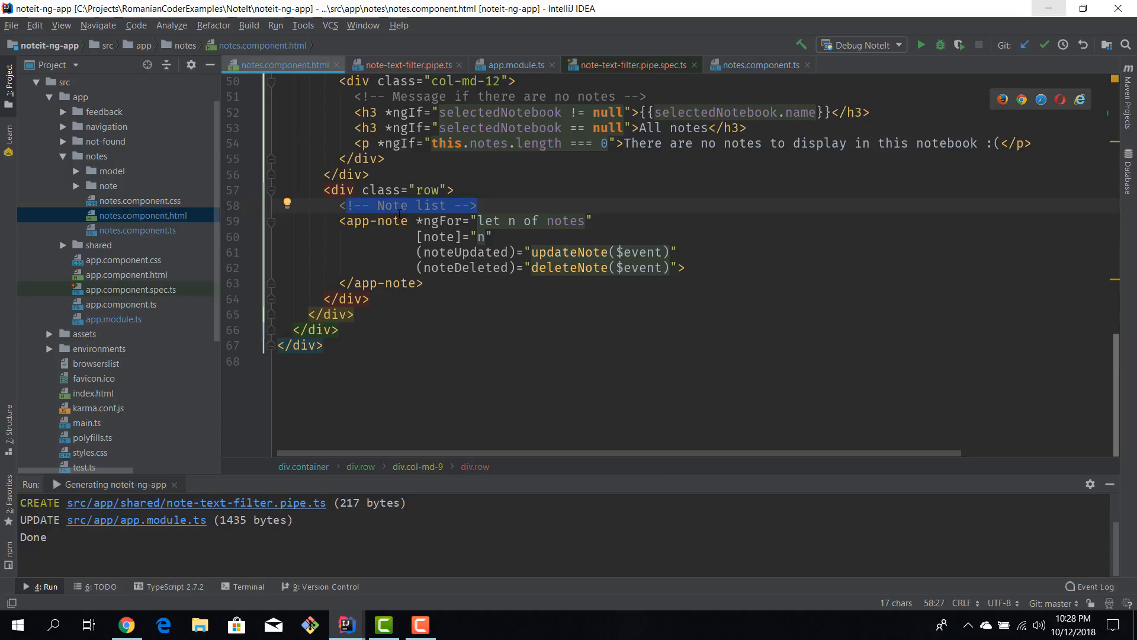
mouse_move(555, 221)
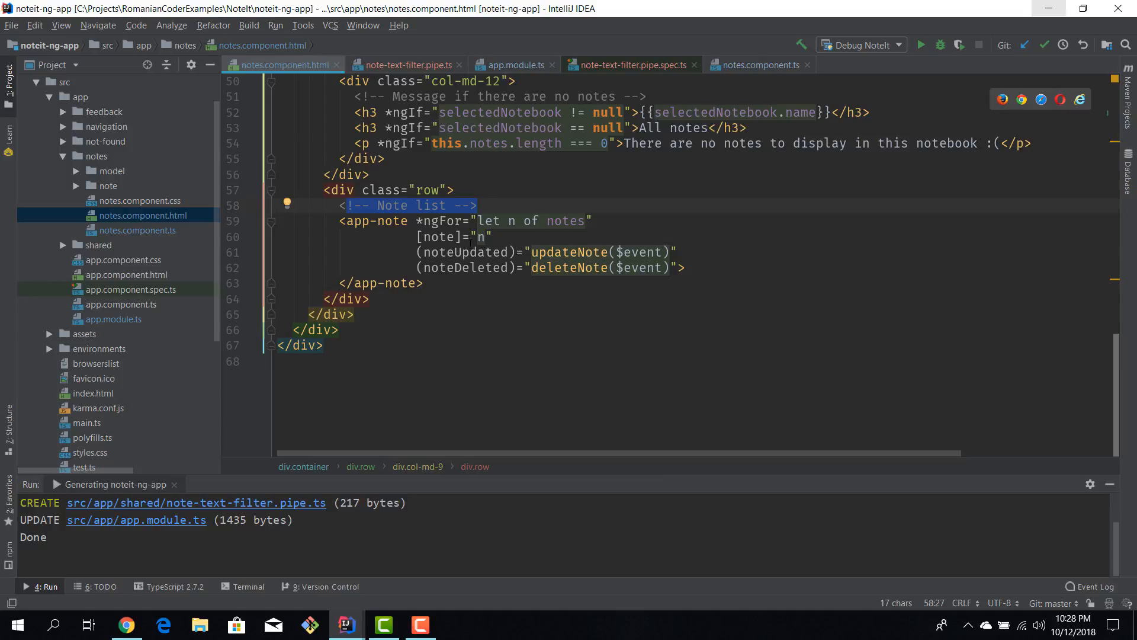
left_click(588, 220)
type(" | ")
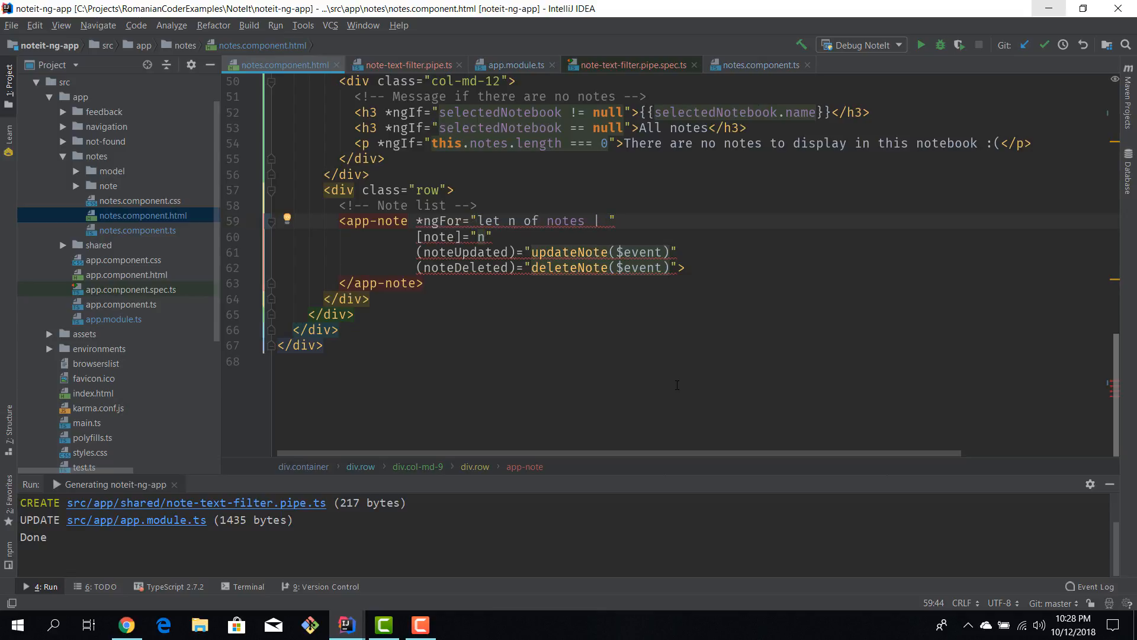
type("noteTextFilter")
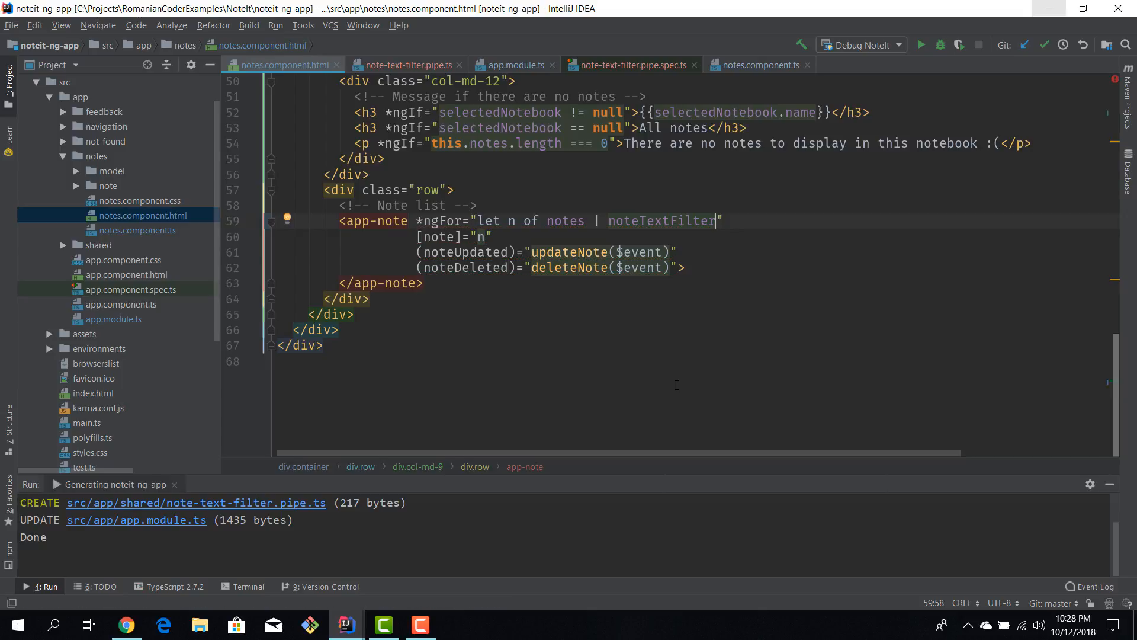
type(":")
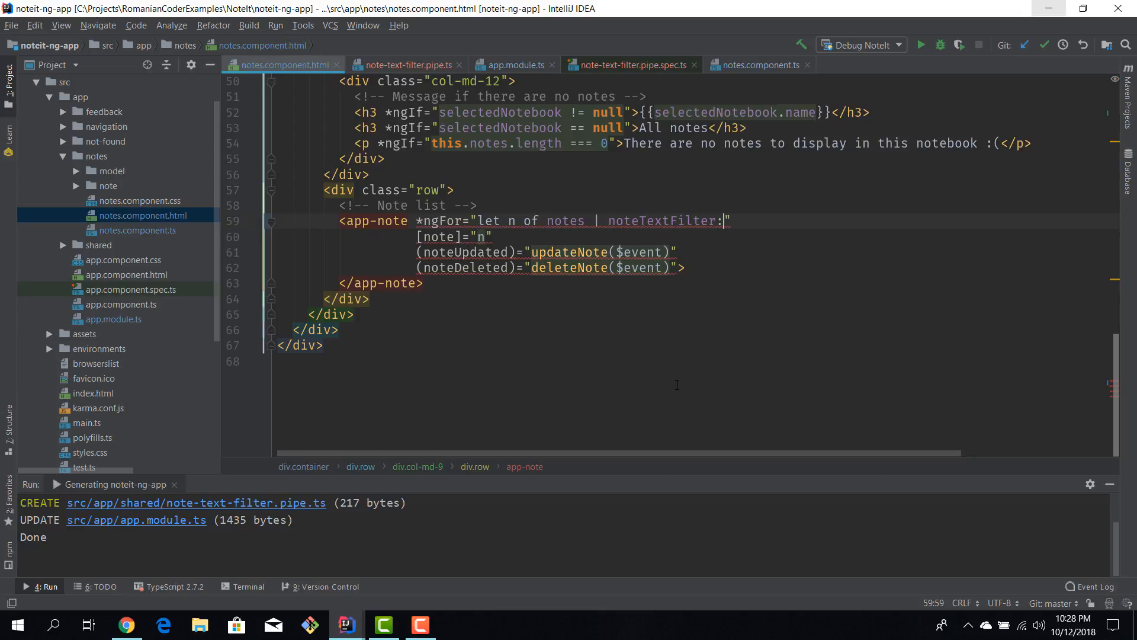
type("searchText")
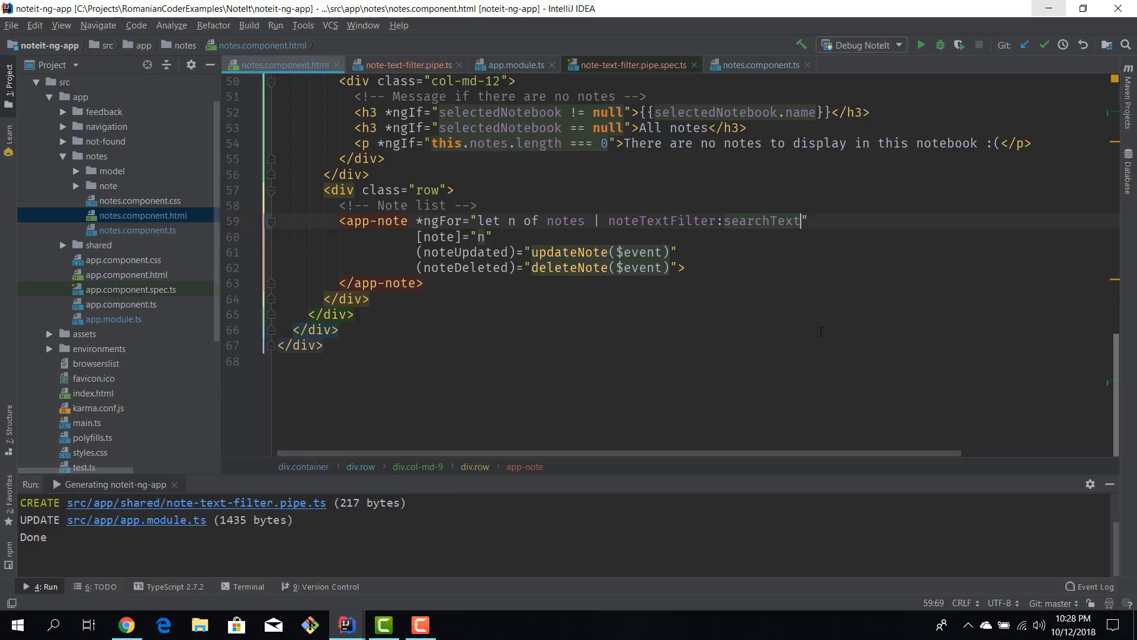
scroll("up", 3)
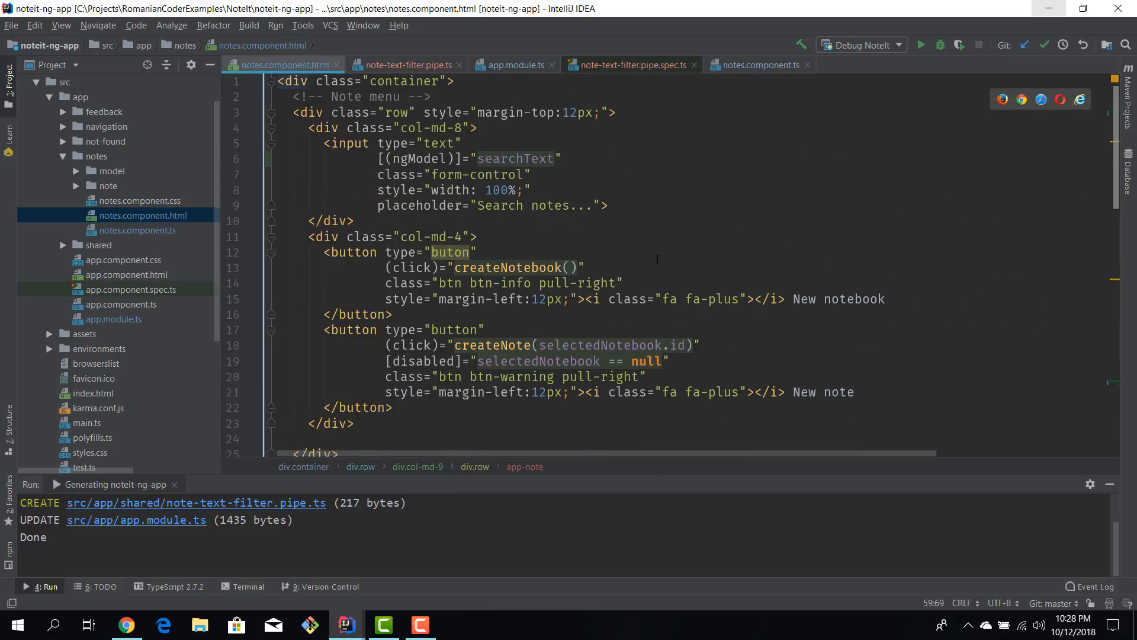
Glance at notes.component.ts and the pipe spec, then switch to the NoteIt app in Chrome
left_click(758, 64)
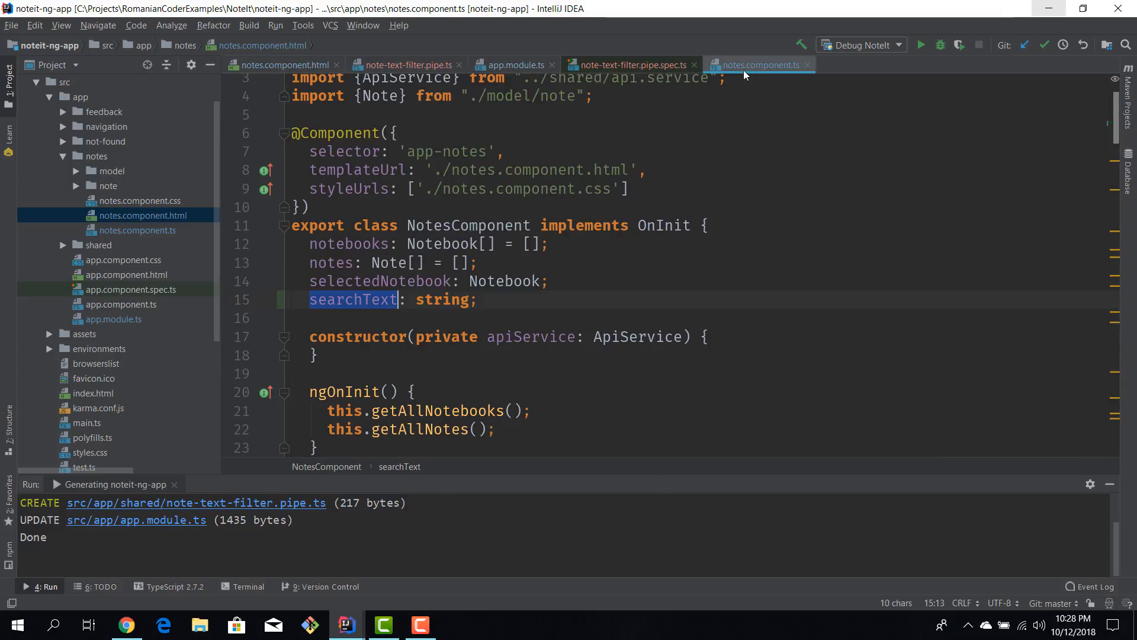
left_click(628, 64)
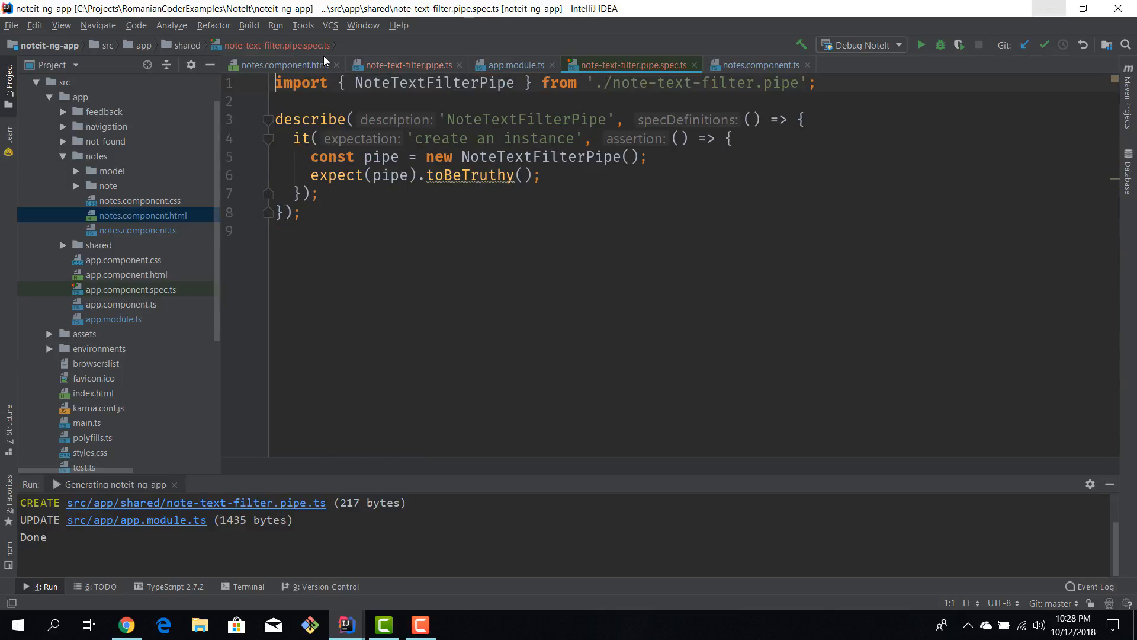
left_click(283, 64)
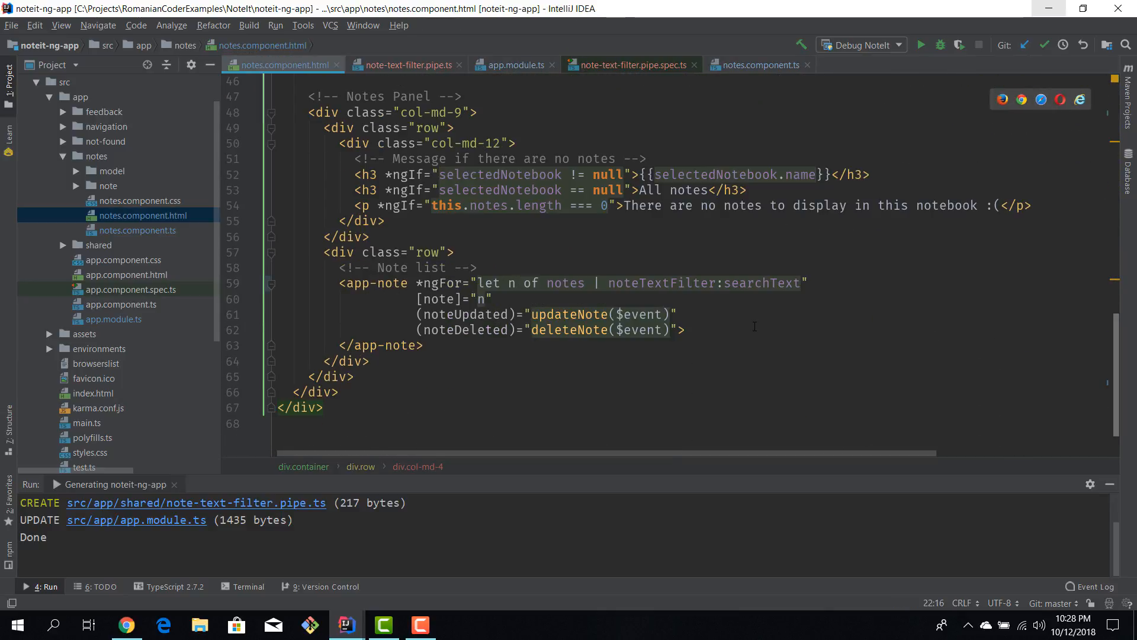
mouse_move(137, 609)
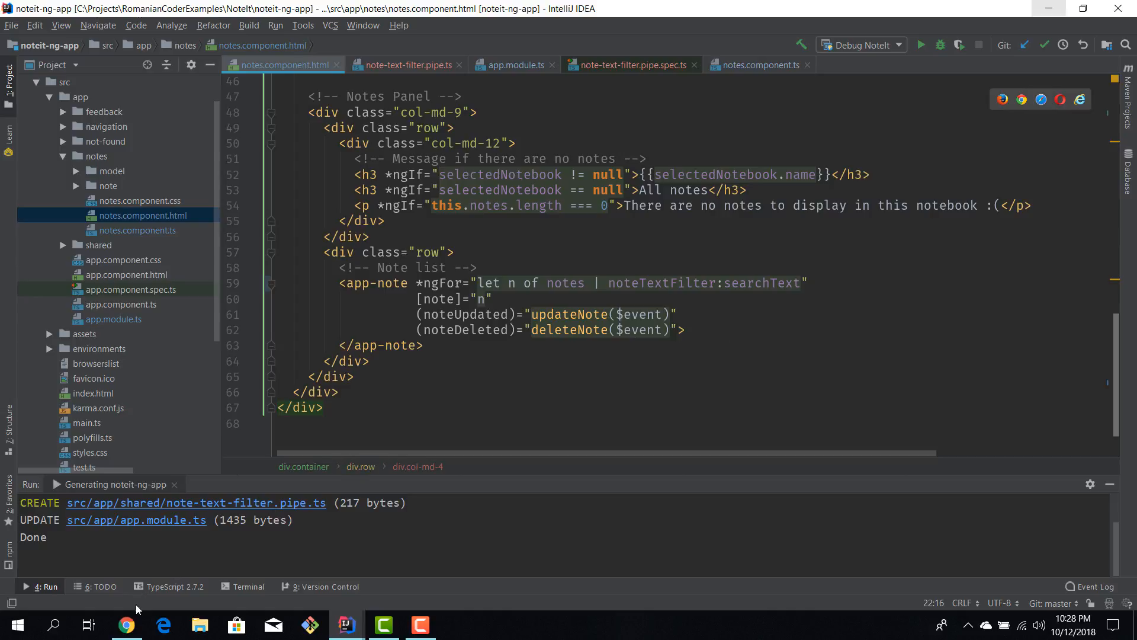
left_click(127, 624)
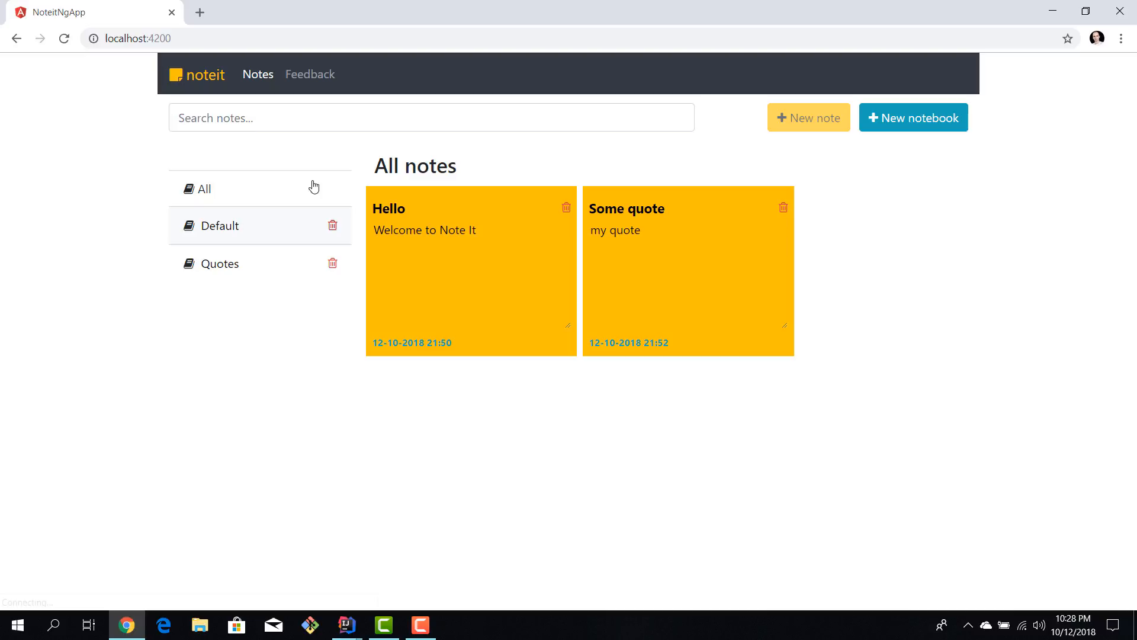
Filter the NoteIt notes live with 'Hello' then 'my', clear the search, and return to the editor
type("He")
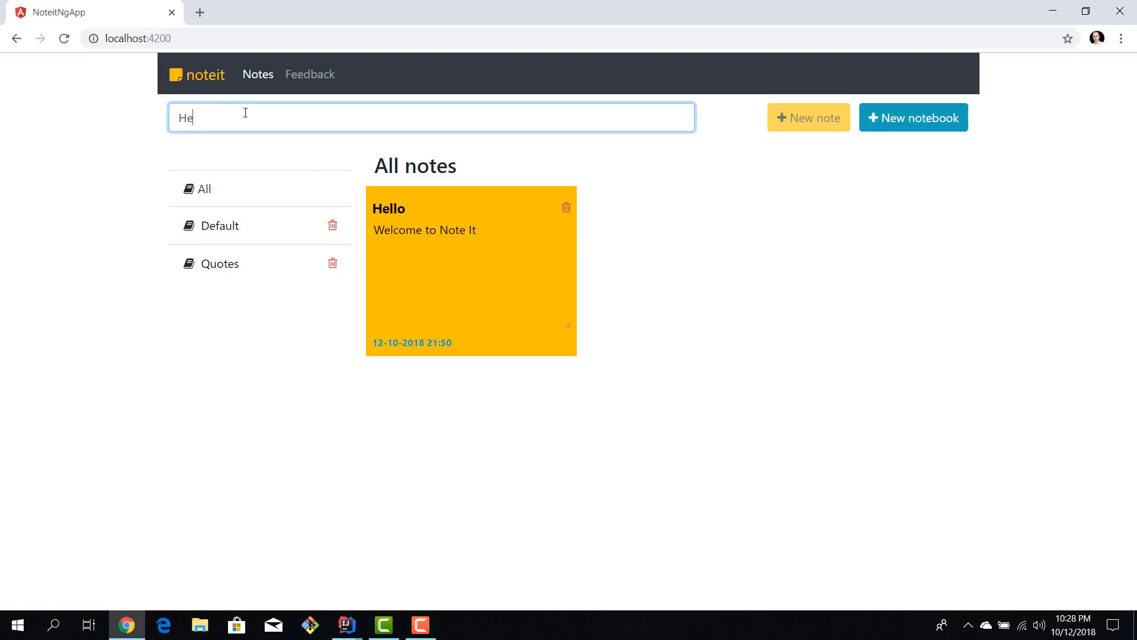
type("llo")
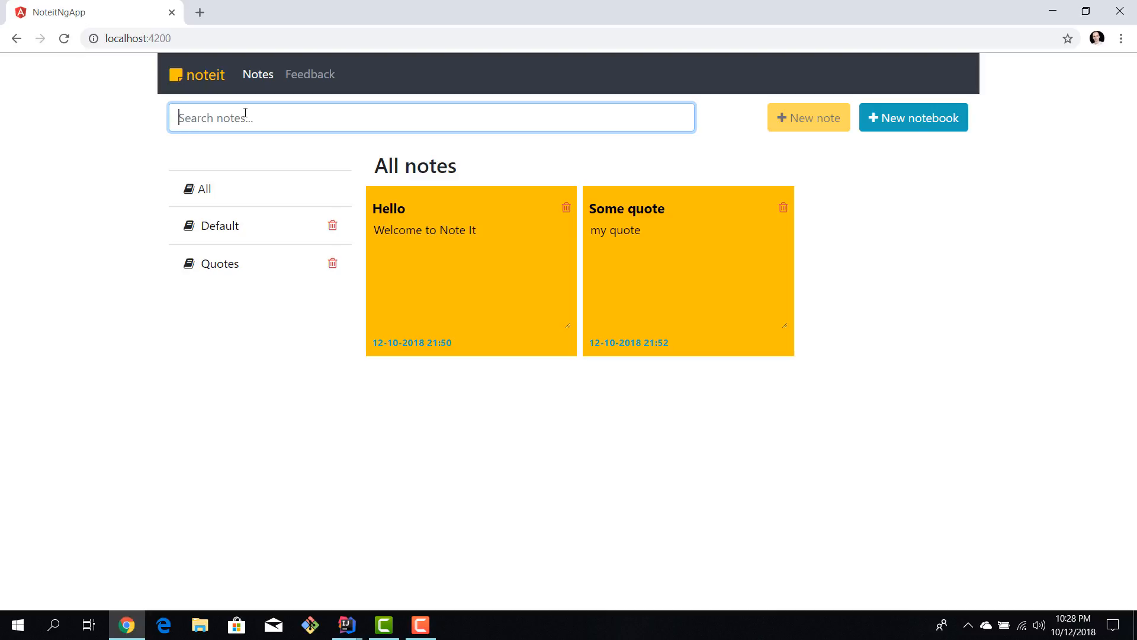
type("qu")
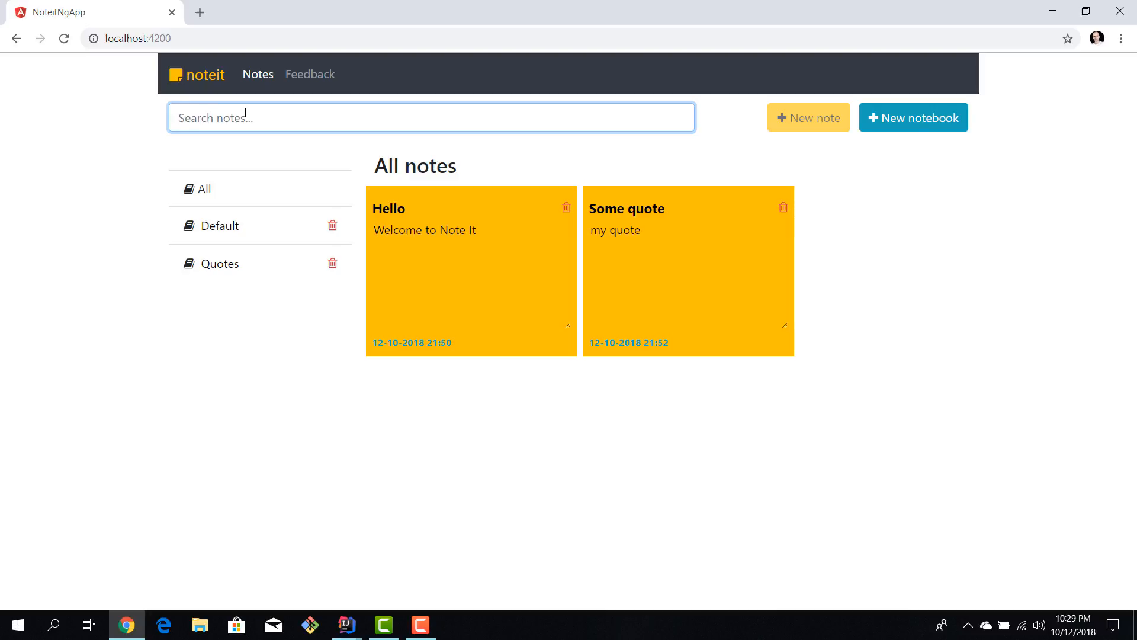
type("my")
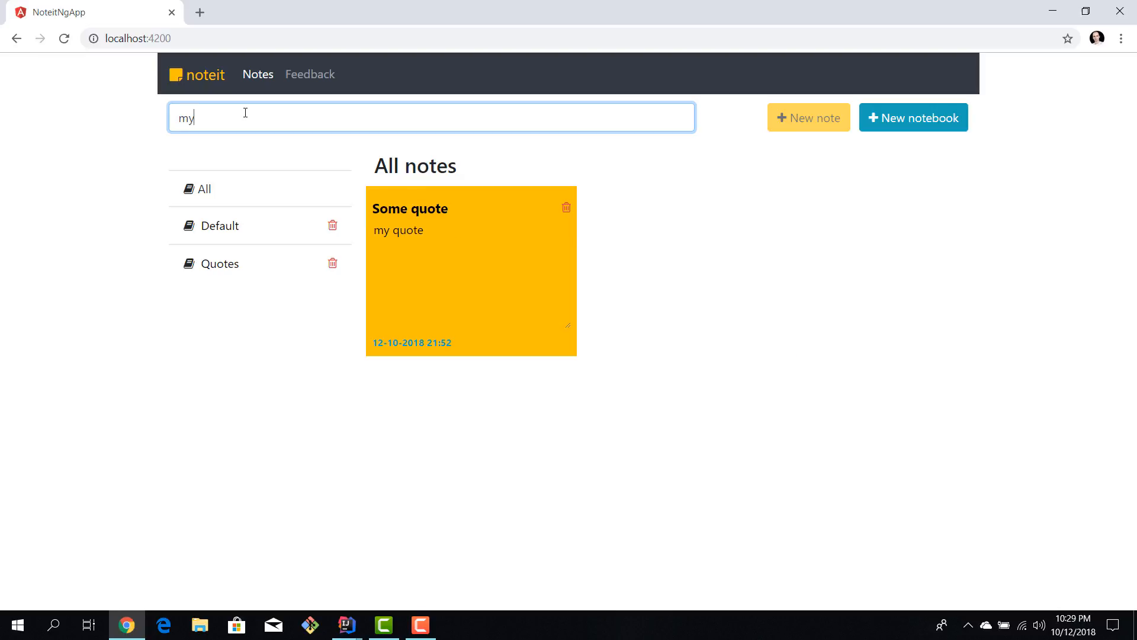
mouse_move(397, 239)
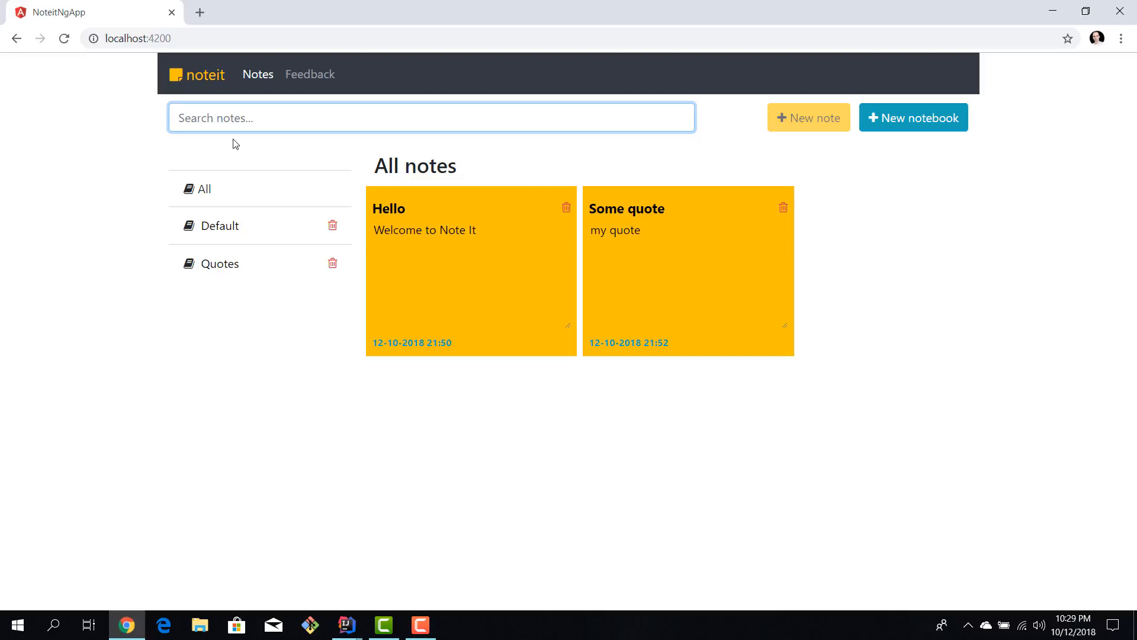
mouse_move(227, 175)
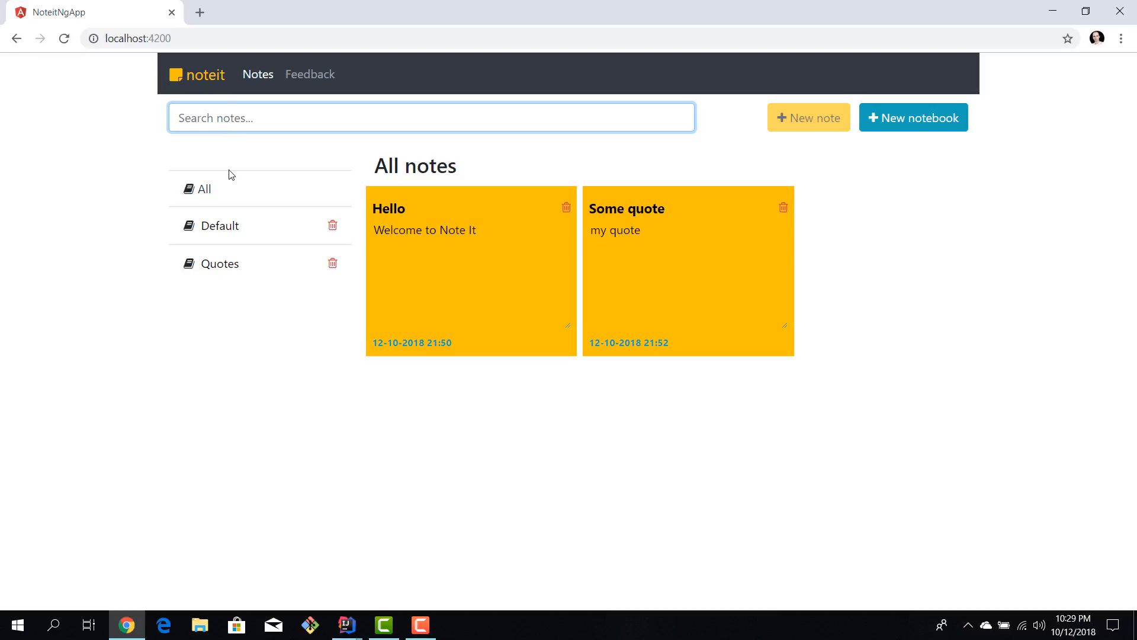
left_click(347, 625)
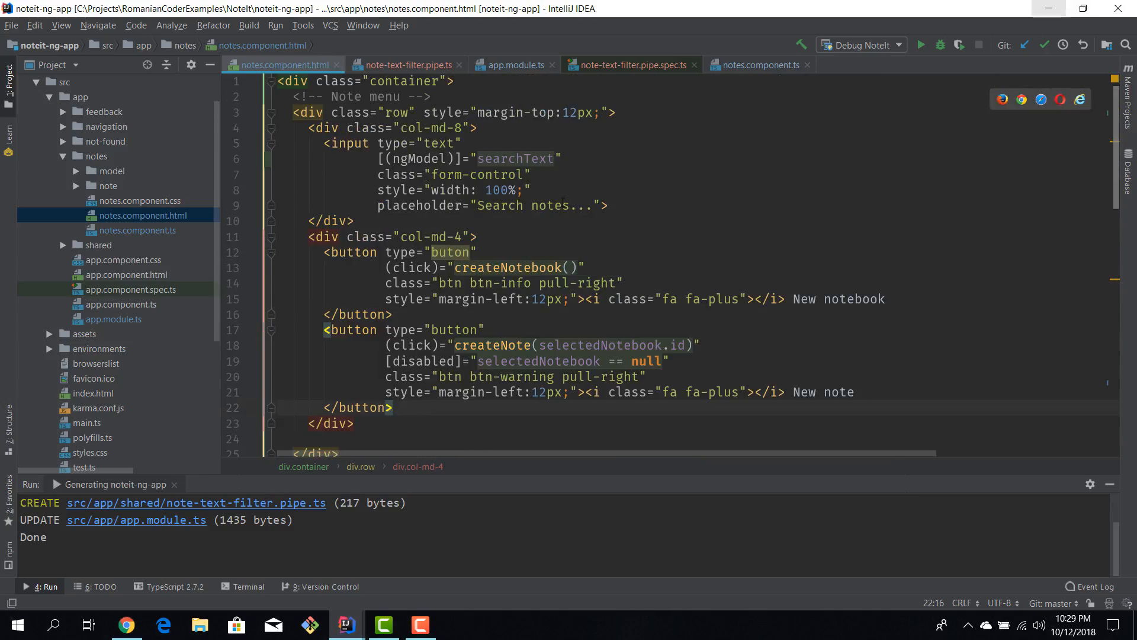
scroll("down", 3)
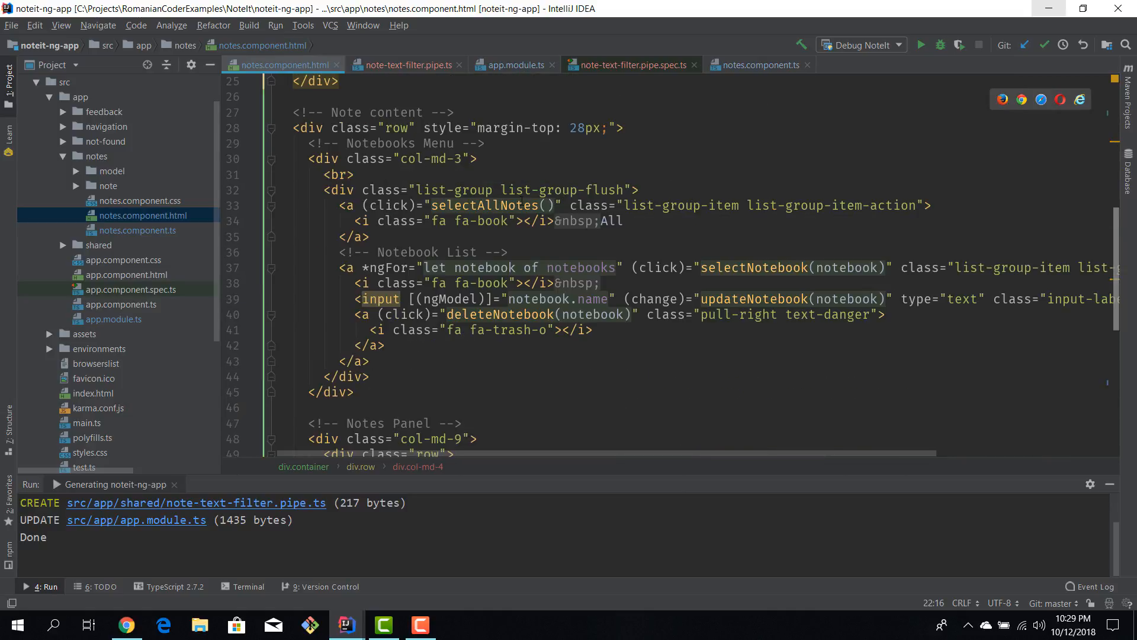
scroll("down", 3)
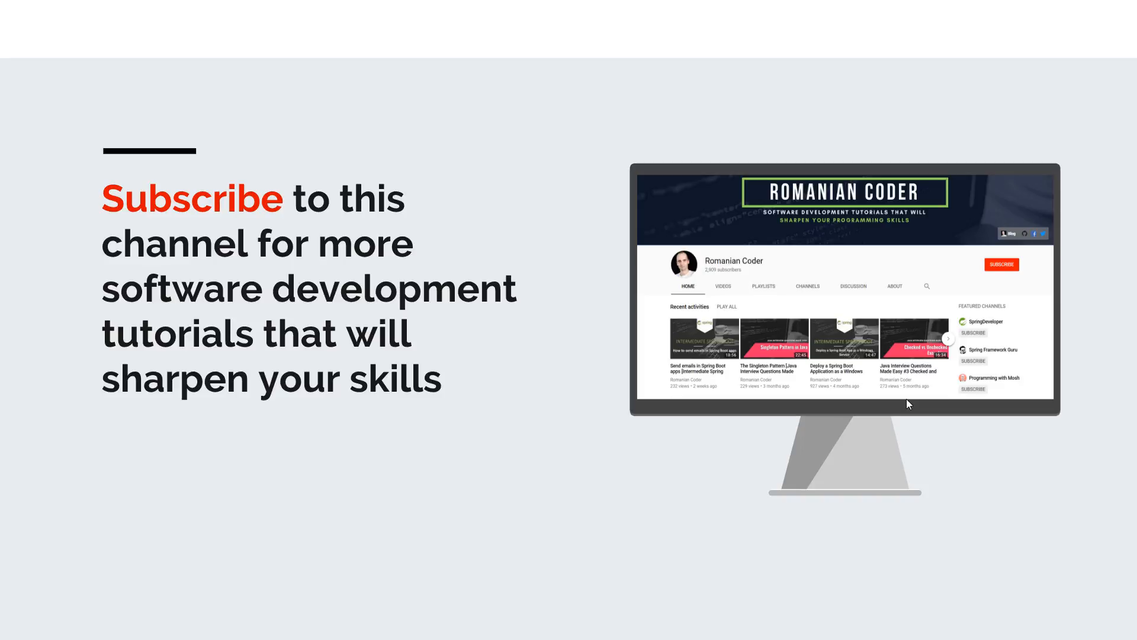
mouse_move(1004, 280)
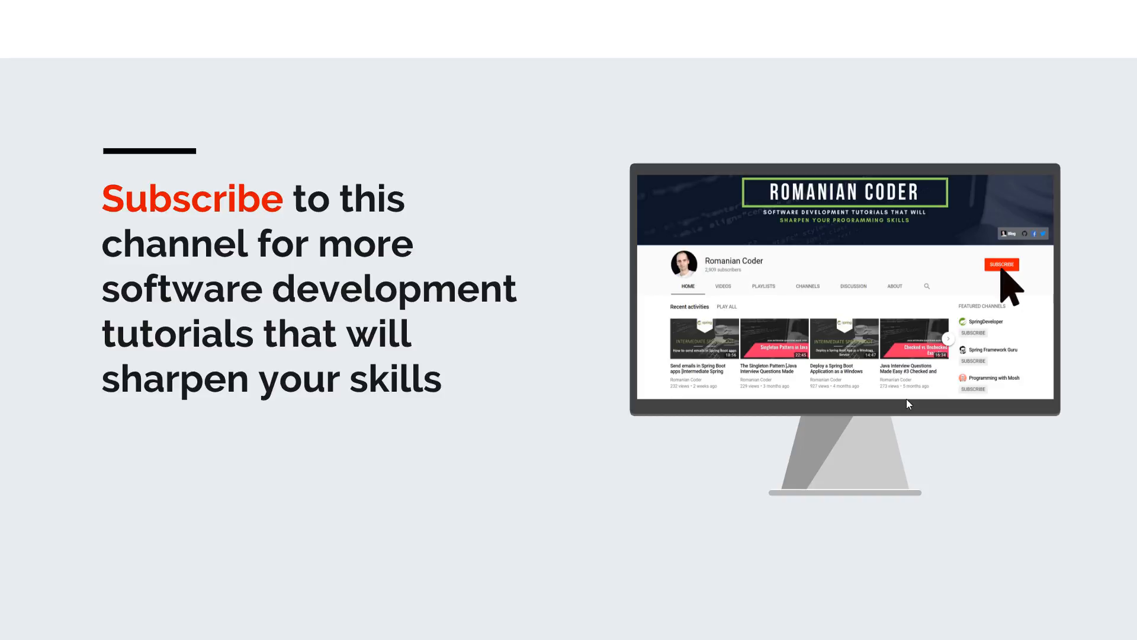